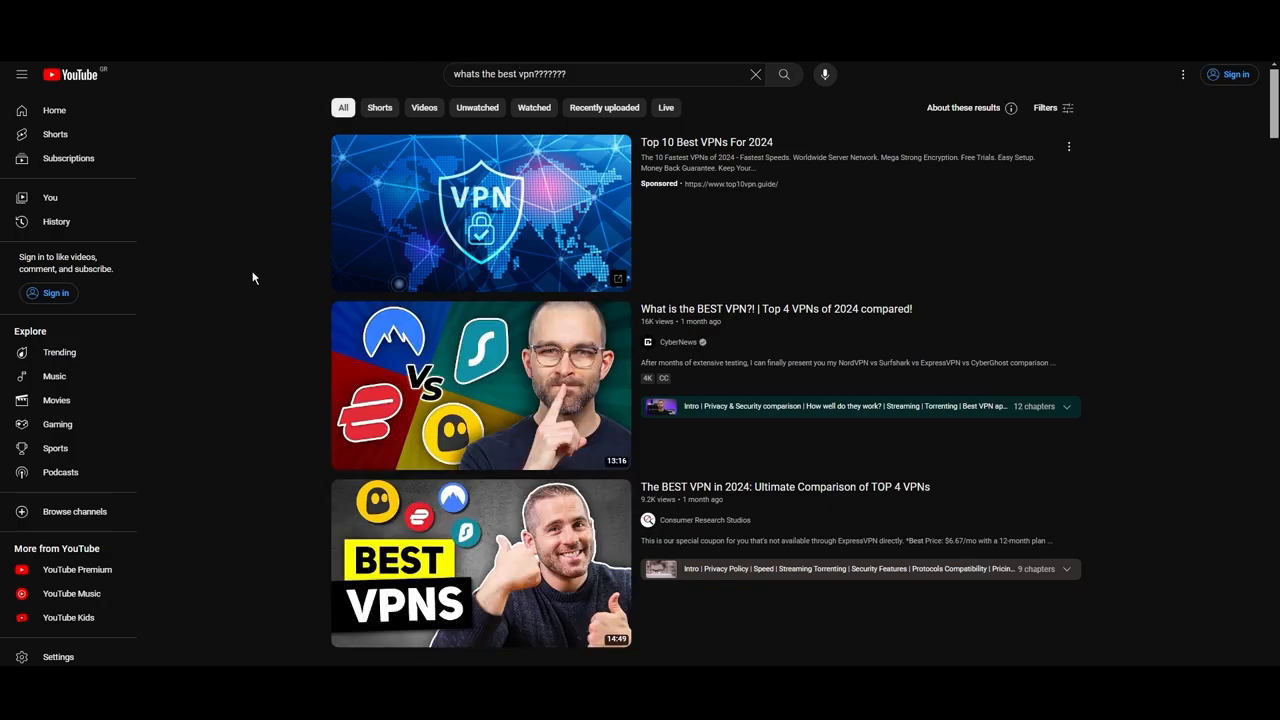
Scroll down through NordVPN's server country table.
scroll("down", 3)
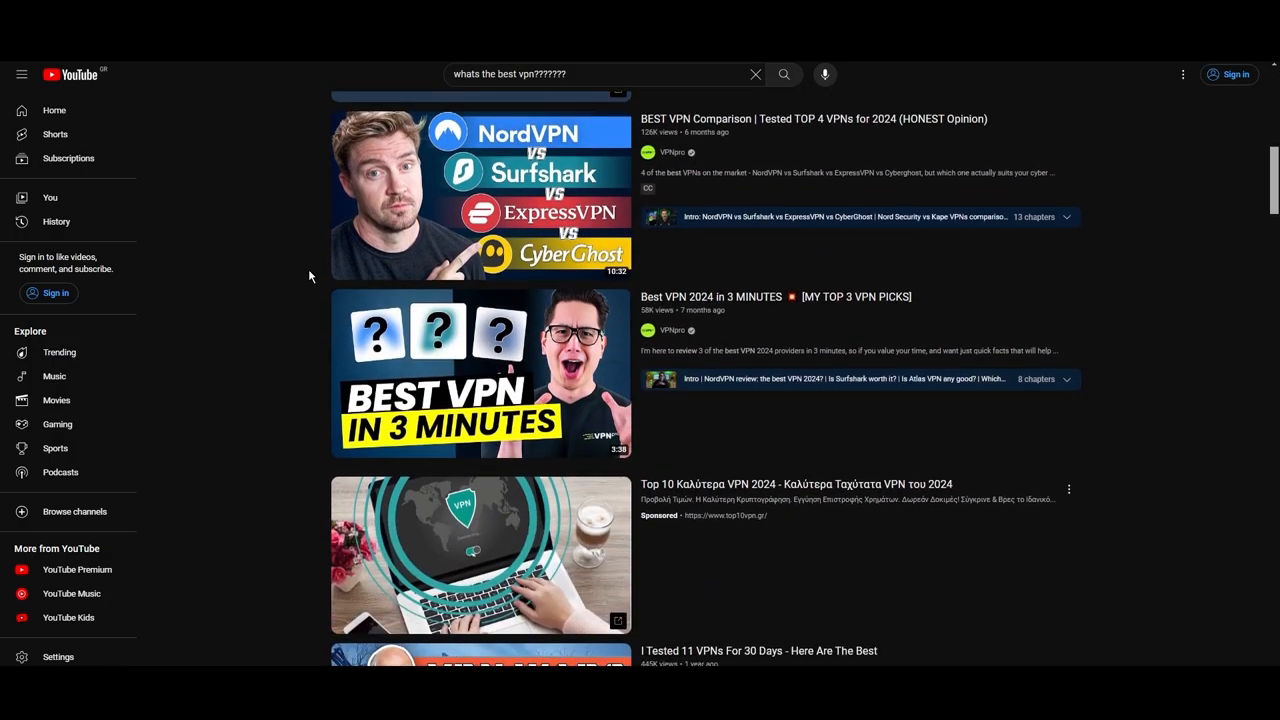
scroll("down", 3)
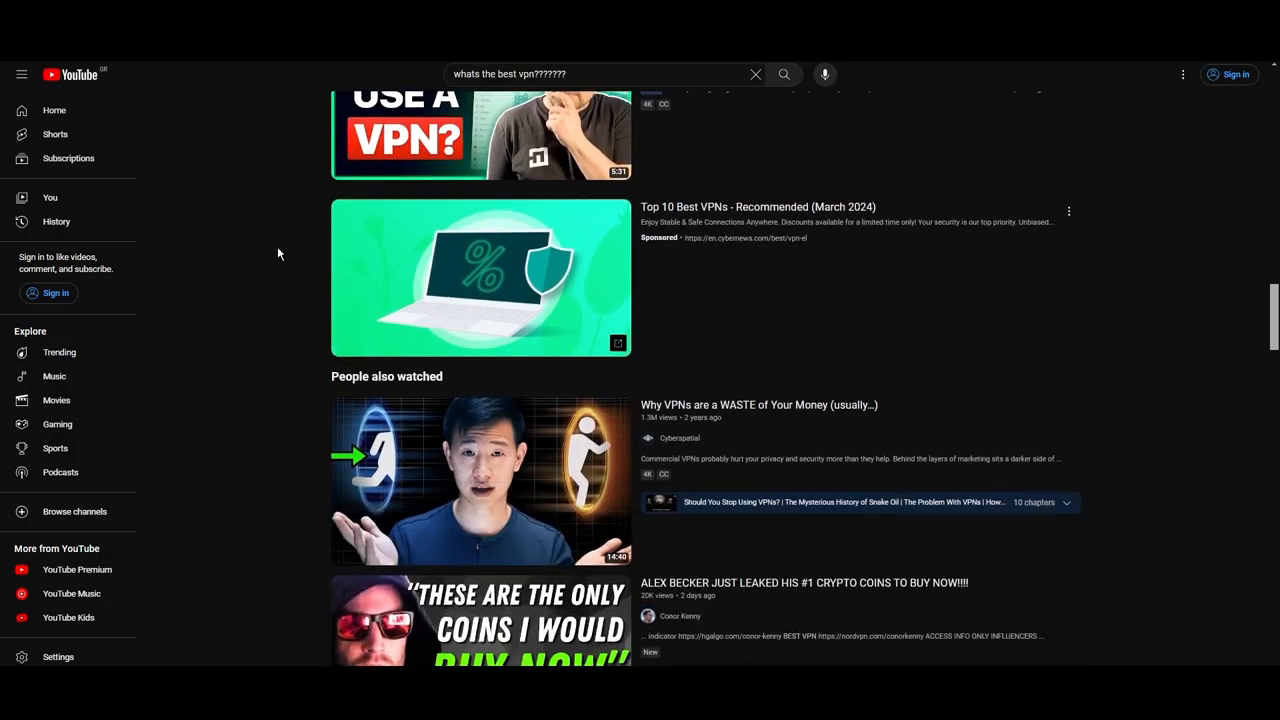
scroll("down", 3)
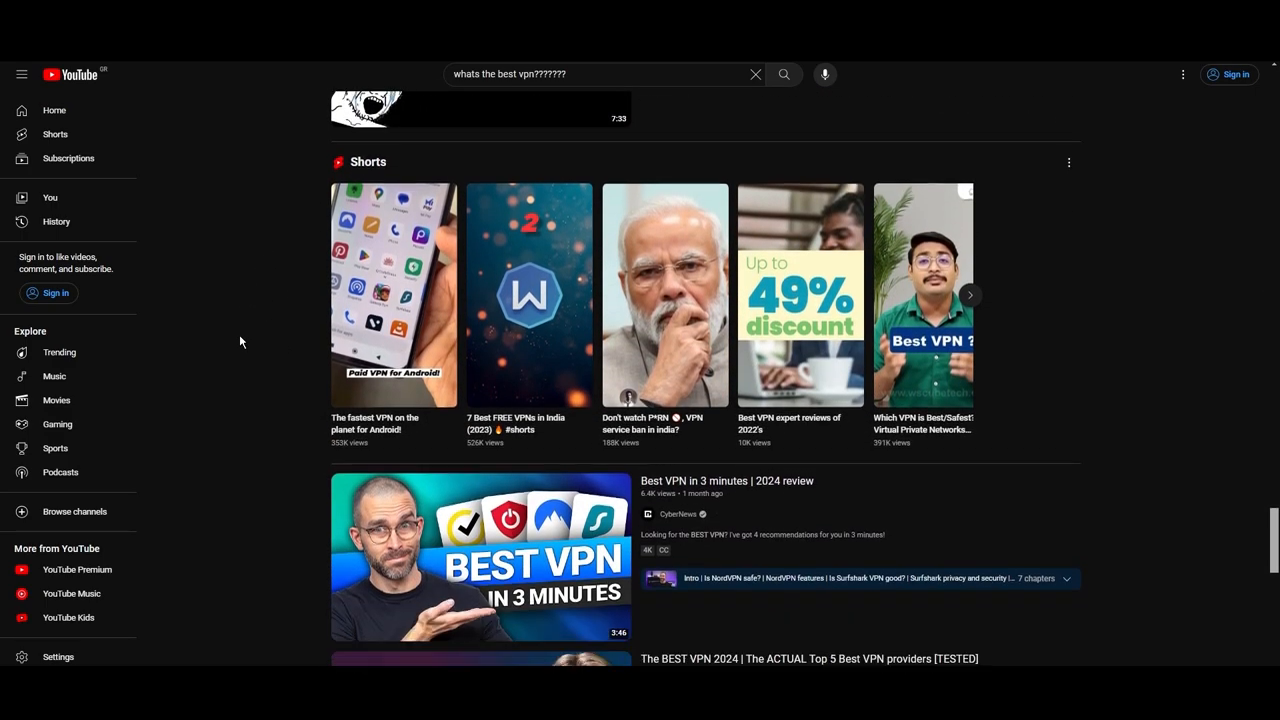
scroll("down", 3)
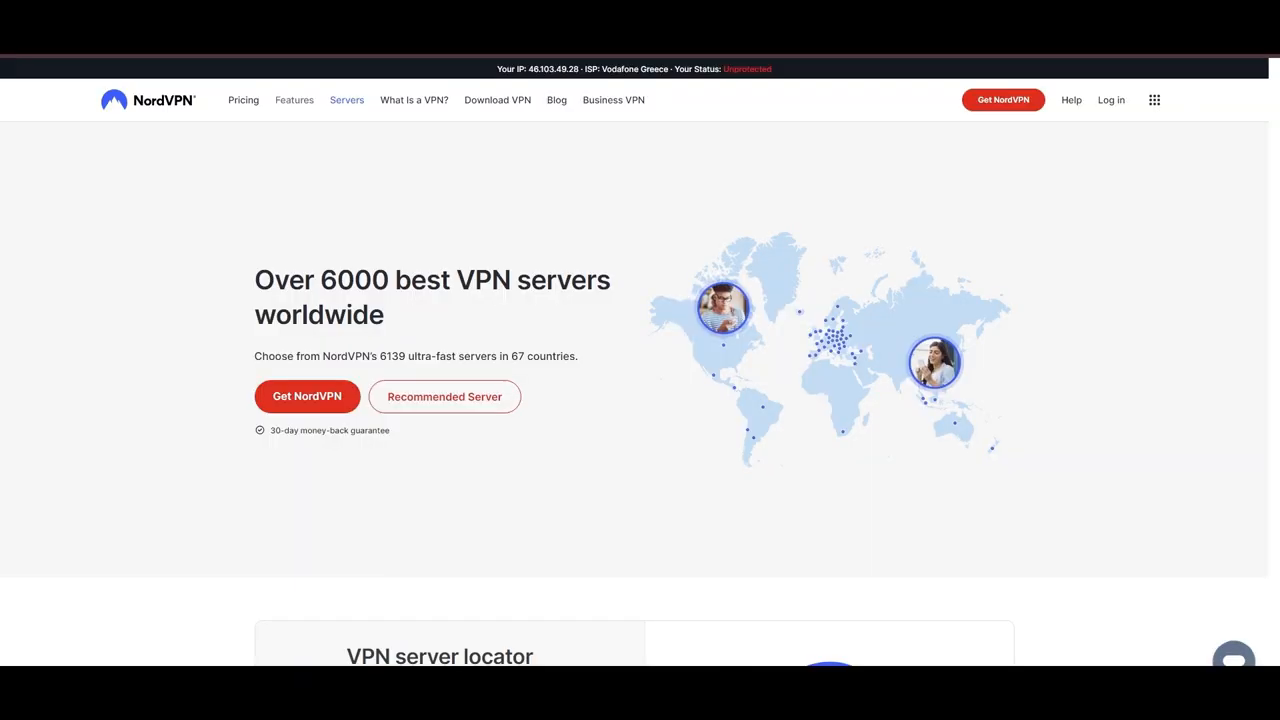
scroll("down", 3)
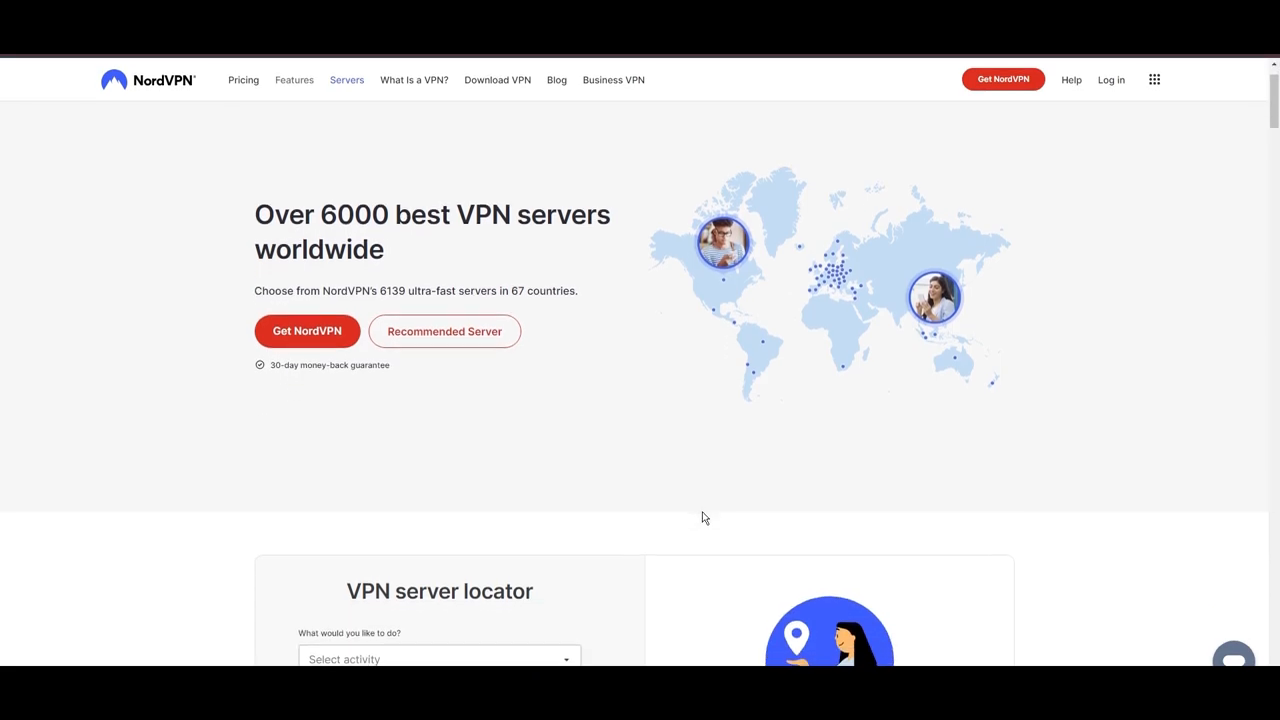
scroll("down", 3)
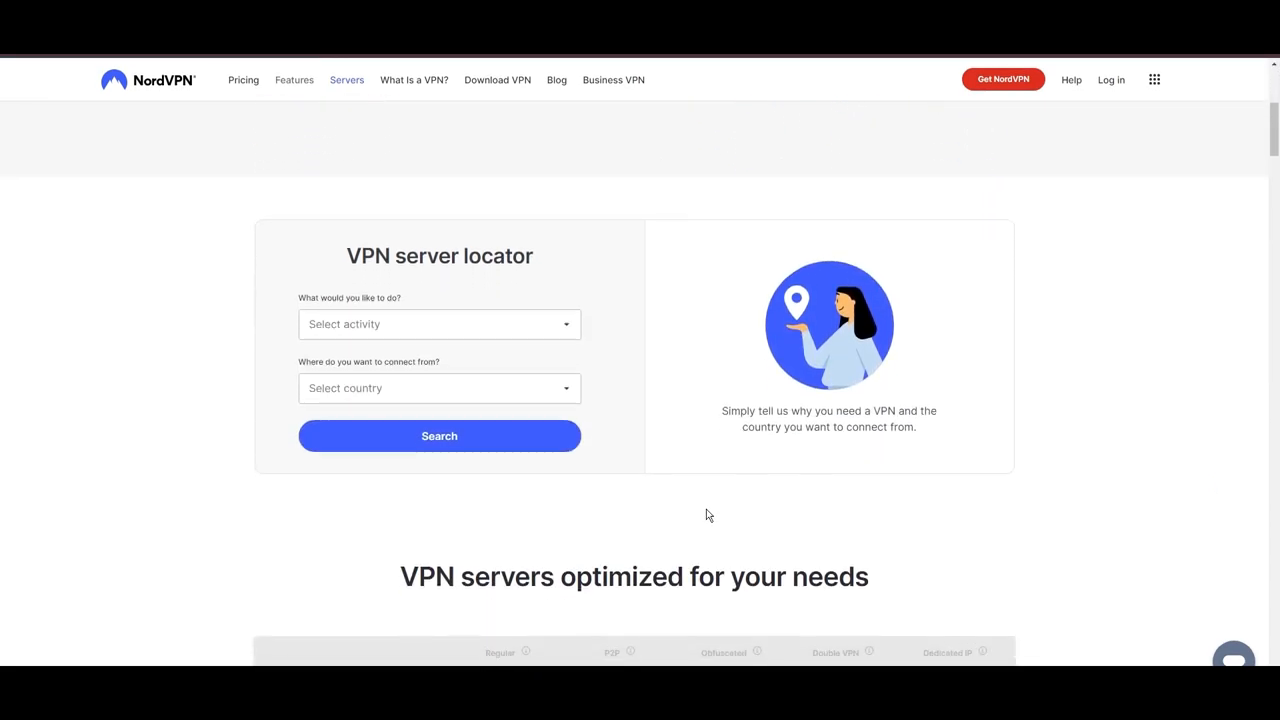
scroll("down", 3)
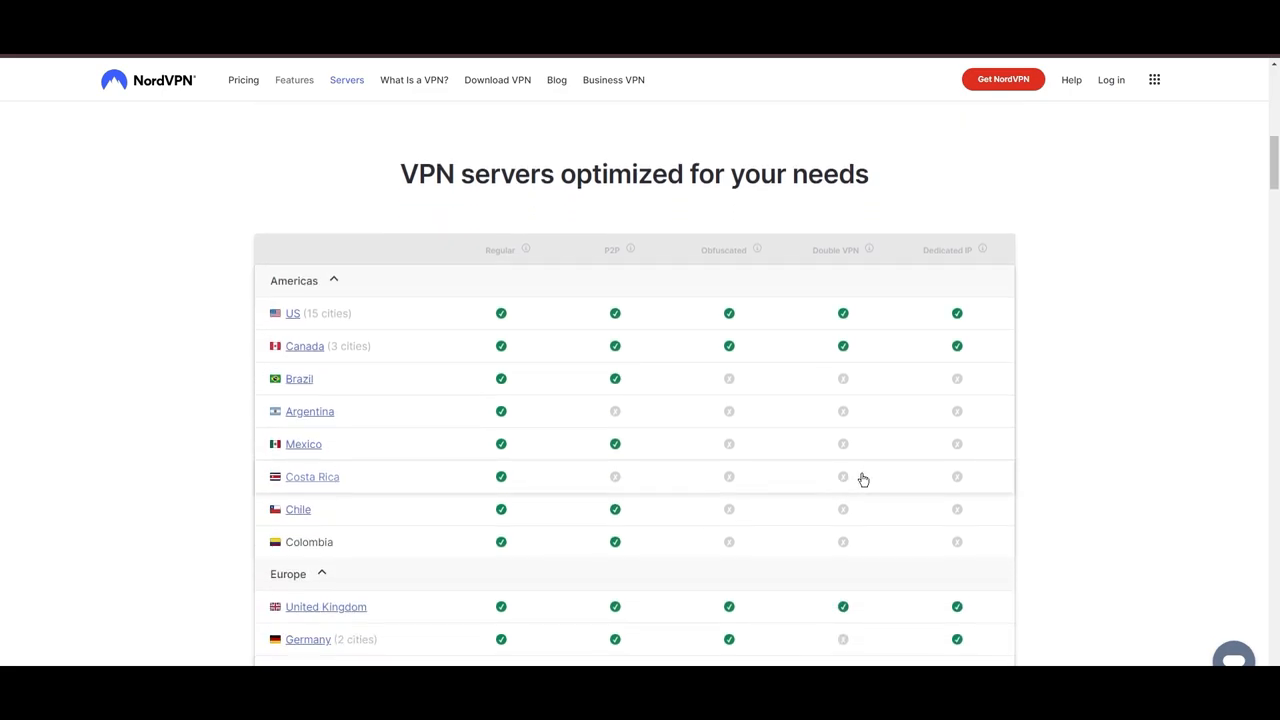
scroll("down", 3)
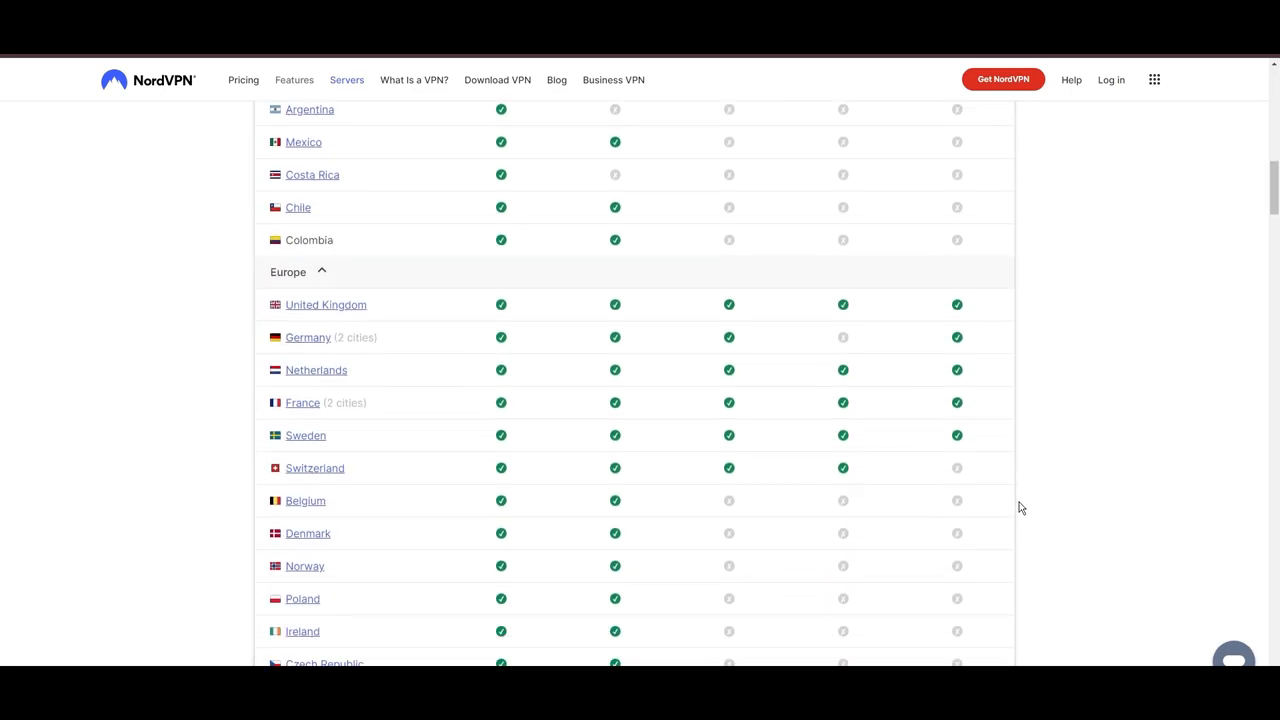
scroll("down", 3)
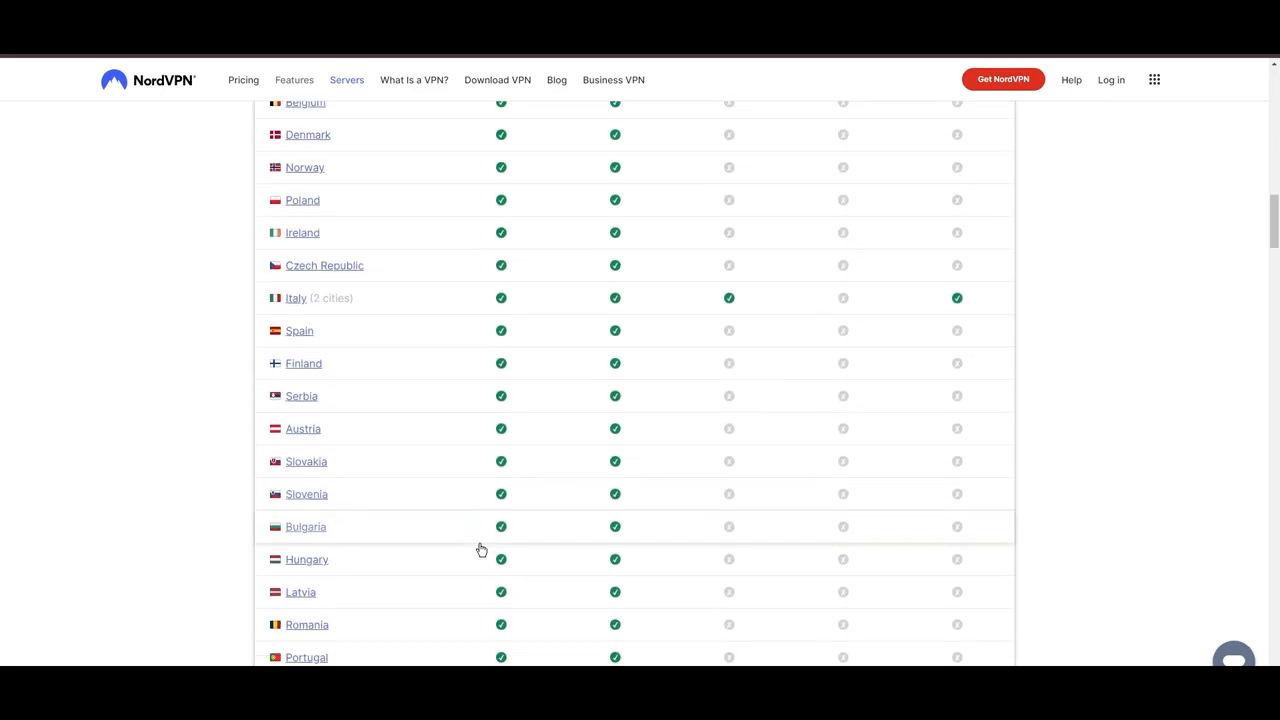
scroll("down", 3)
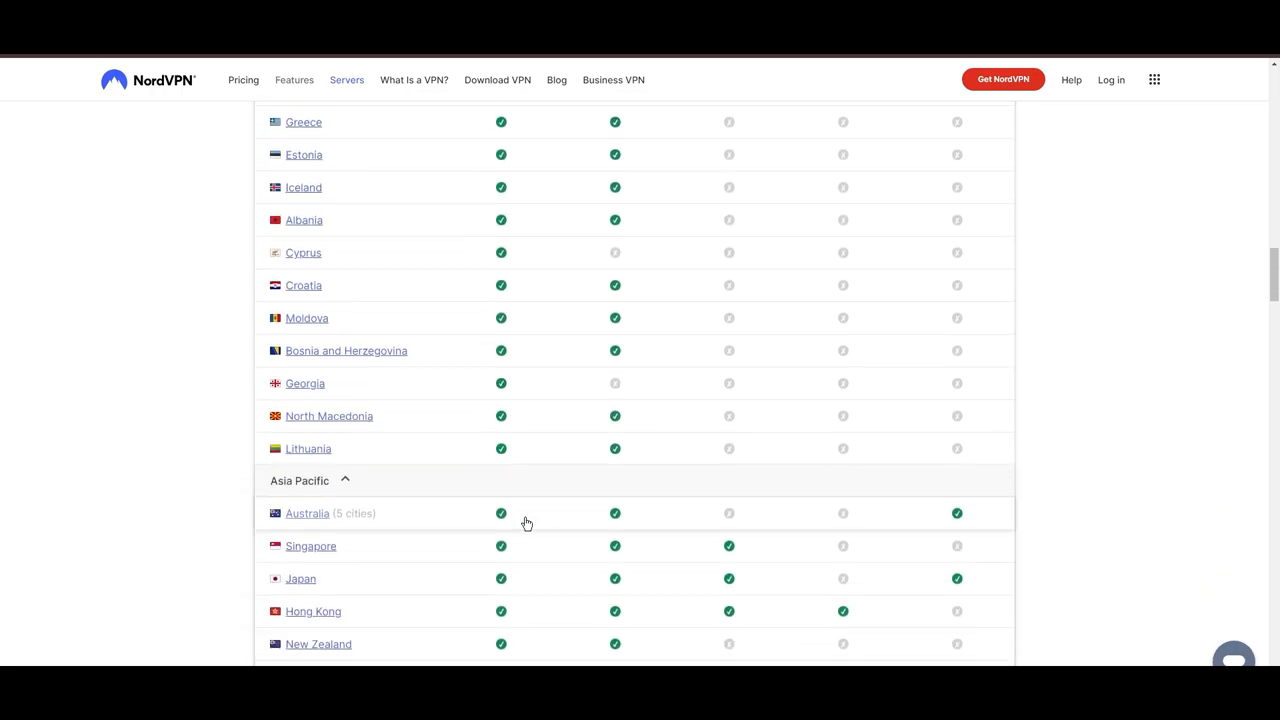
scroll("down", 3)
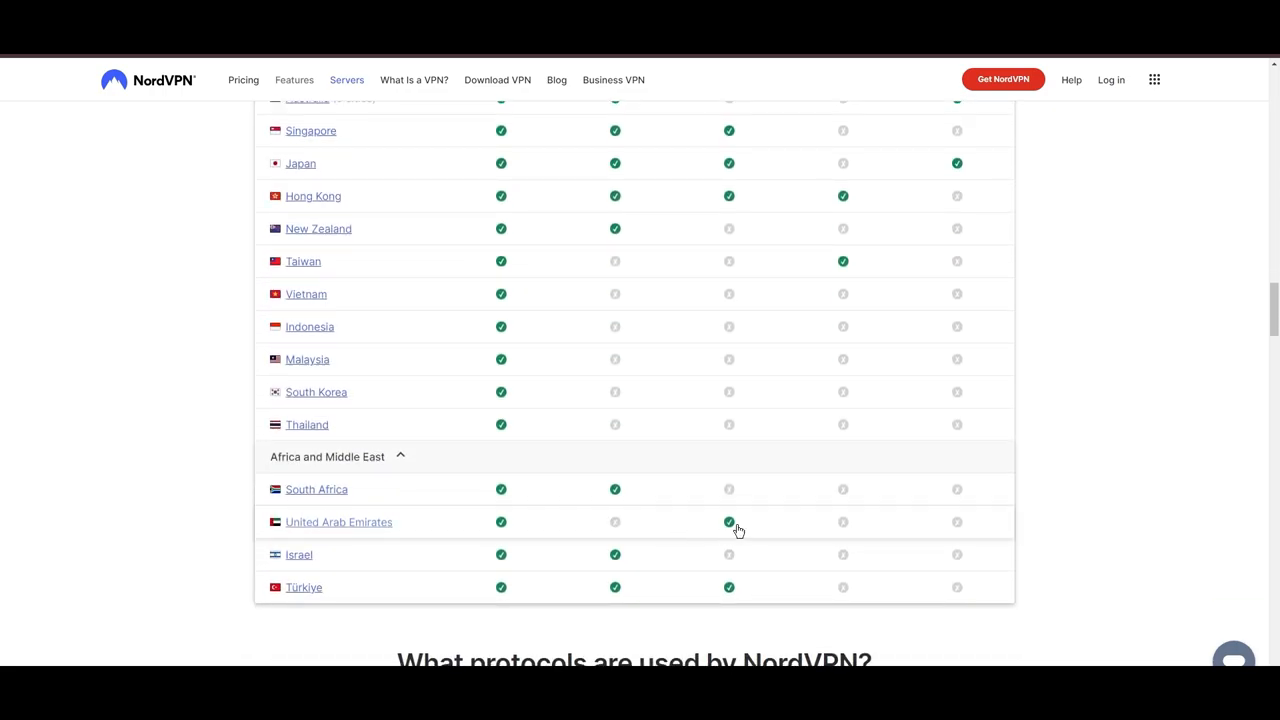
scroll("down", 3)
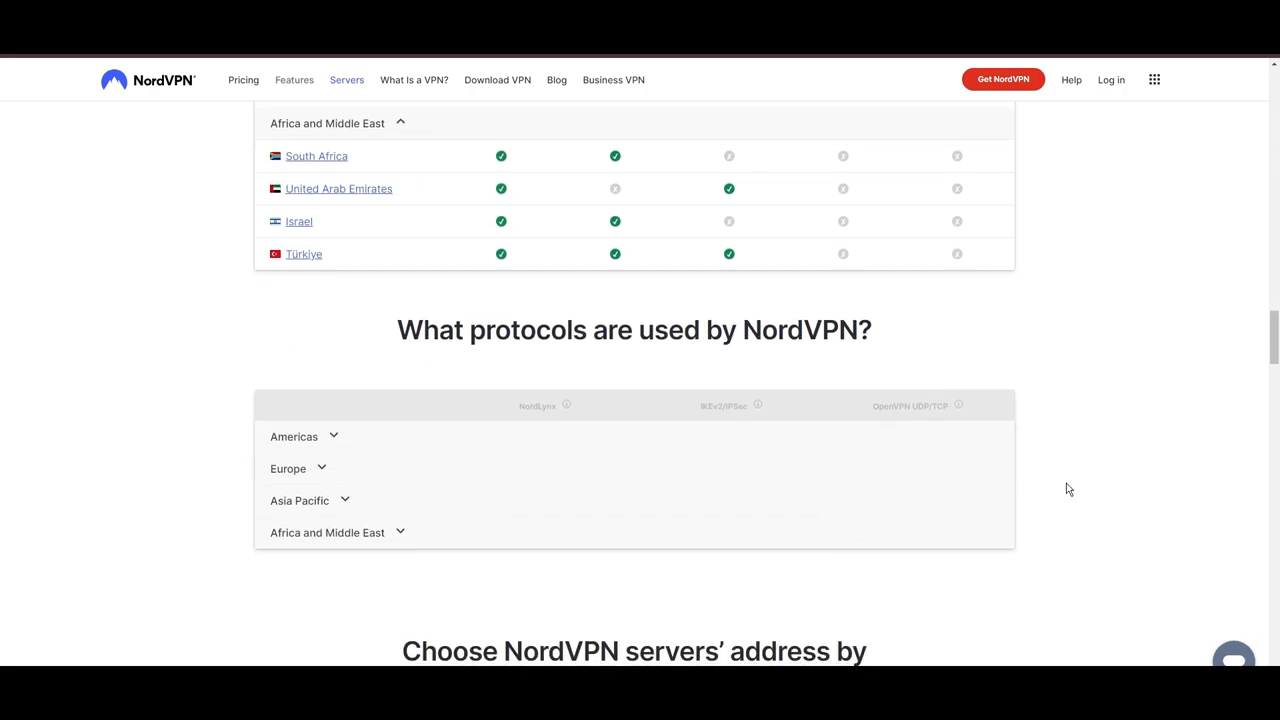
scroll("down", 3)
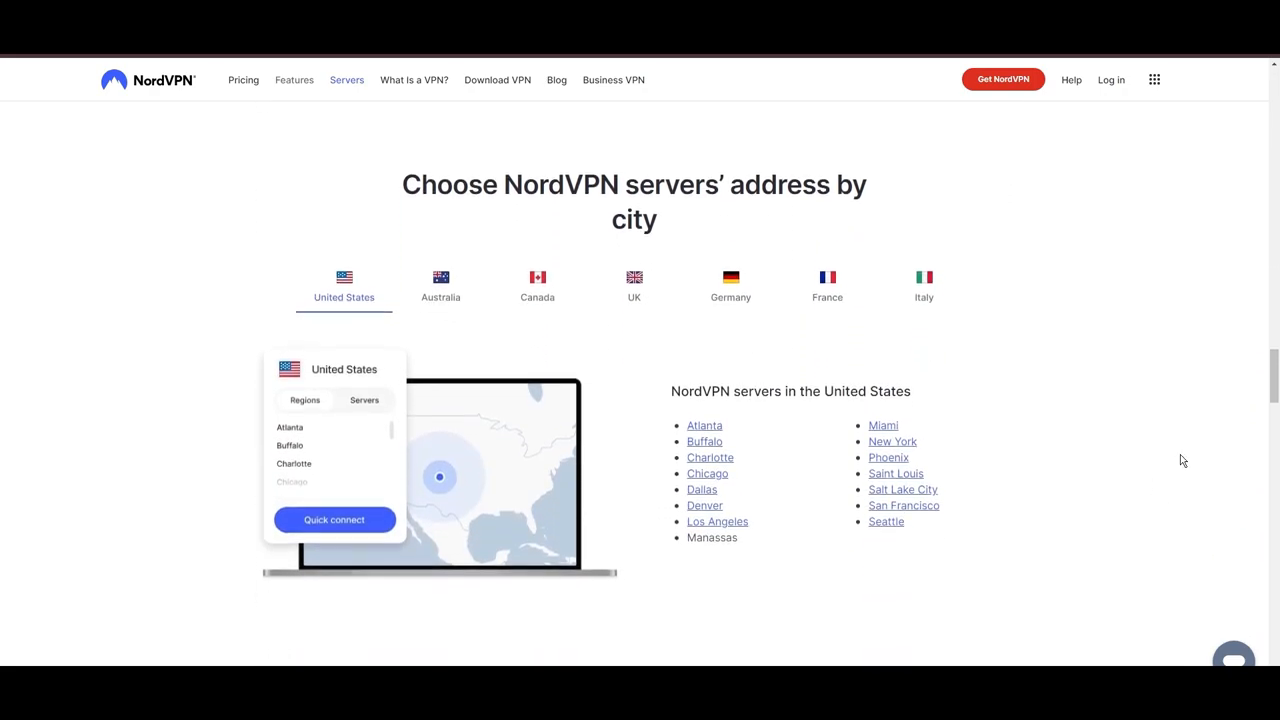
Show the NordVPN server cities available in Canada and France.
left_click(537, 285)
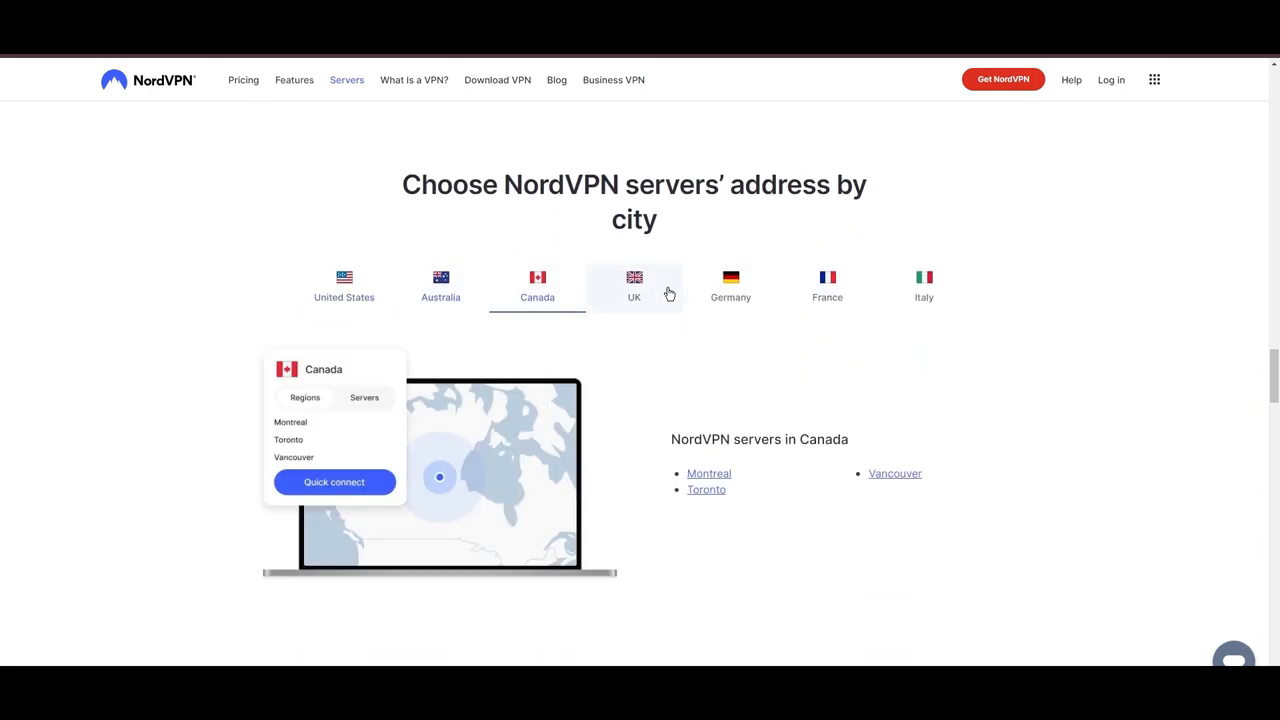
left_click(827, 286)
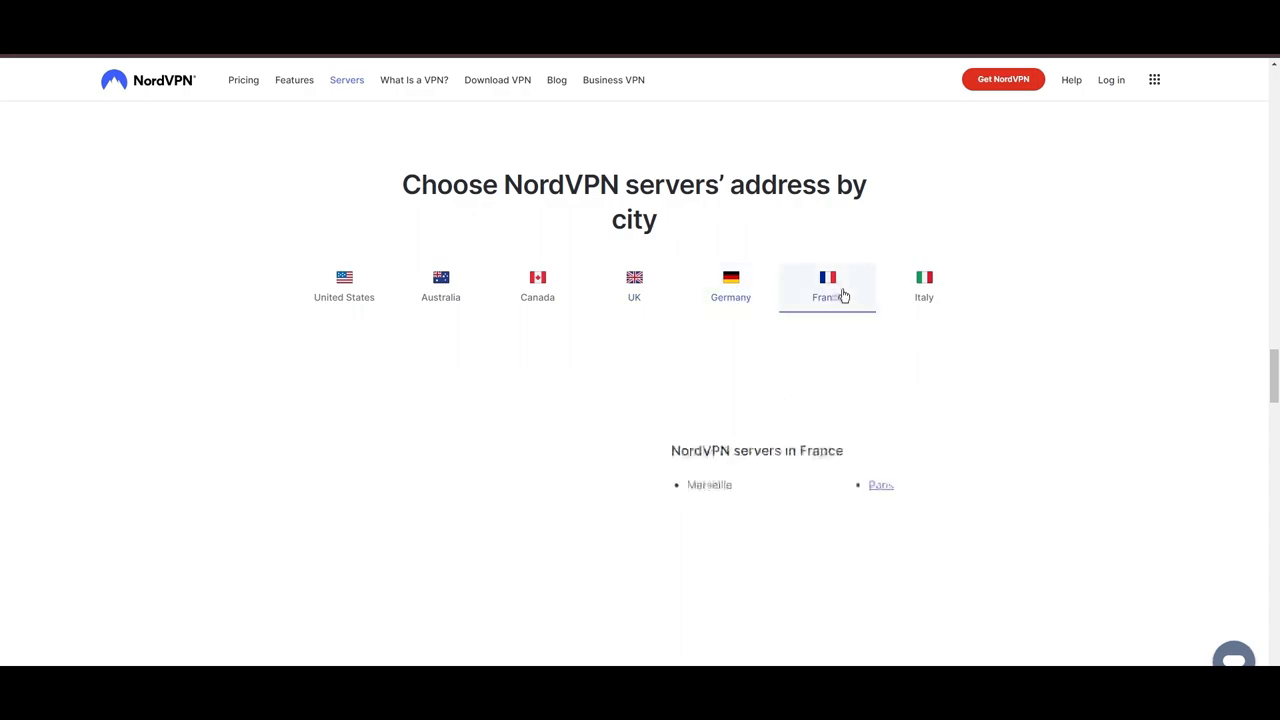
left_click(923, 285)
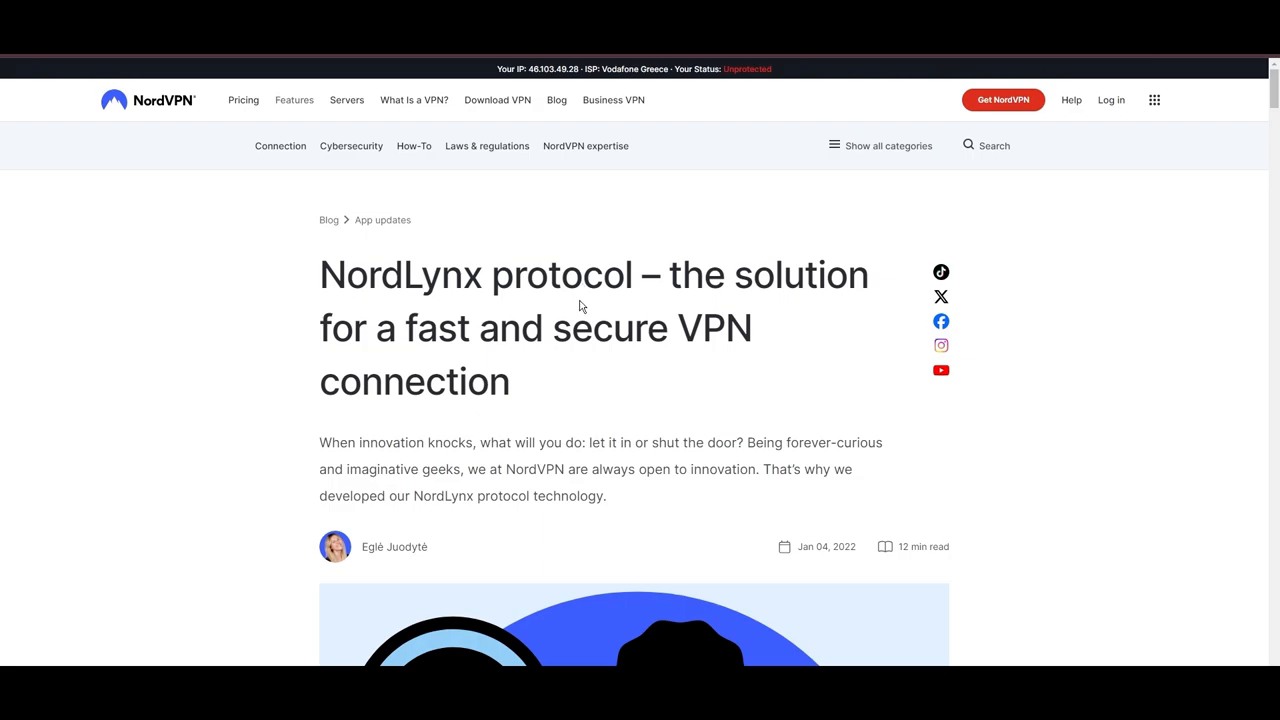
Read the NordLynx article from how it works down to 'Benefits of NordLynx'.
scroll("down", 3)
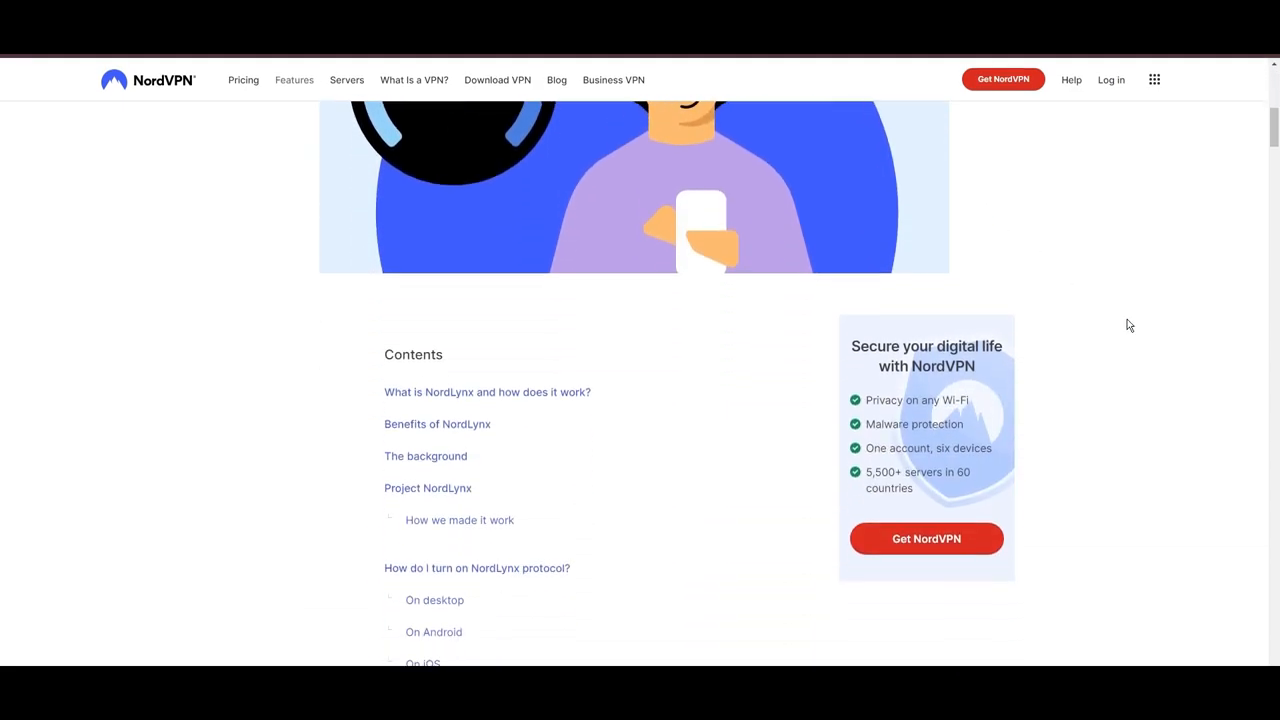
scroll("down", 3)
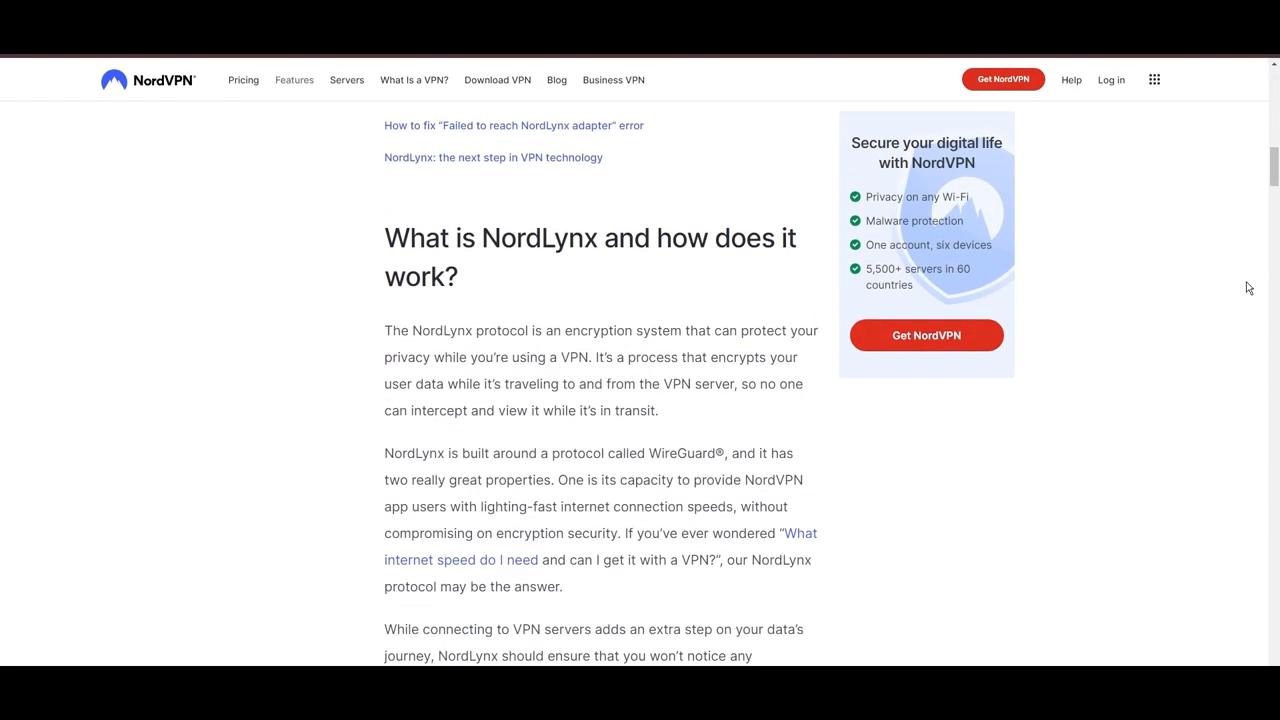
scroll("down", 3)
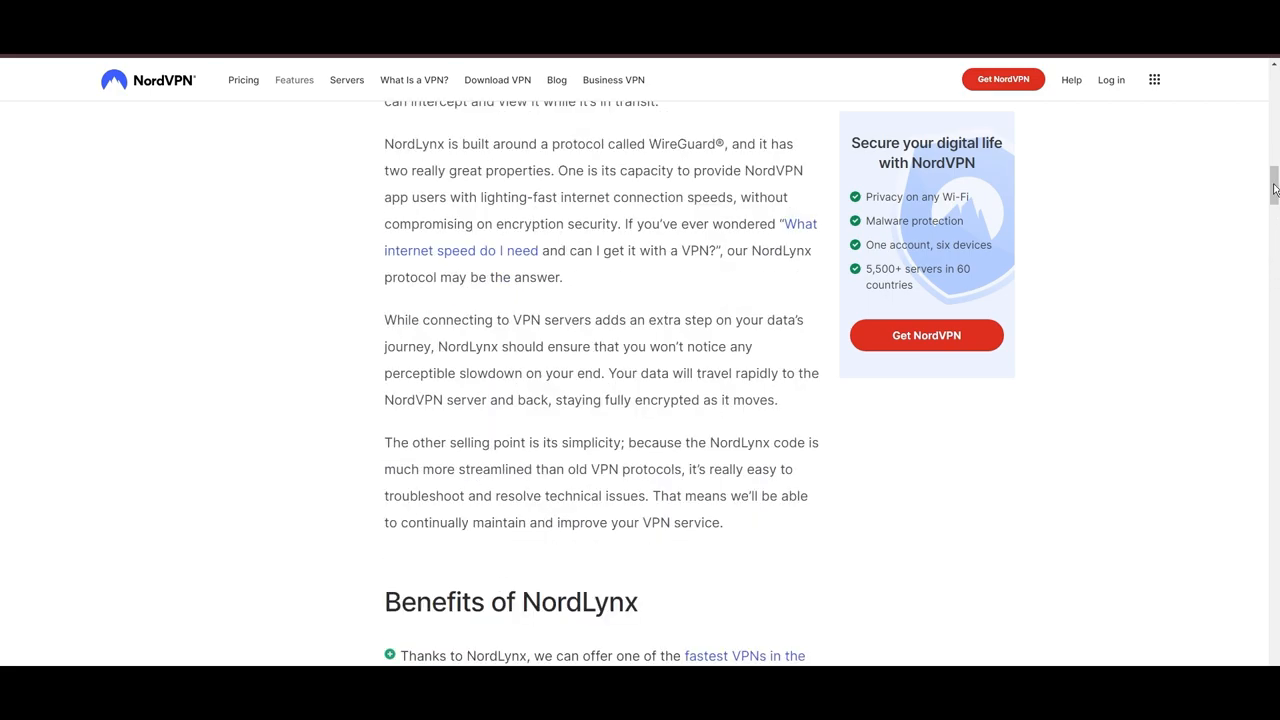
scroll("down", 3)
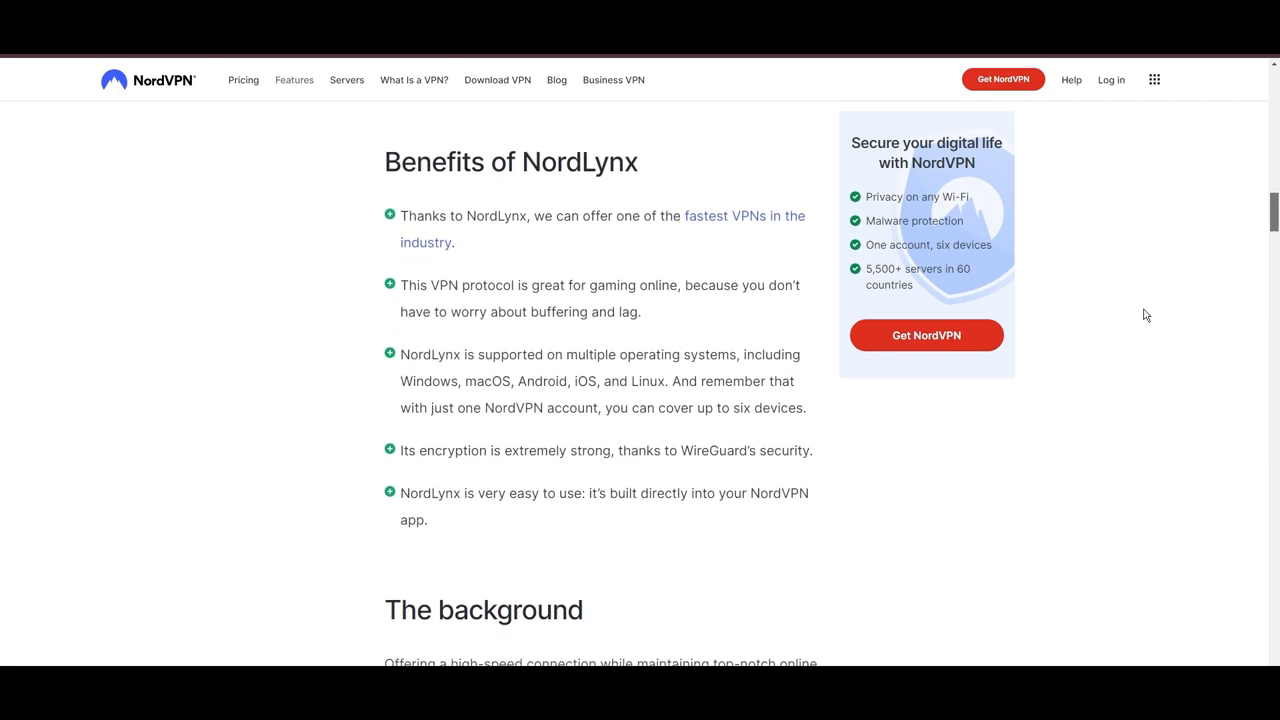
mouse_move(447, 572)
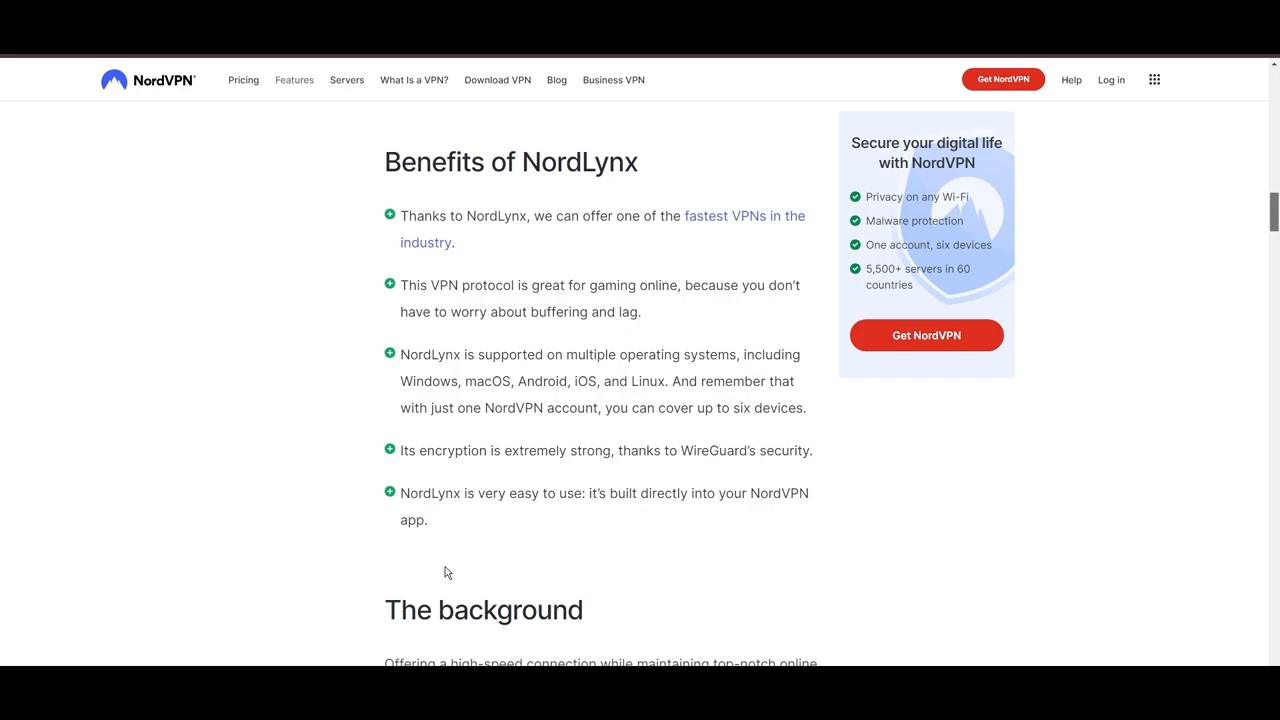
Review Threat Protection's web, file protection and vulnerability detection benefits.
scroll("down", 3)
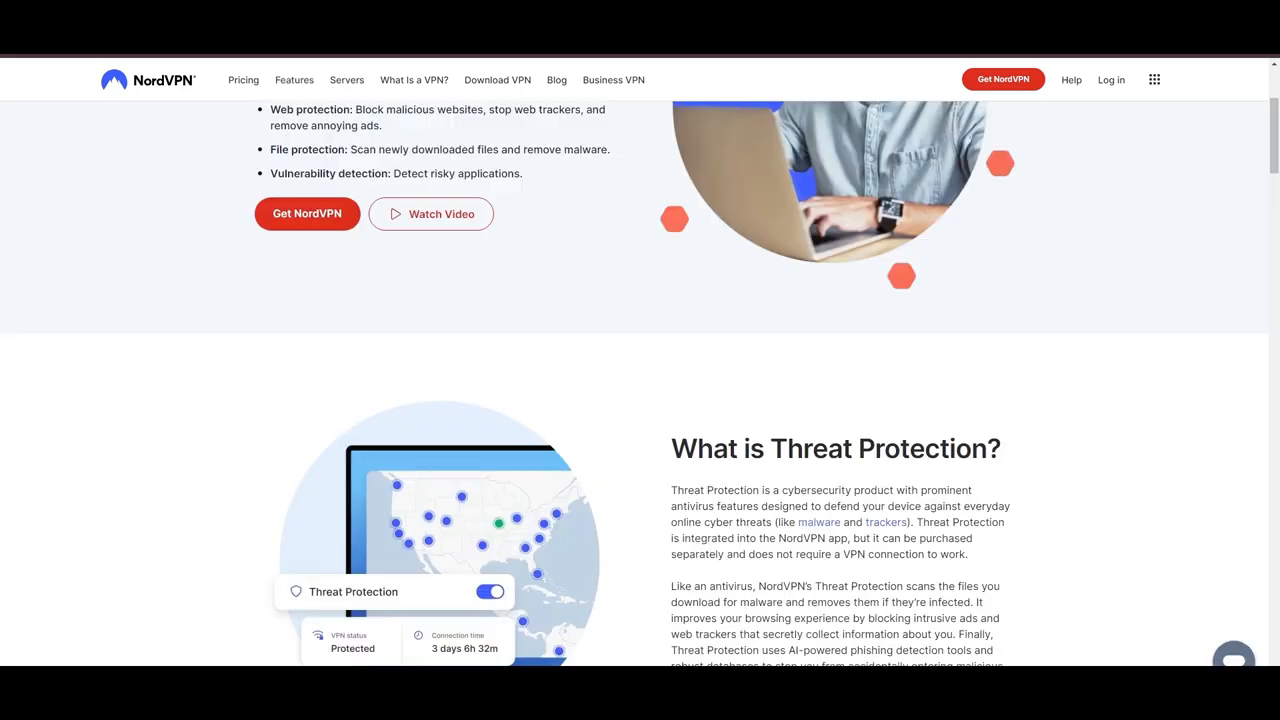
scroll("down", 3)
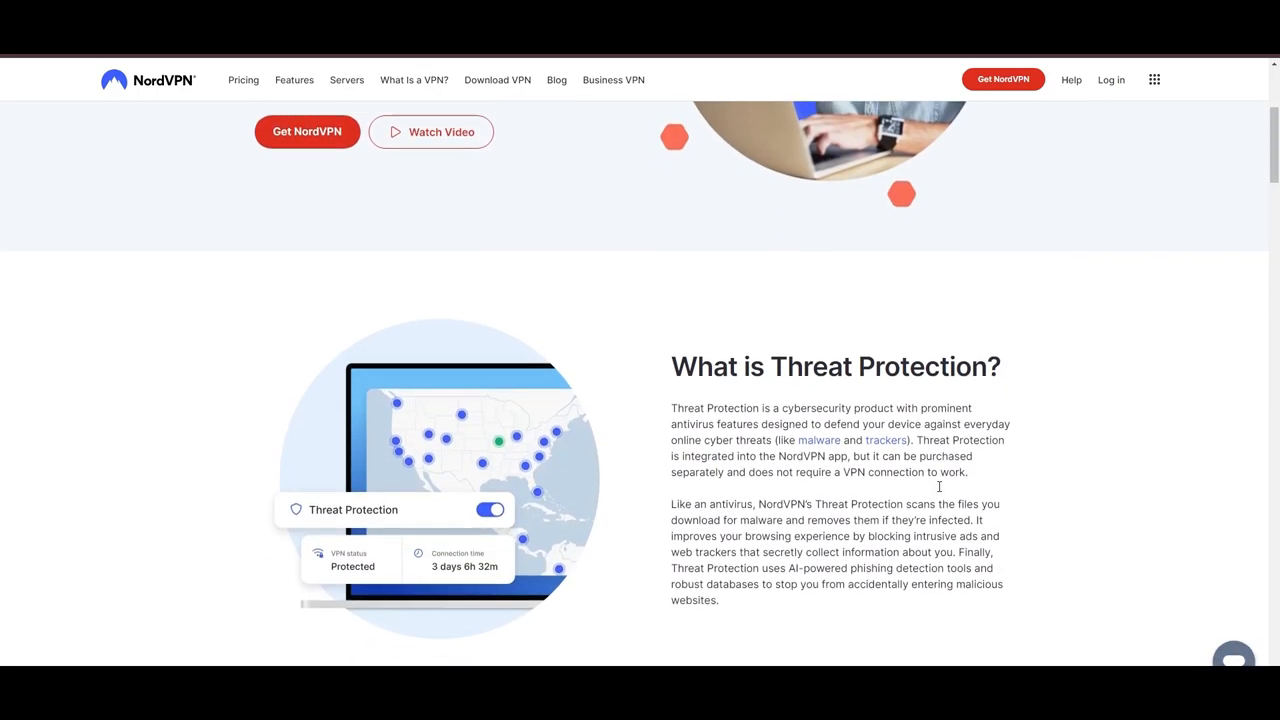
scroll("down", 3)
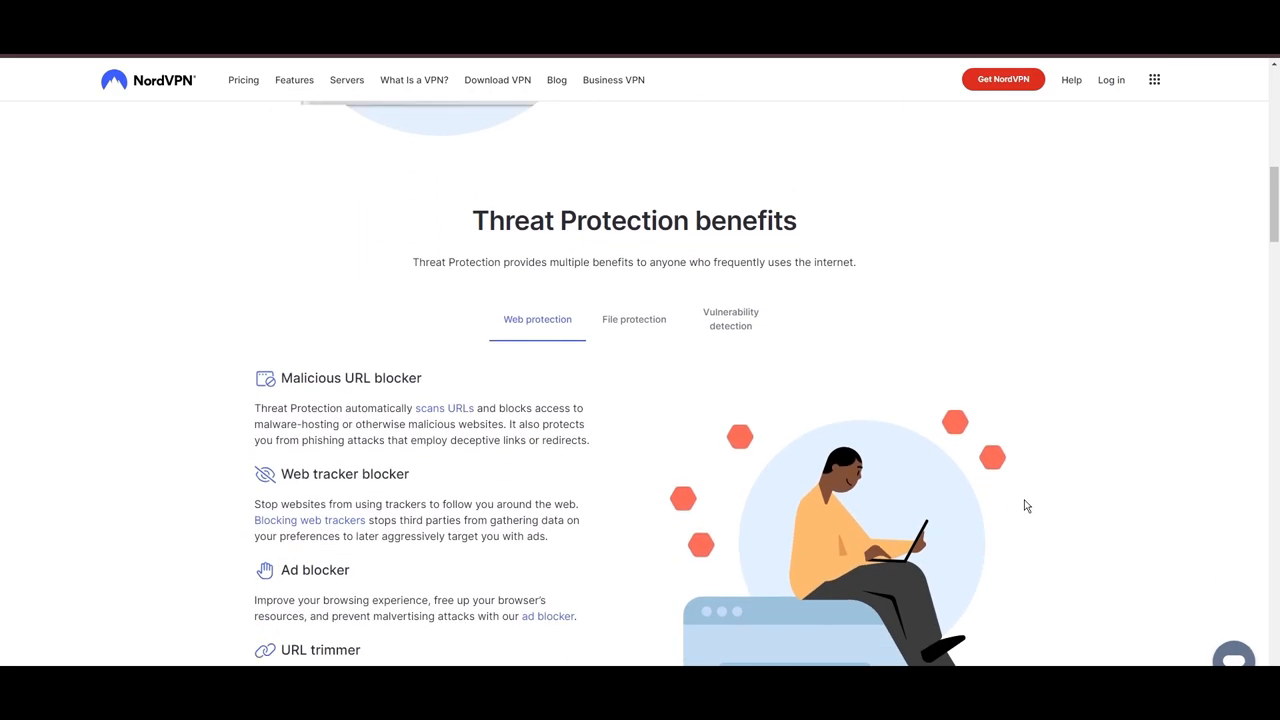
scroll("down", 3)
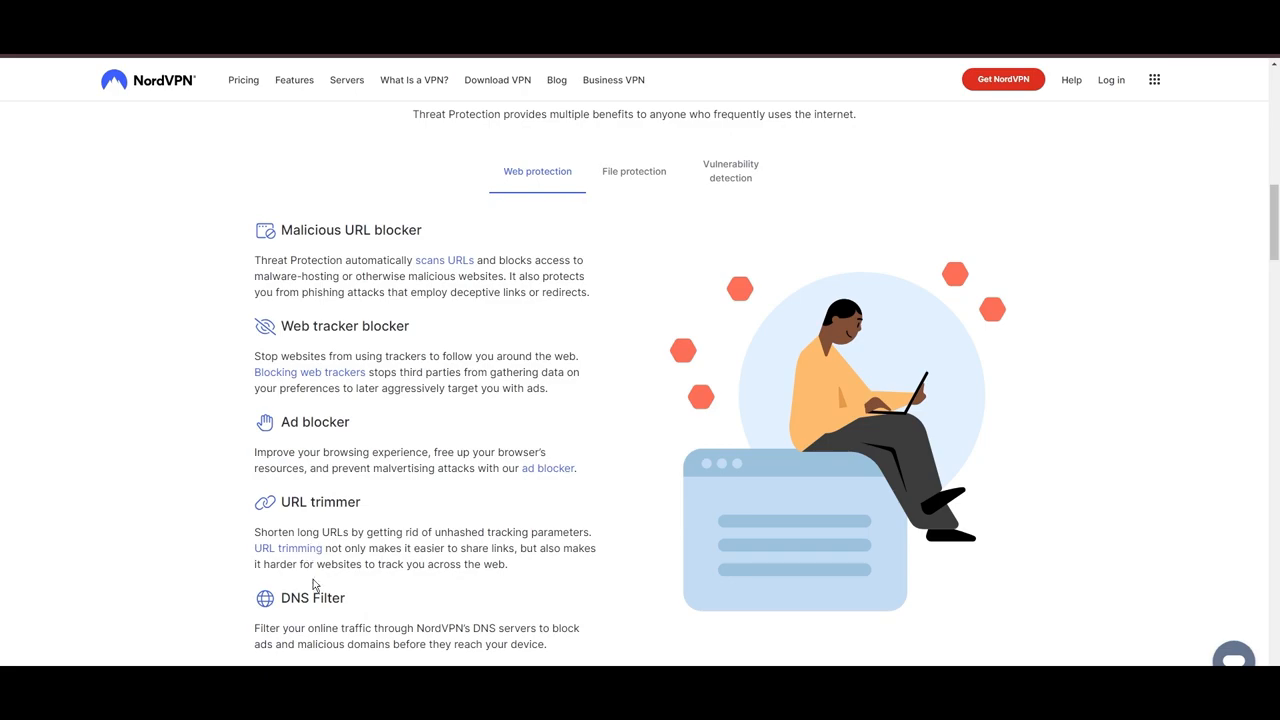
left_click(634, 171)
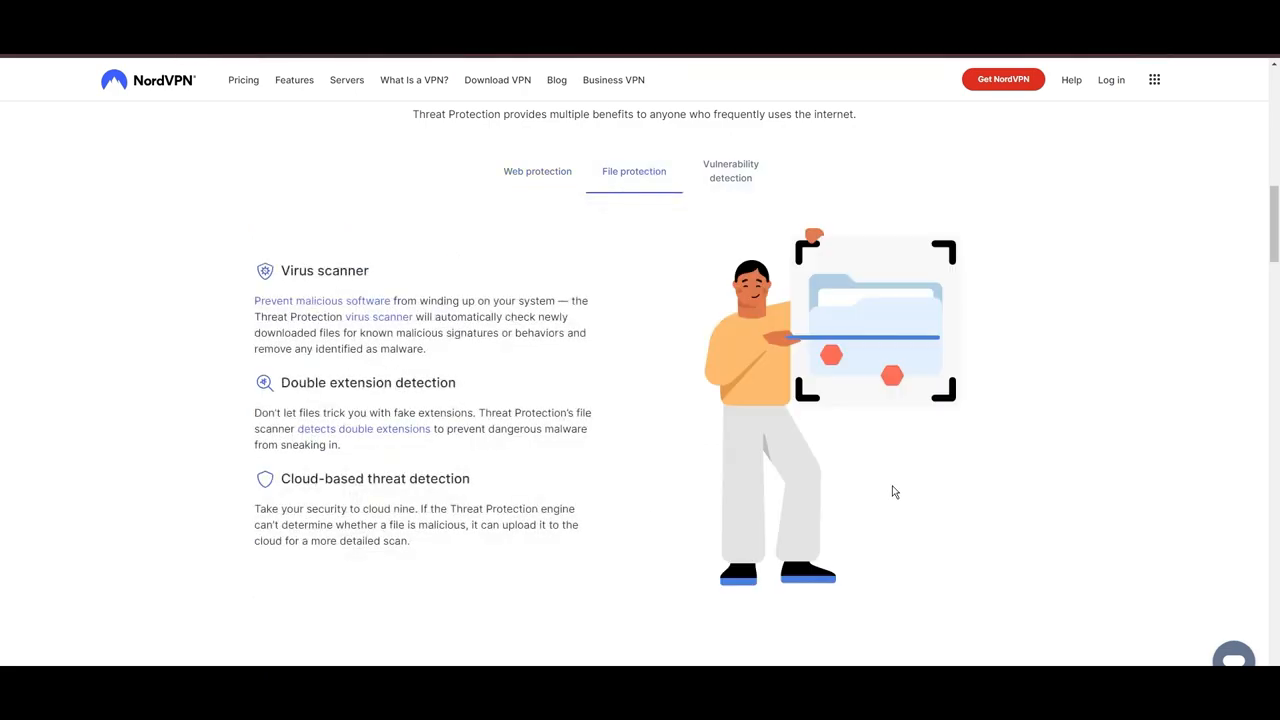
mouse_move(717, 177)
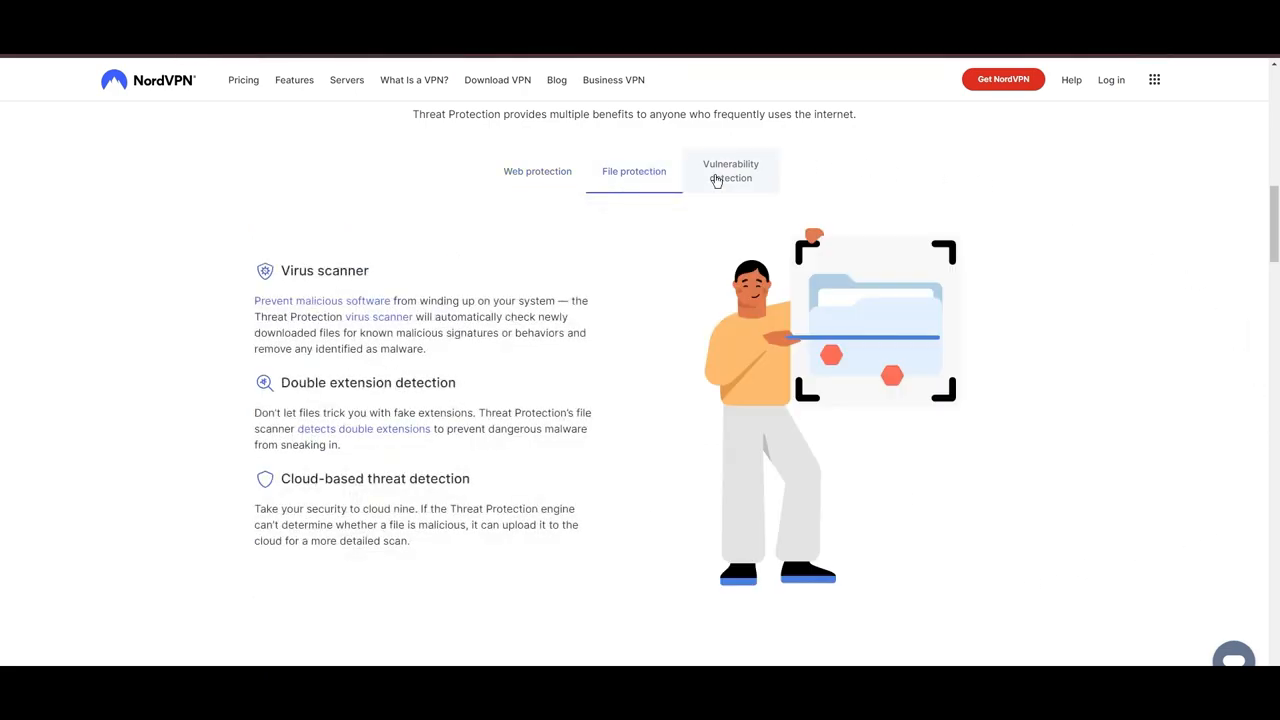
left_click(730, 170)
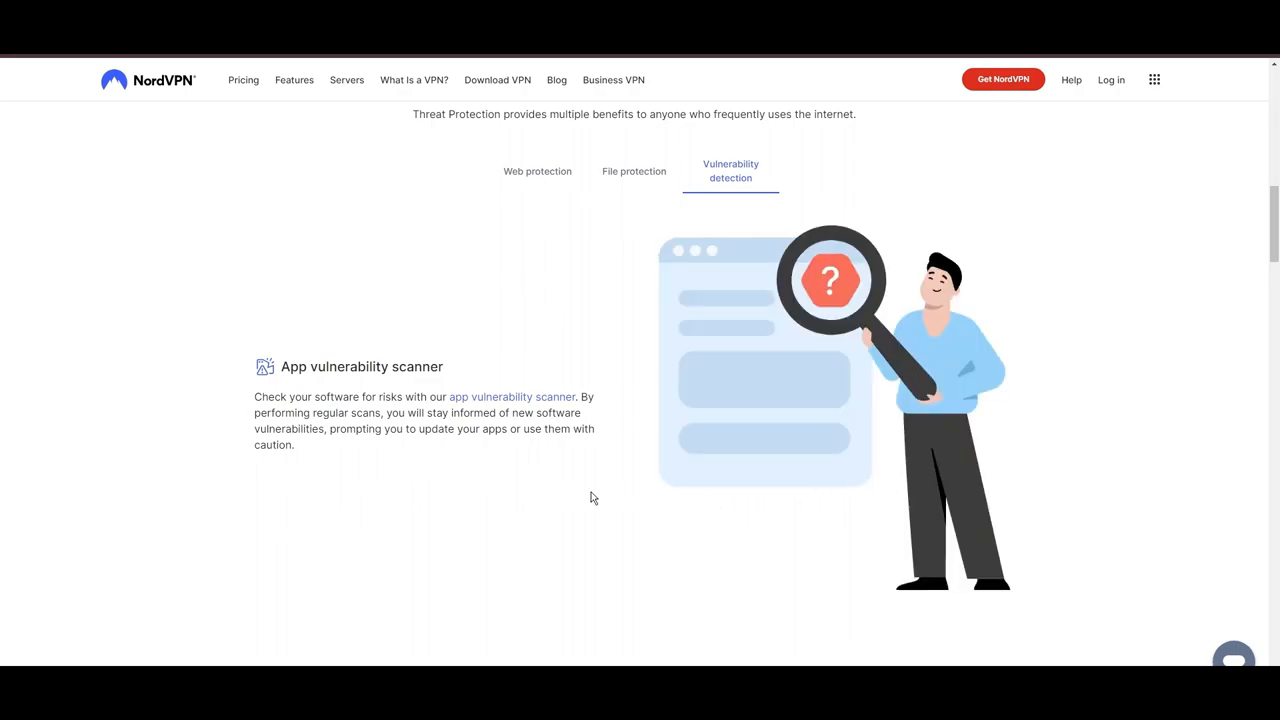
scroll("down", 3)
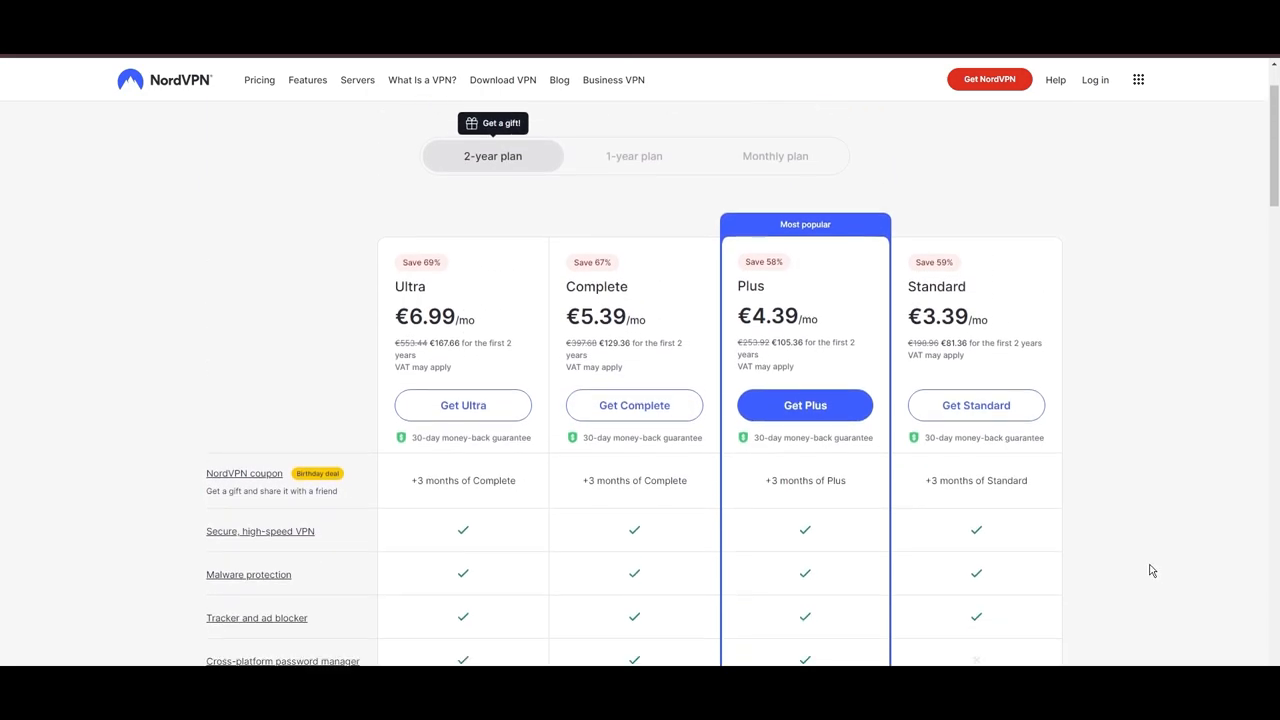
Scroll the Ultra, Complete, Plus and Standard plan comparison table.
scroll("down", 3)
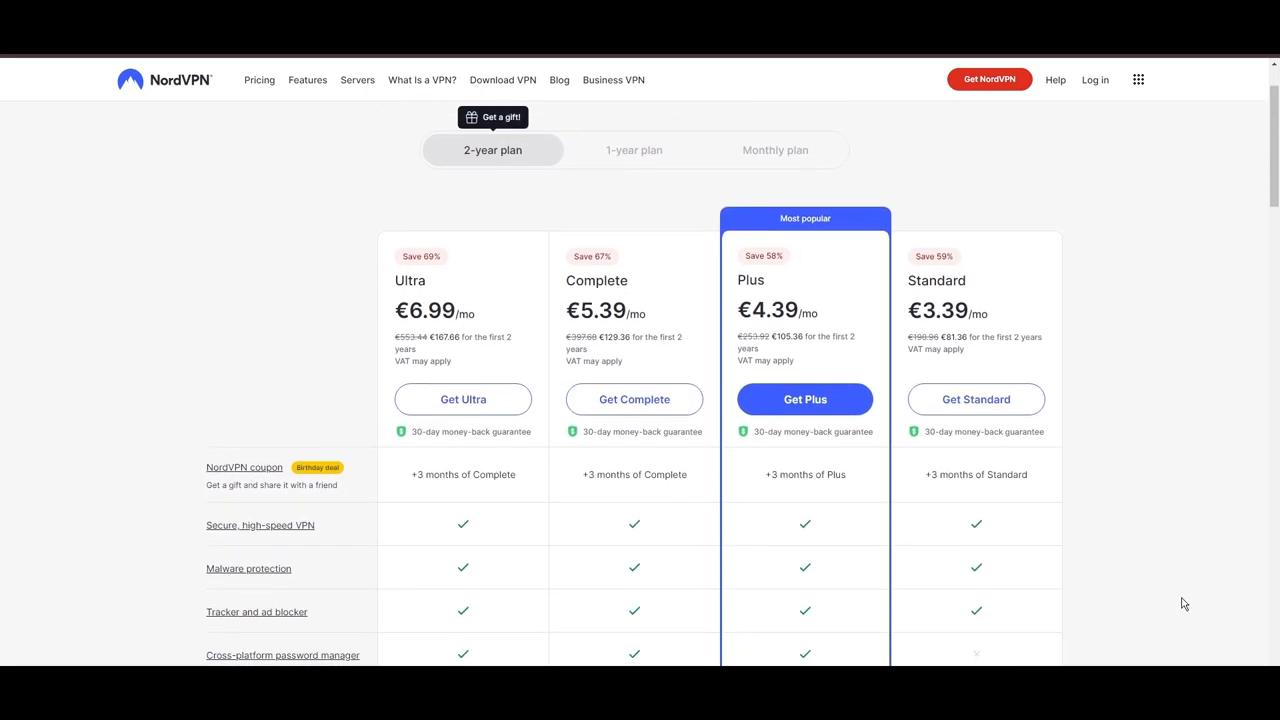
scroll("down", 3)
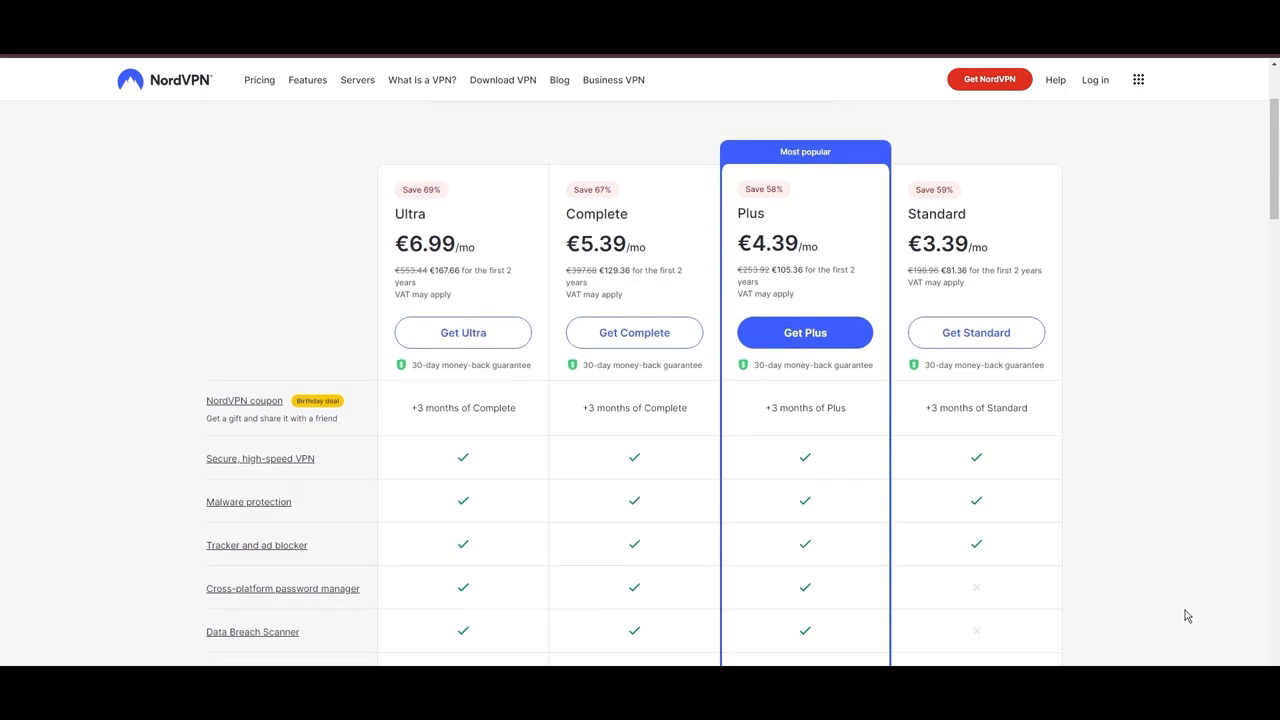
scroll("down", 3)
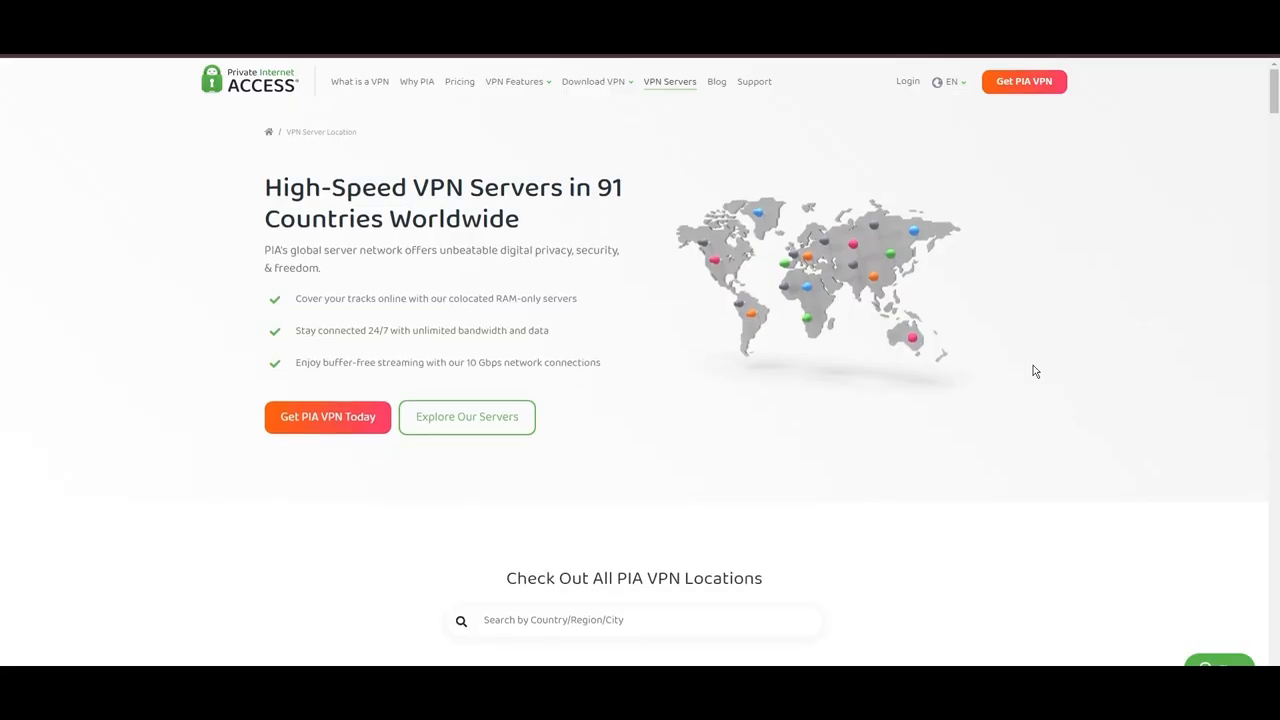
mouse_move(348, 202)
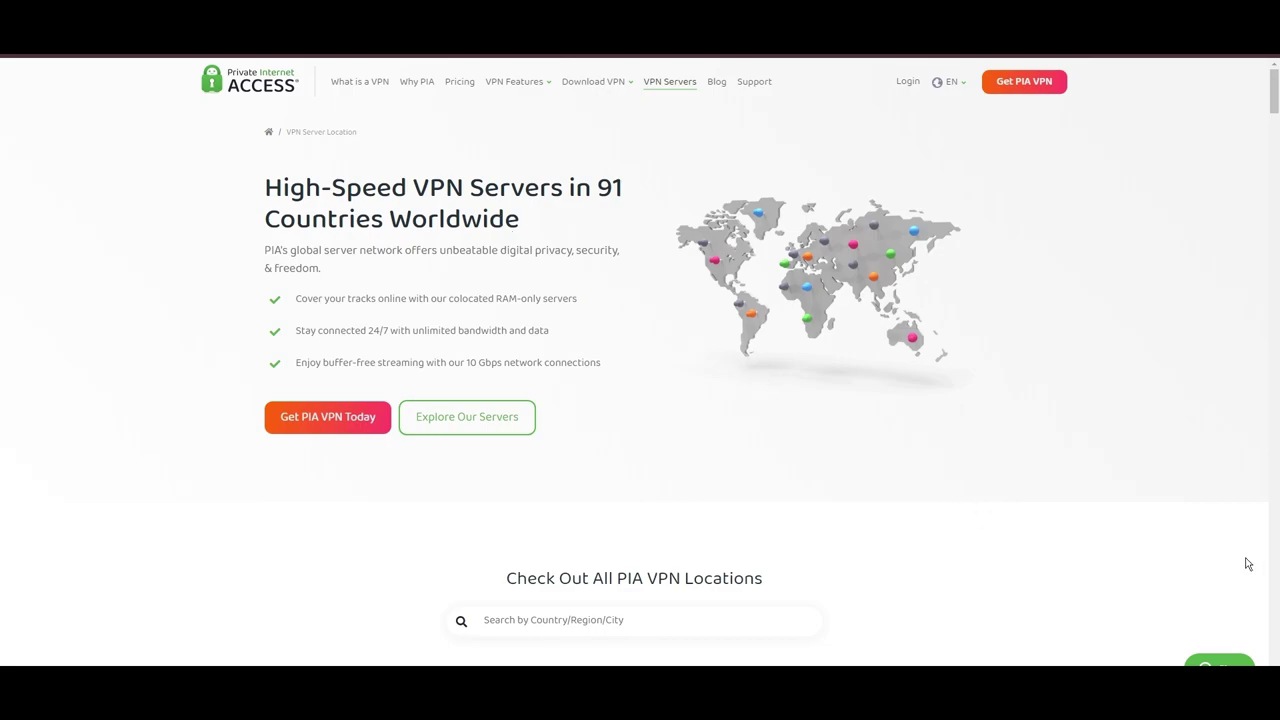
Scroll through PIA's Americas, Europe, Asia Pacific and Middle East server tables.
scroll("down", 3)
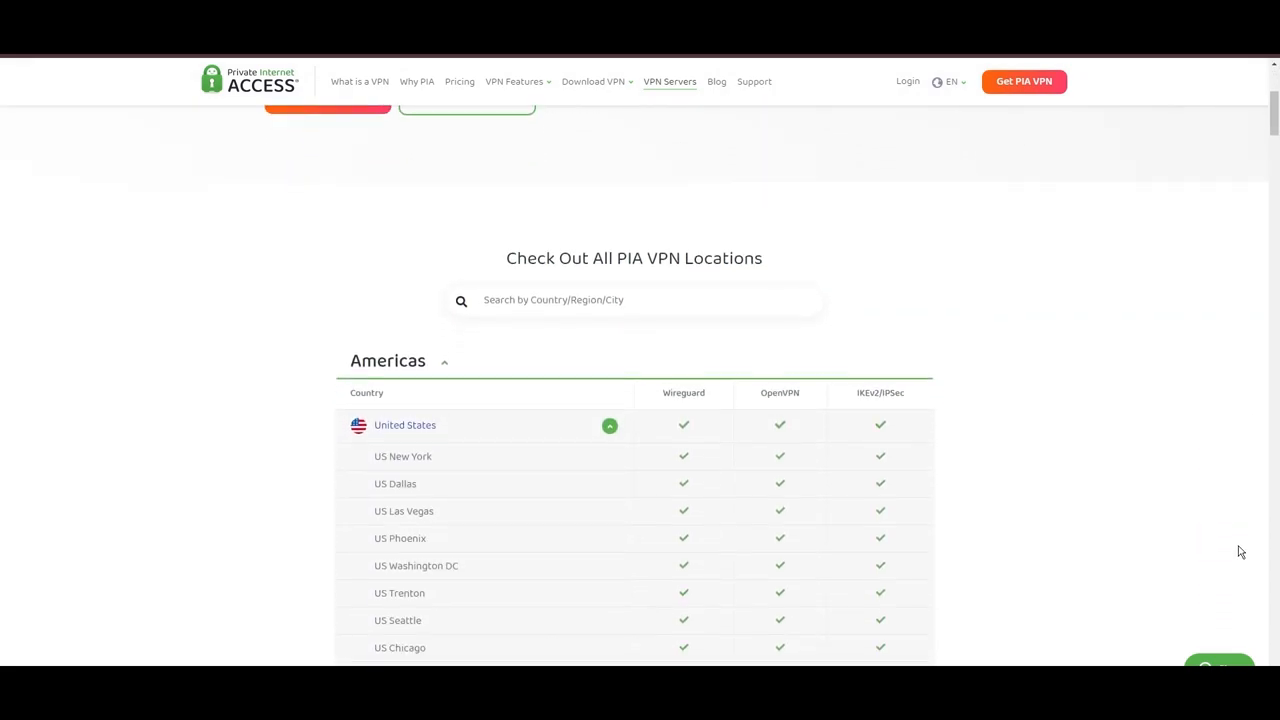
scroll("down", 3)
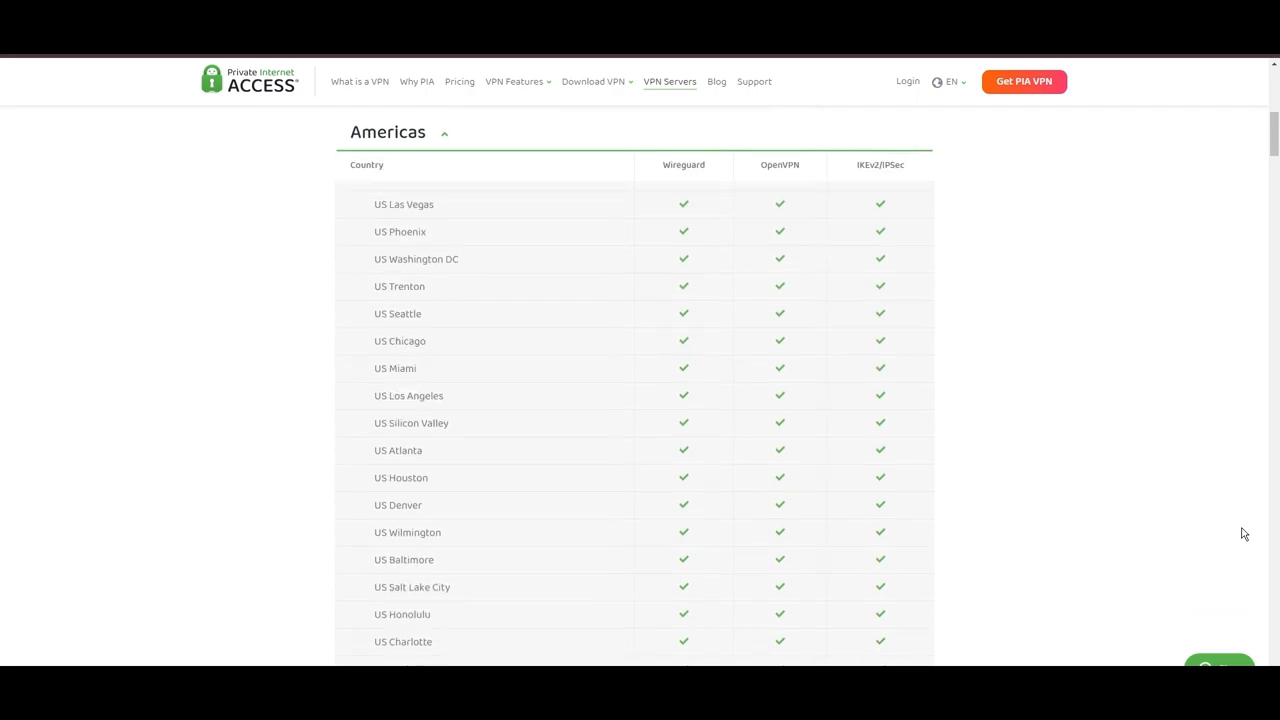
scroll("down", 3)
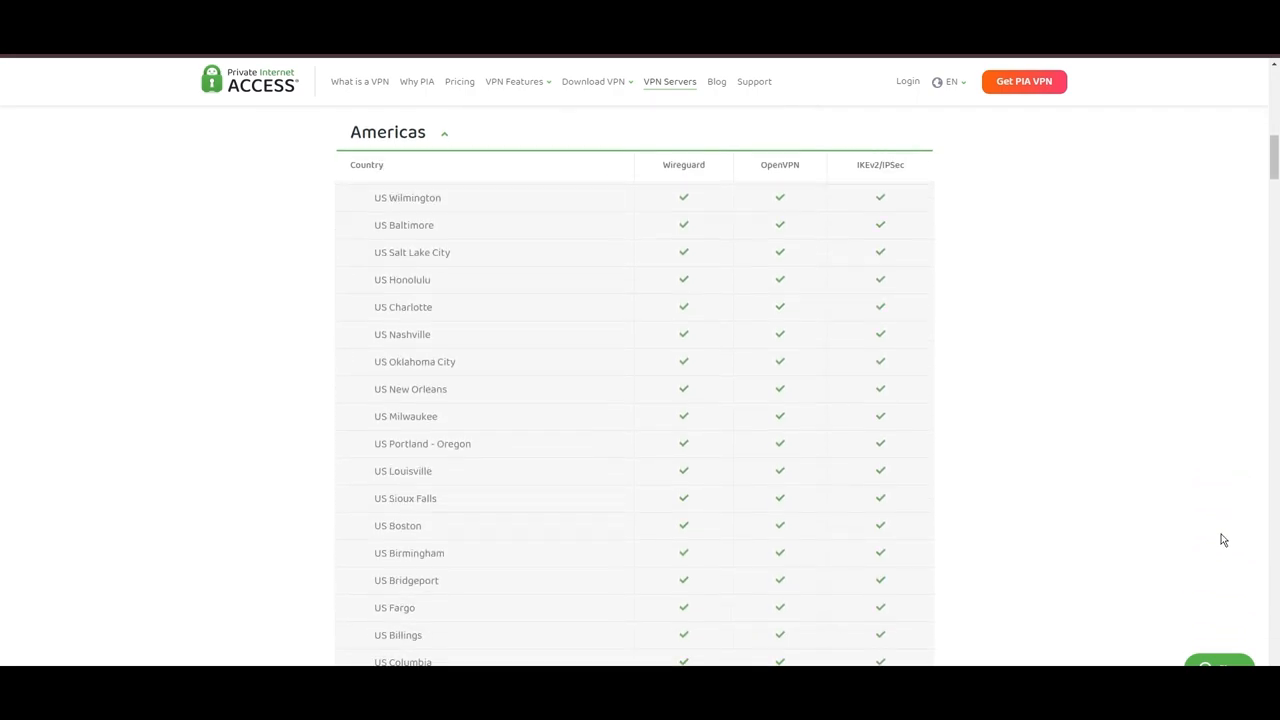
scroll("down", 3)
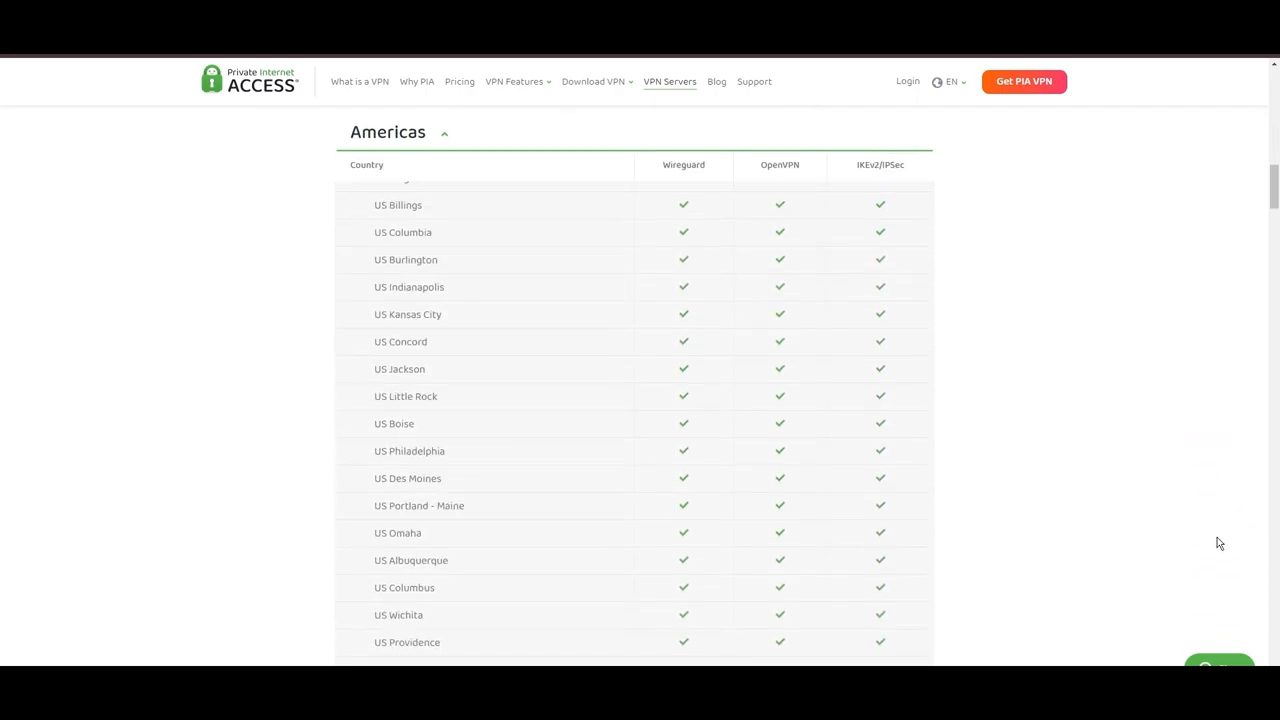
scroll("down", 3)
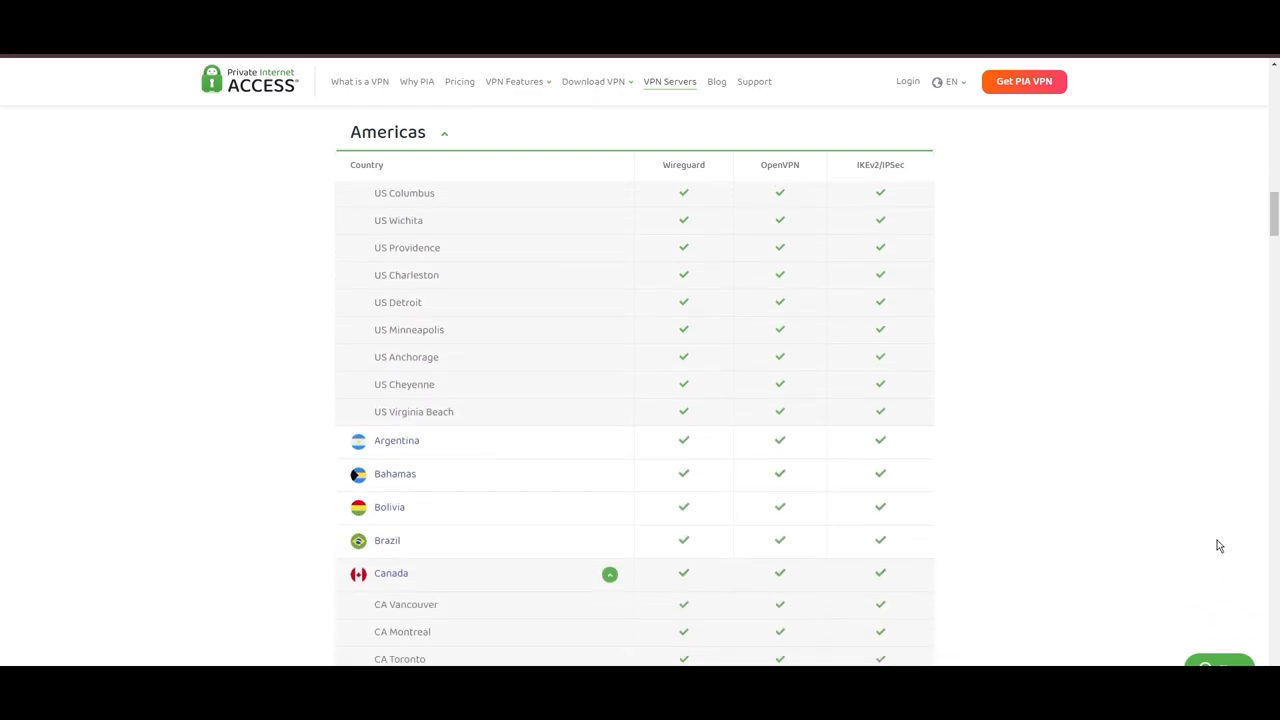
scroll("down", 3)
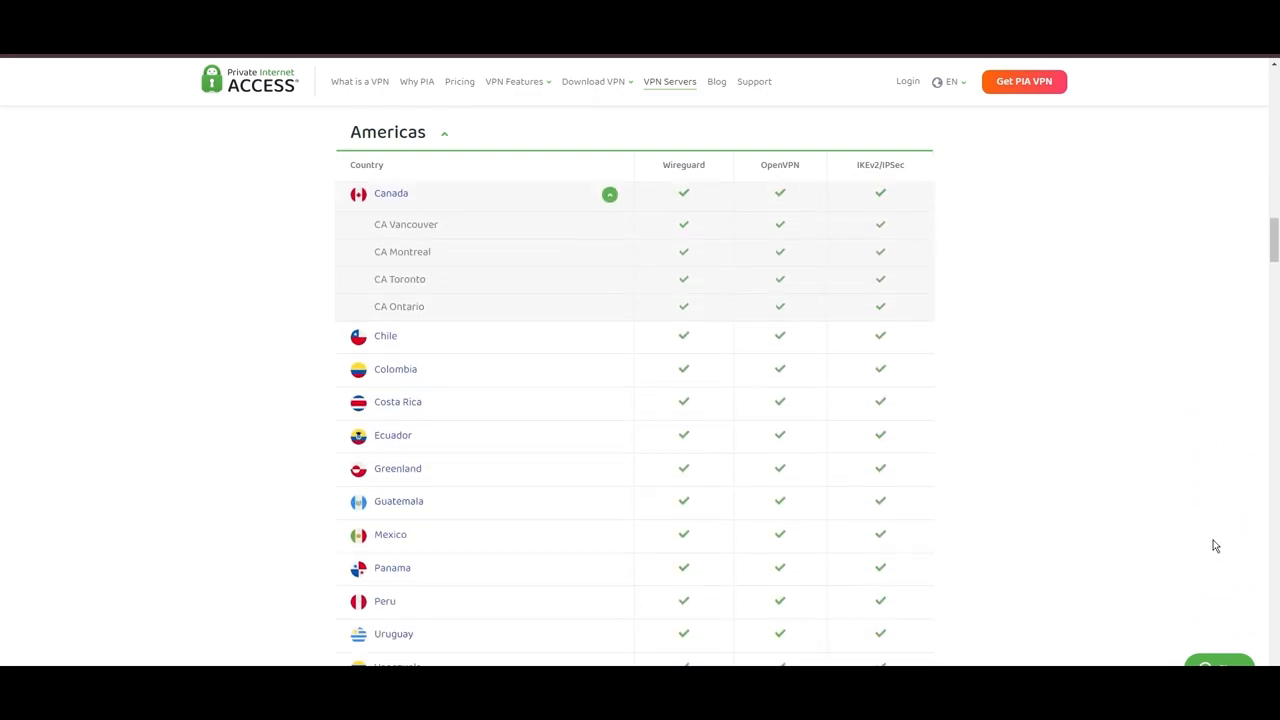
scroll("down", 3)
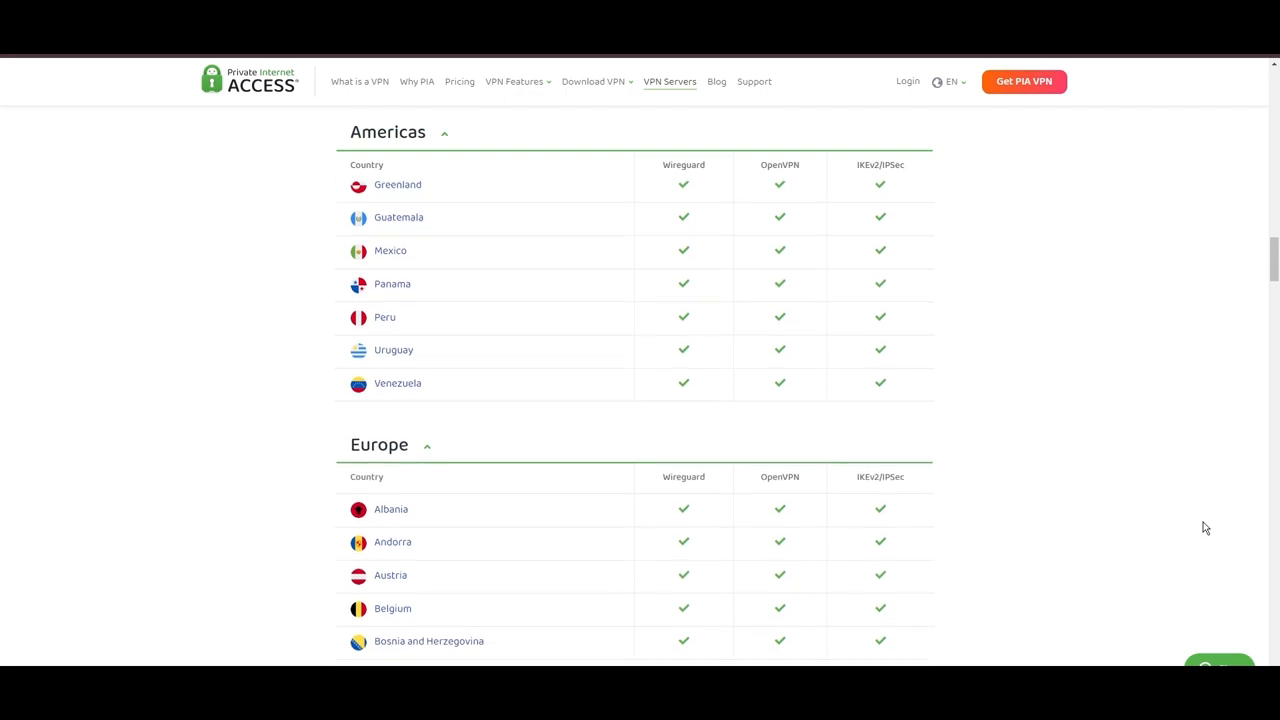
scroll("down", 3)
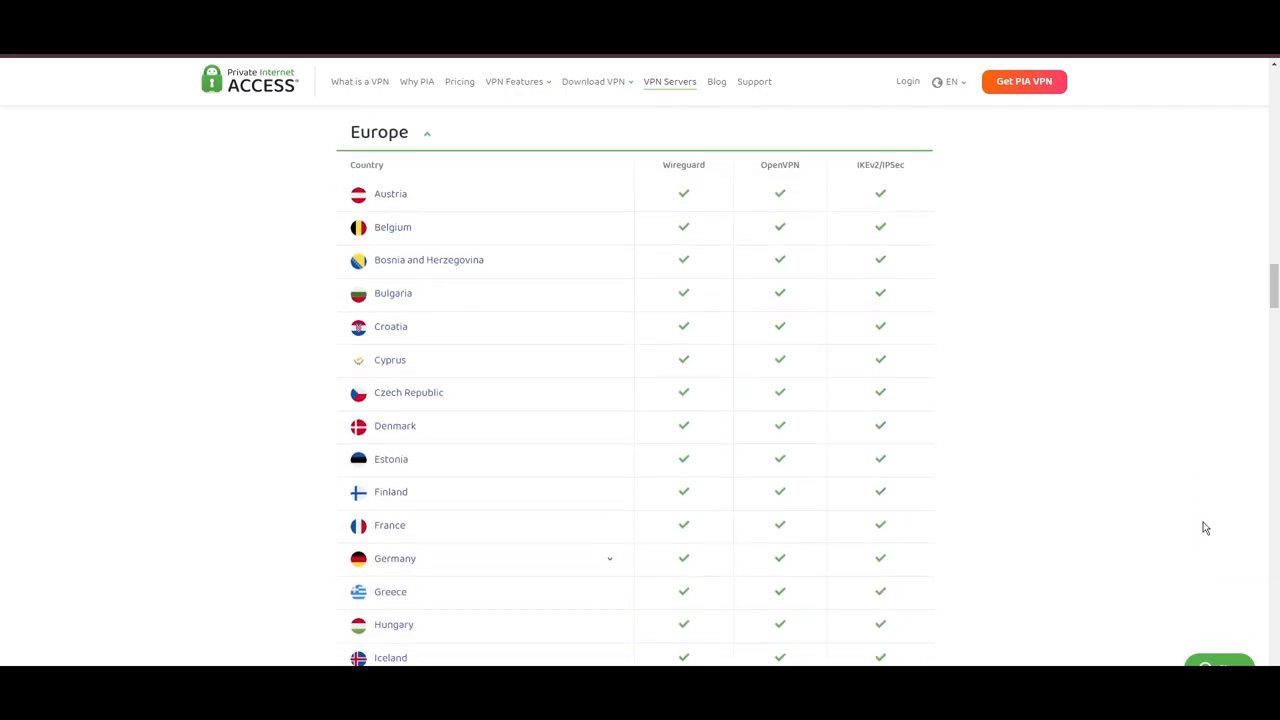
scroll("down", 3)
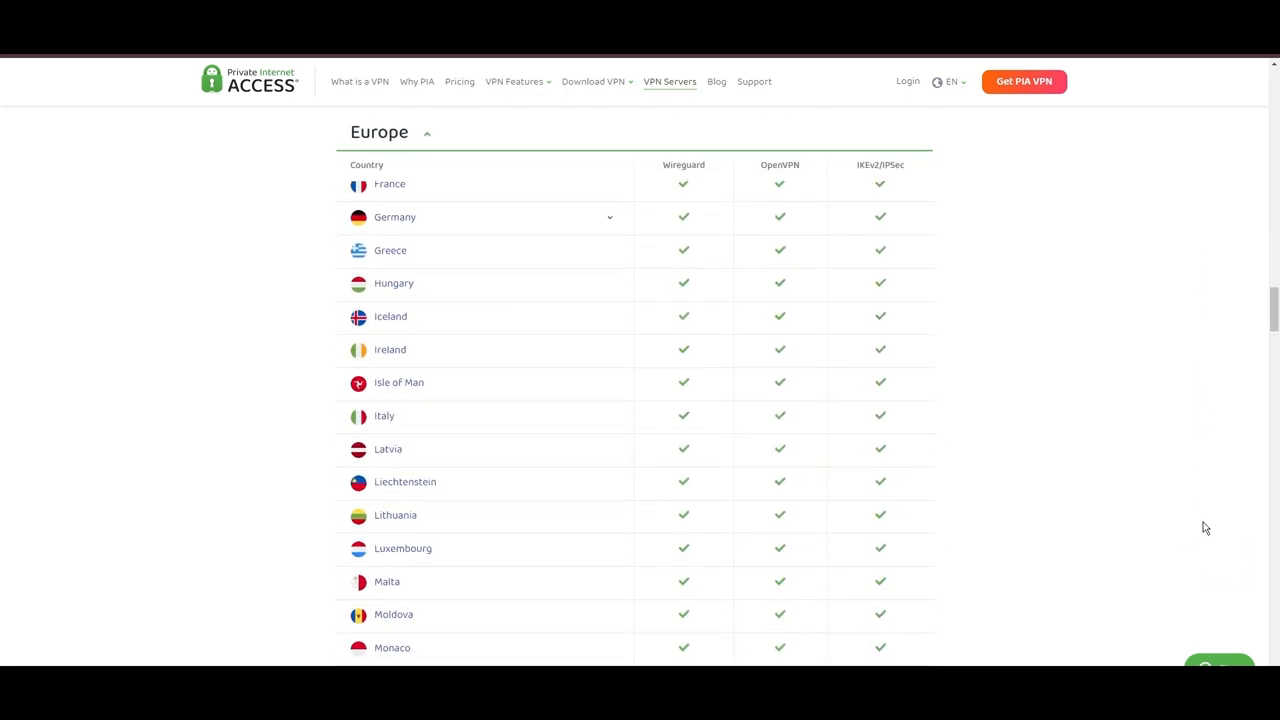
scroll("down", 3)
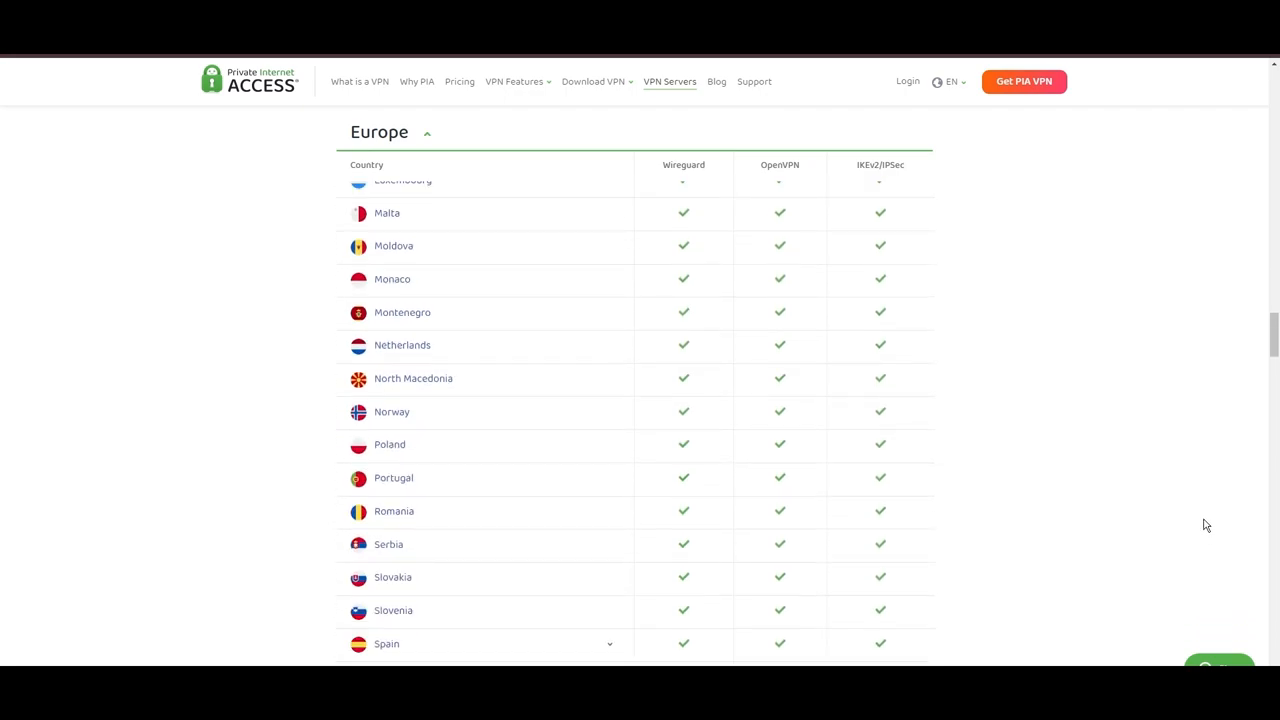
scroll("down", 3)
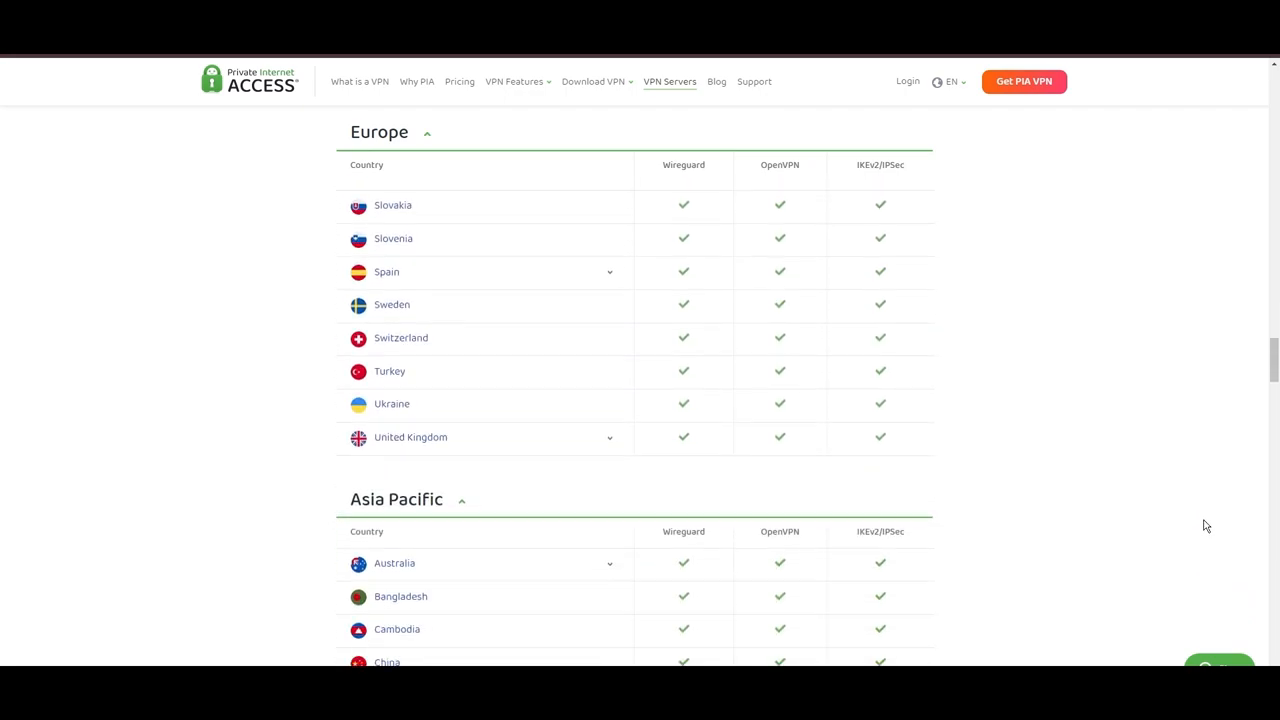
scroll("down", 3)
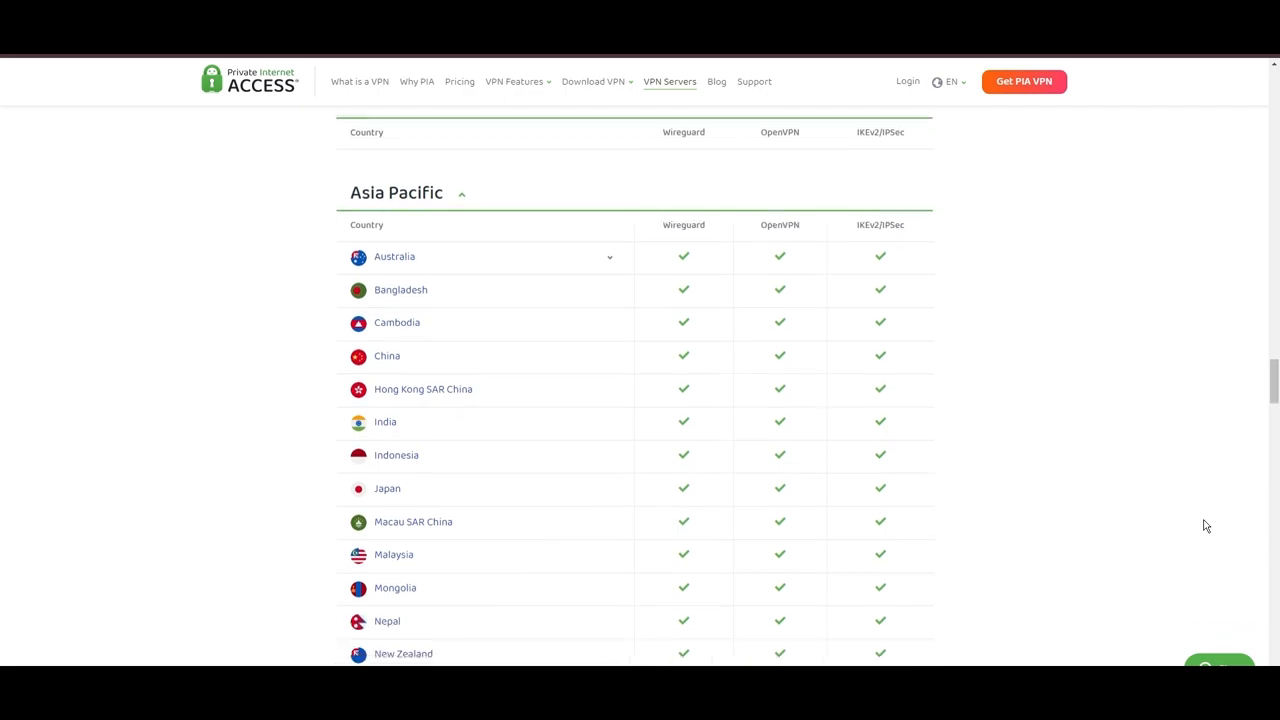
scroll("down", 3)
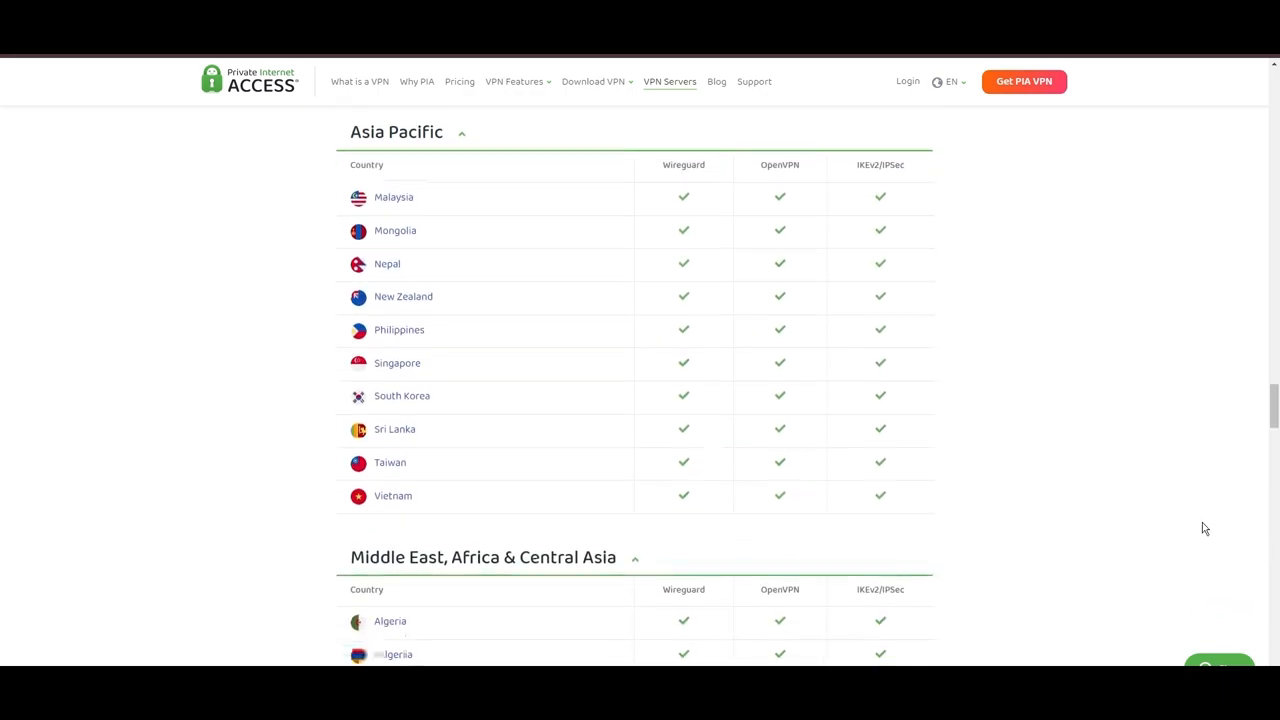
scroll("down", 3)
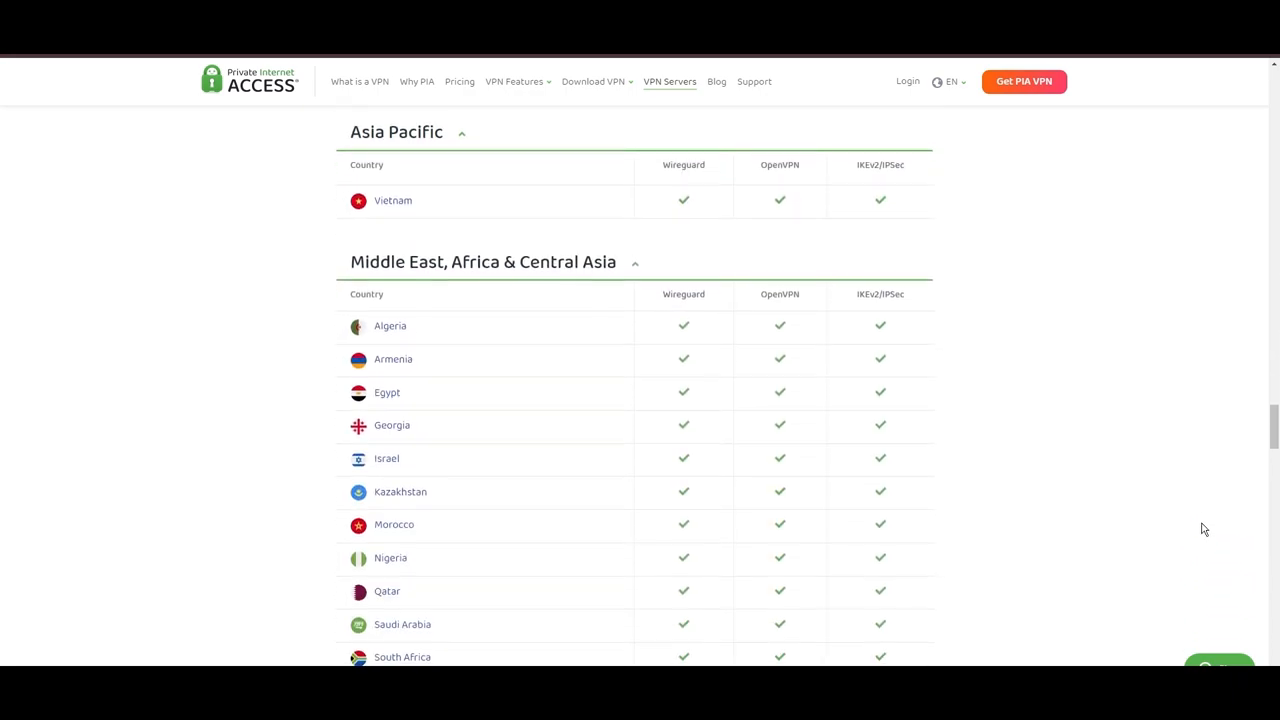
scroll("down", 3)
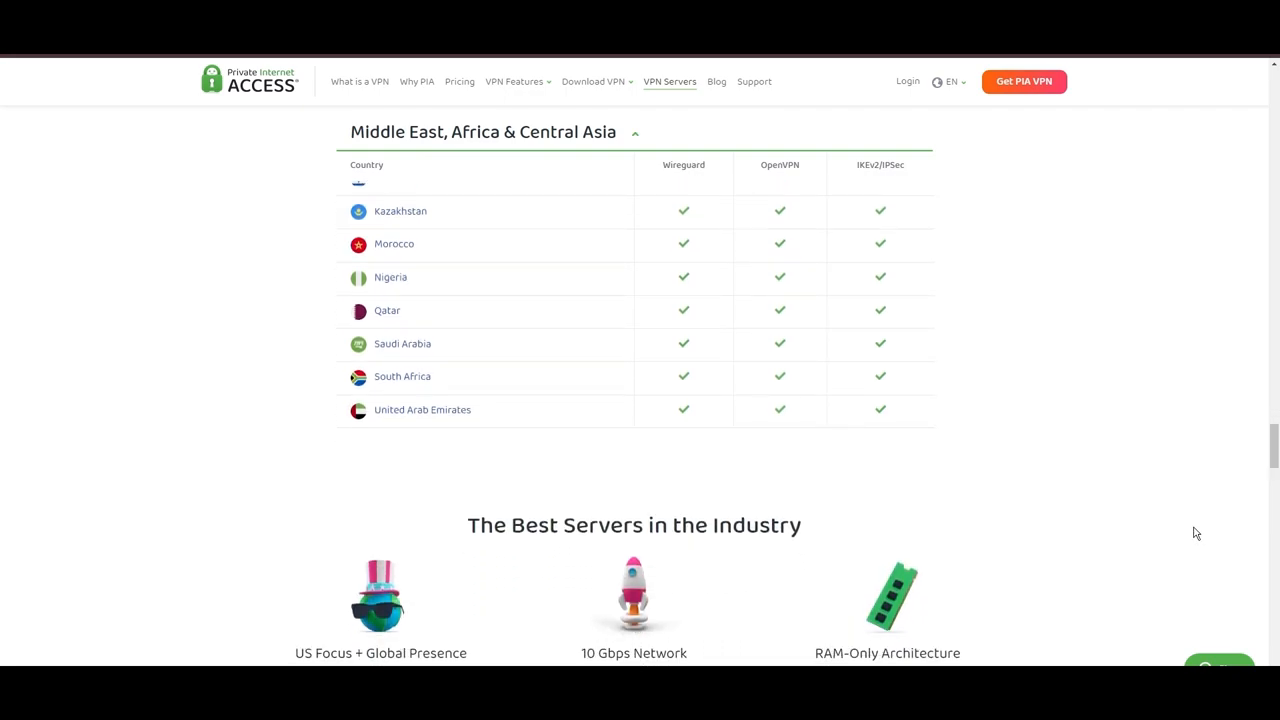
scroll("down", 3)
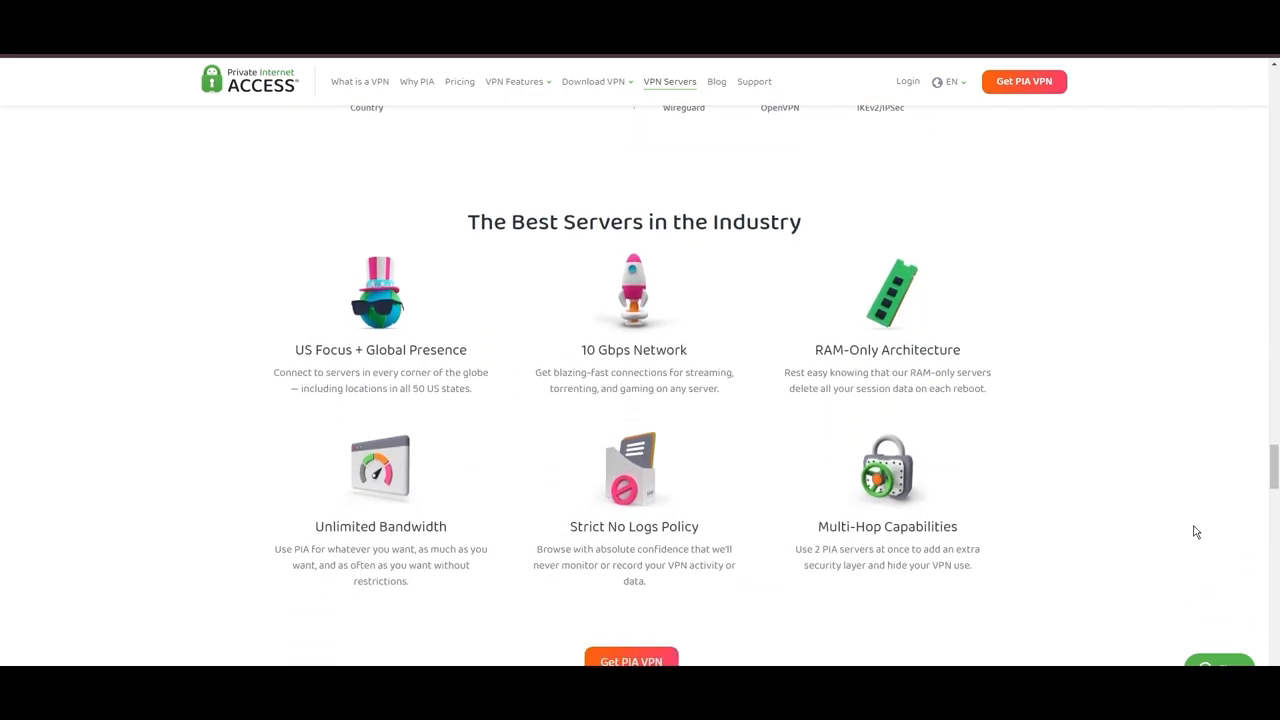
scroll("down", 3)
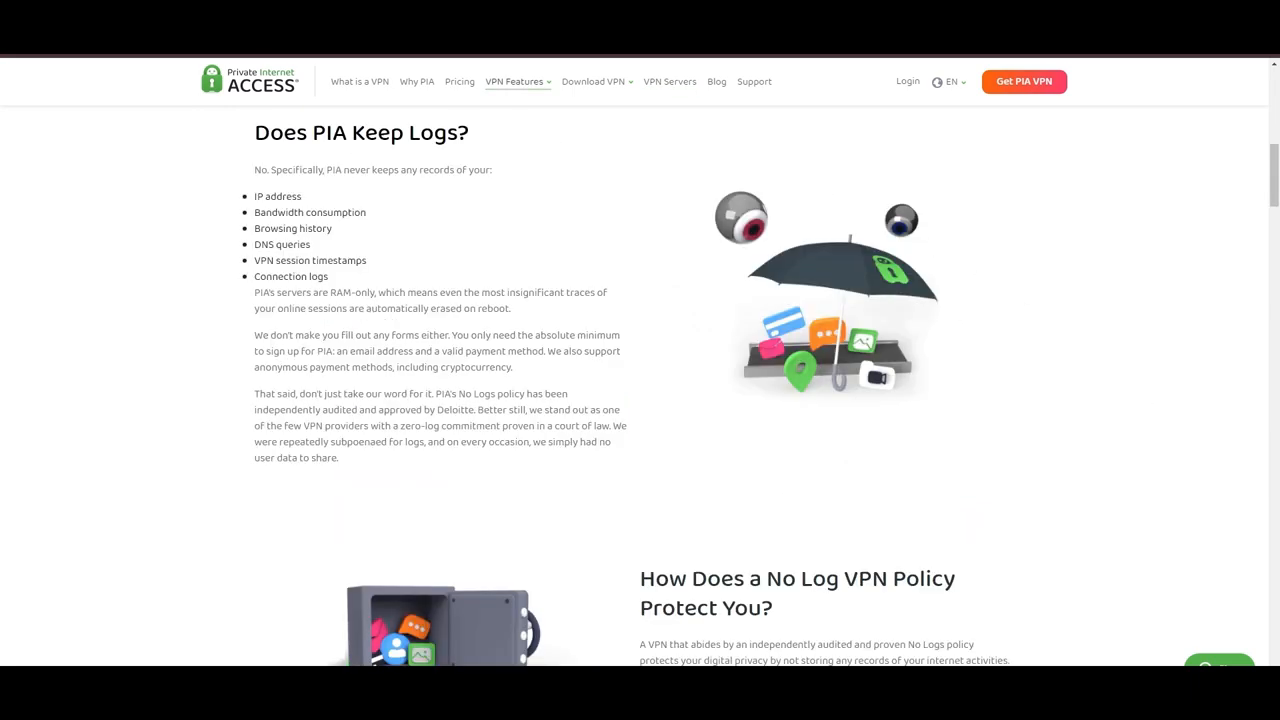
mouse_move(193, 251)
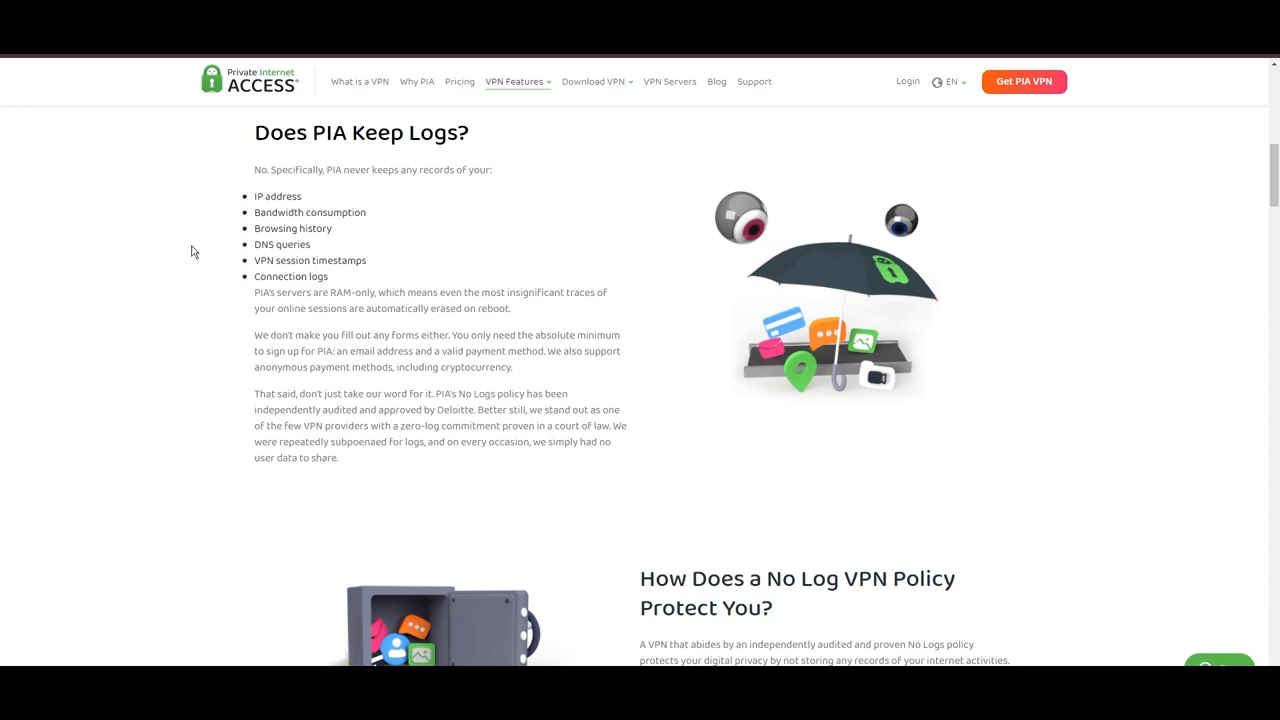
mouse_move(3, 355)
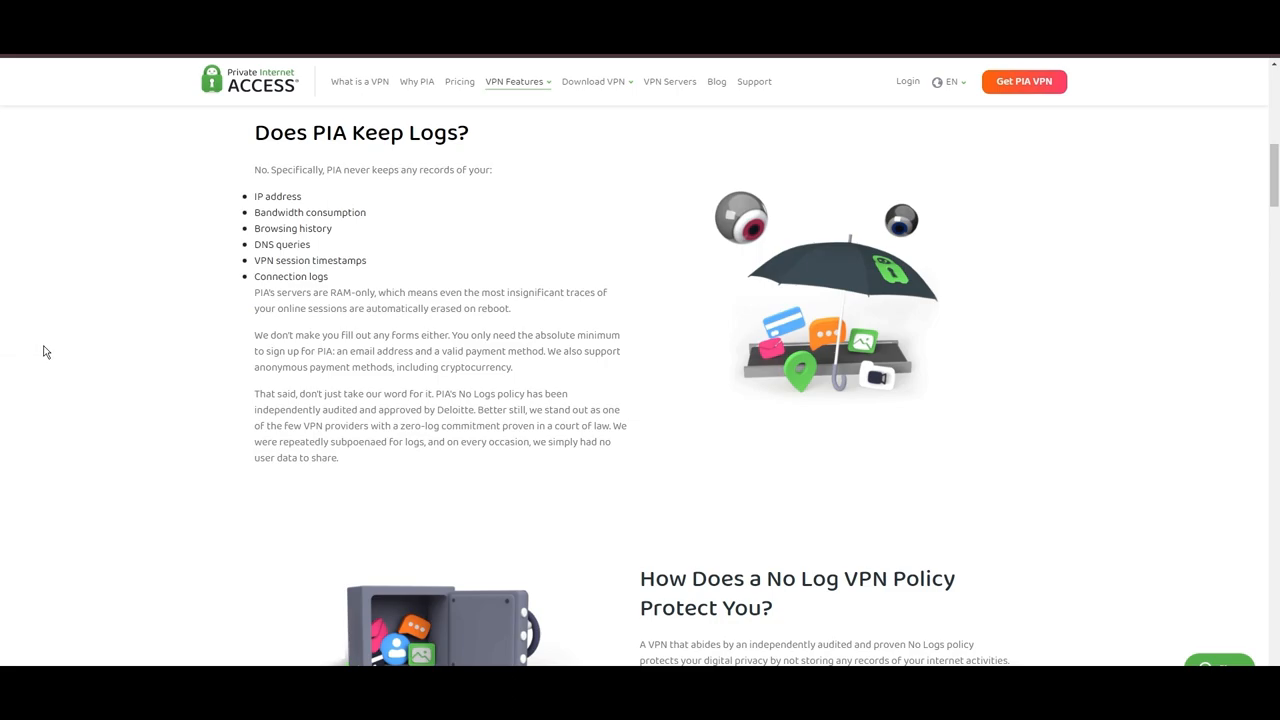
mouse_move(275, 283)
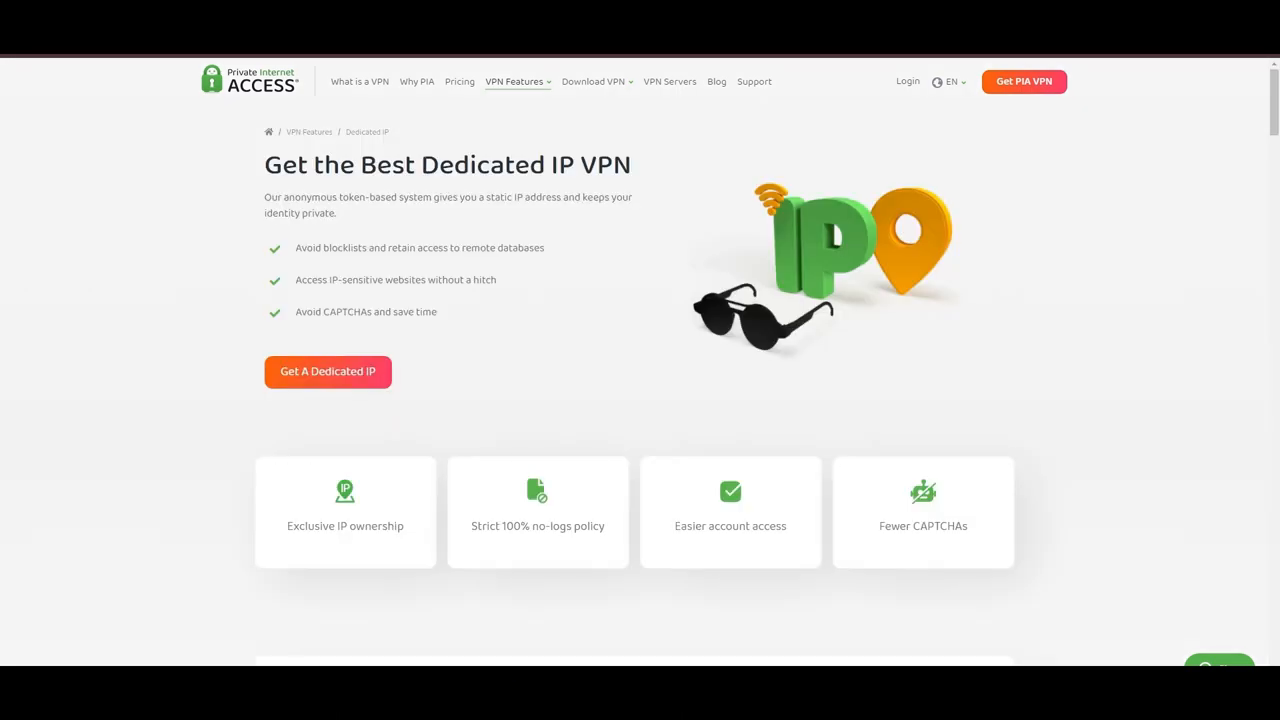
mouse_move(475, 147)
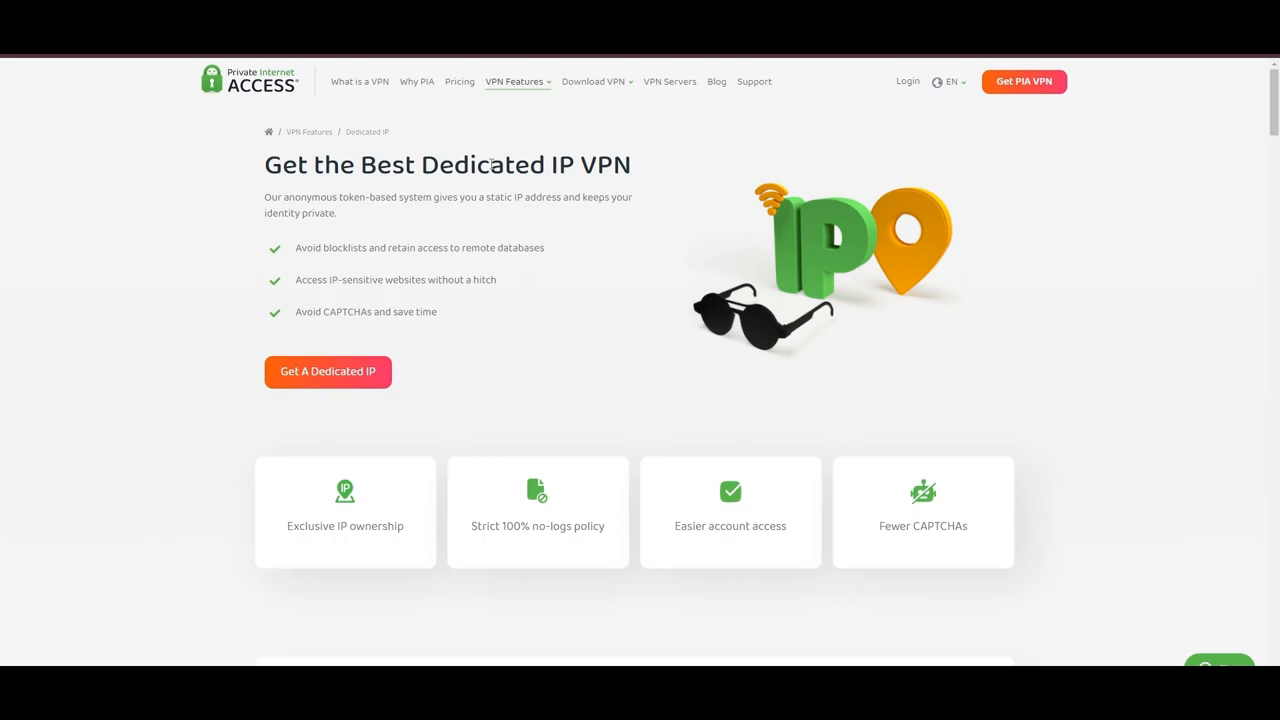
mouse_move(714, 142)
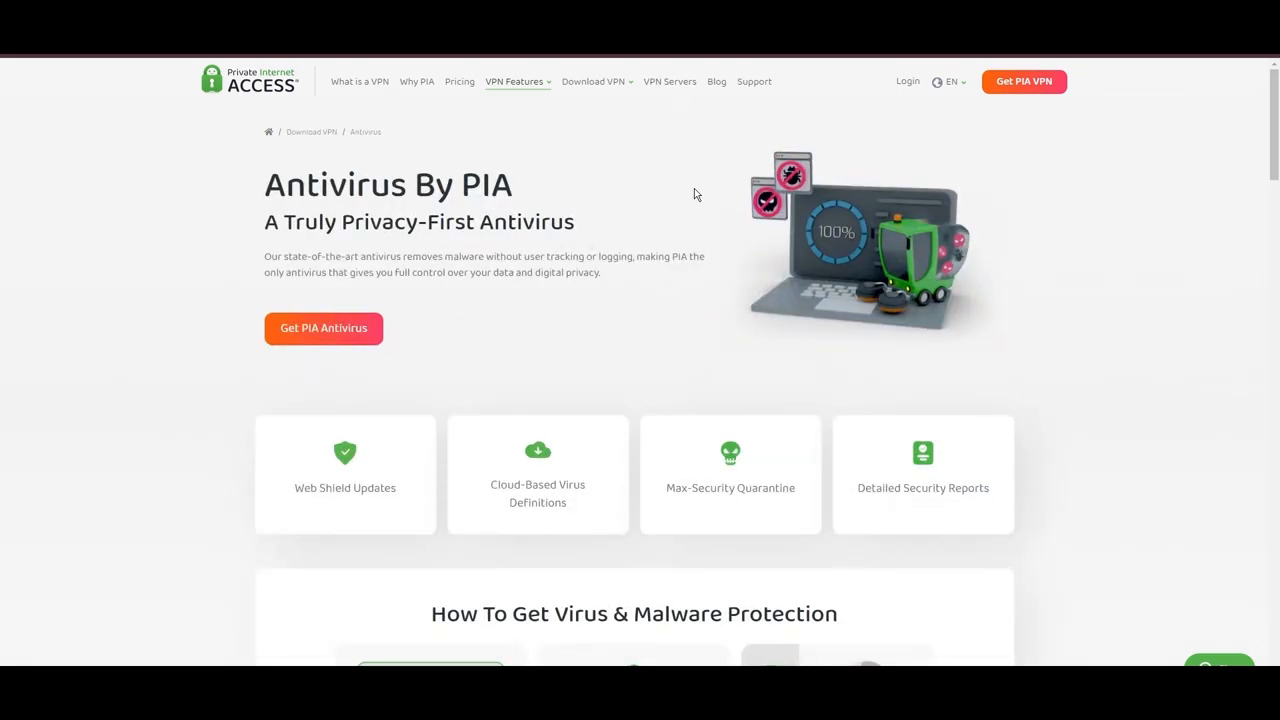
mouse_move(832, 291)
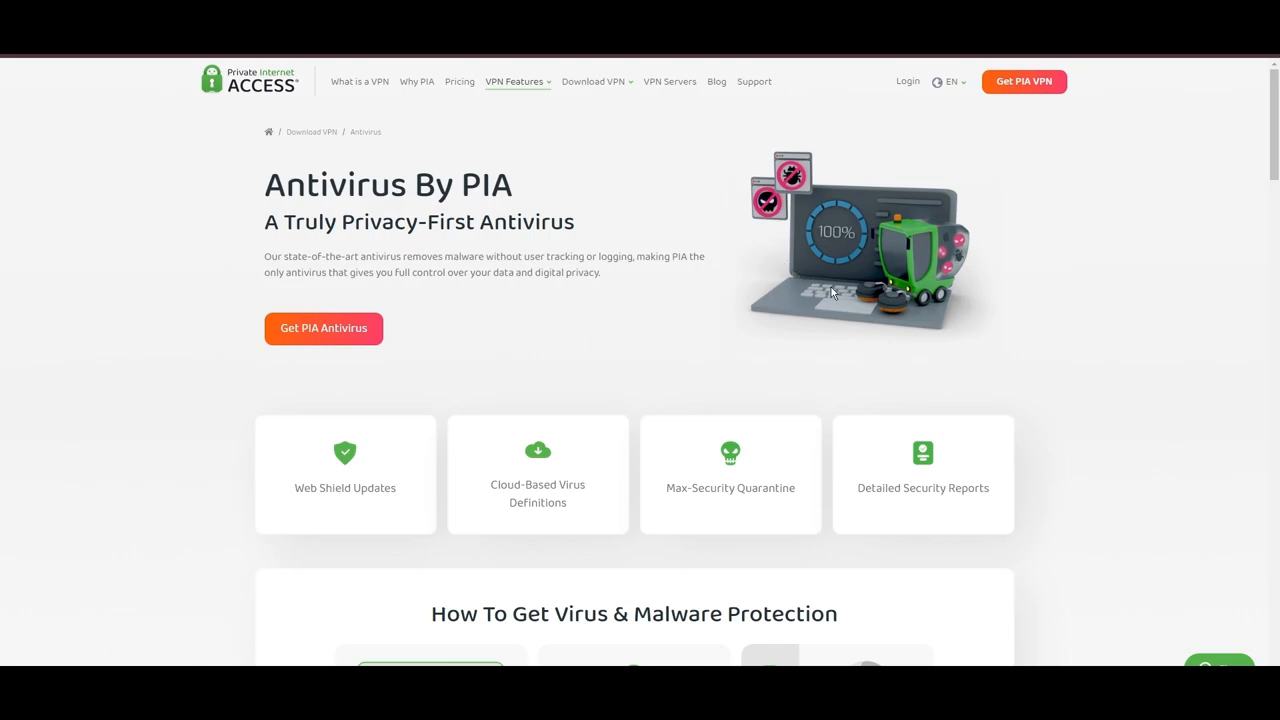
mouse_move(682, 321)
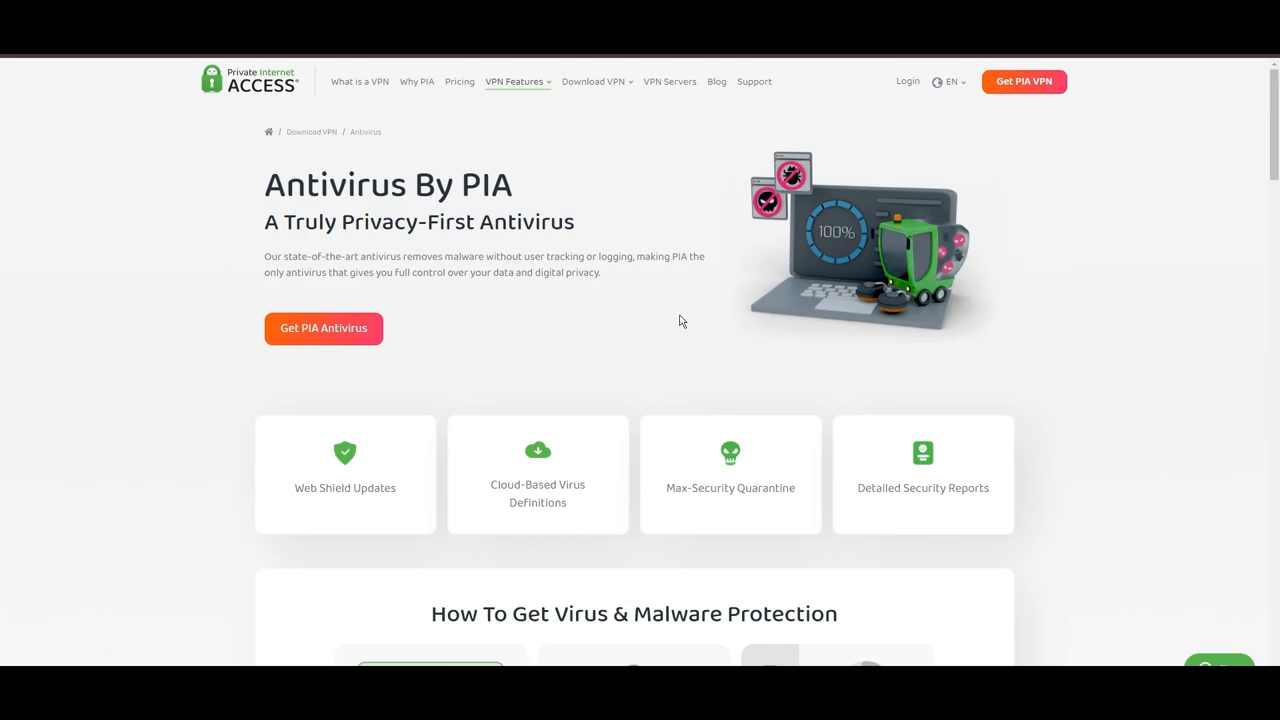
mouse_move(713, 343)
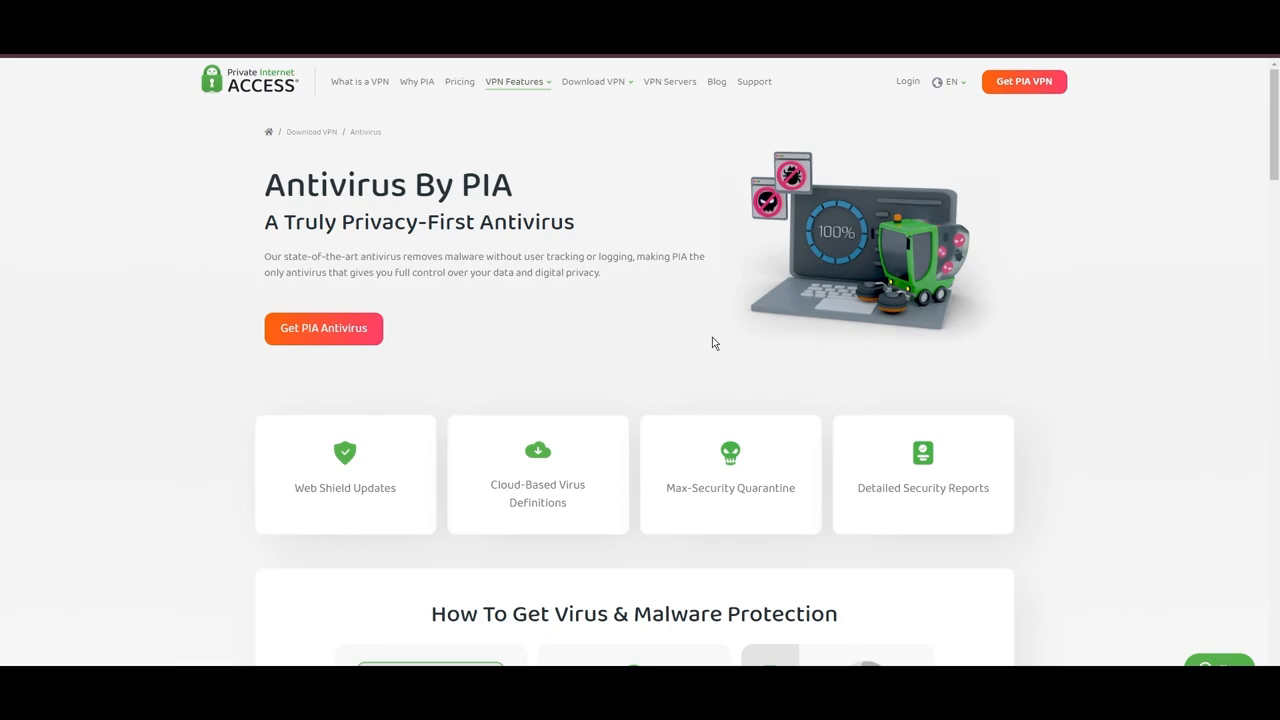
mouse_move(930, 237)
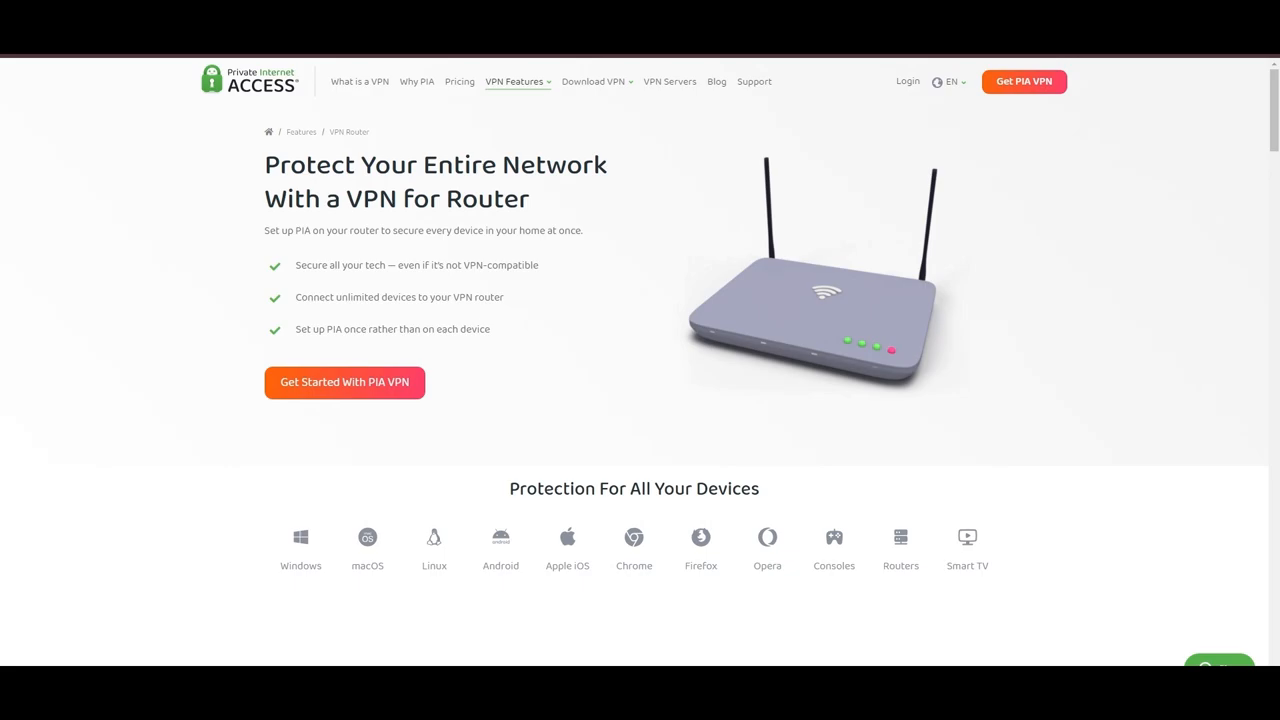
mouse_move(855, 250)
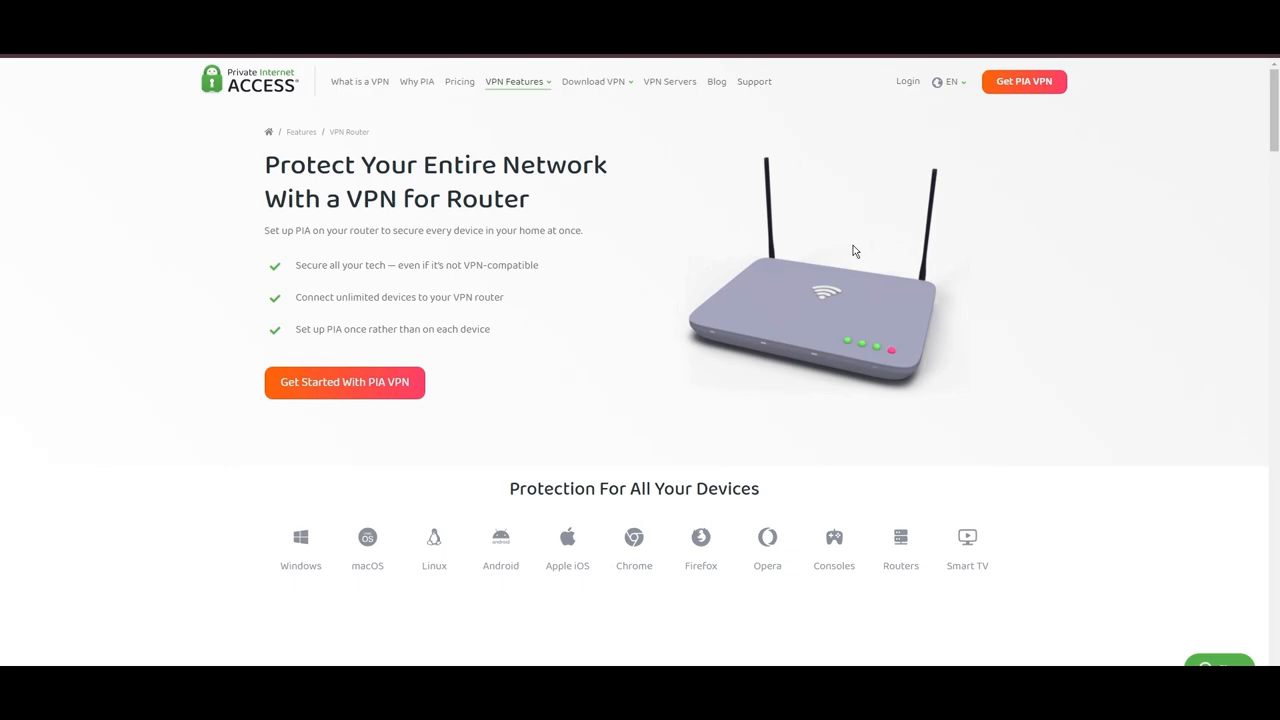
mouse_move(904, 312)
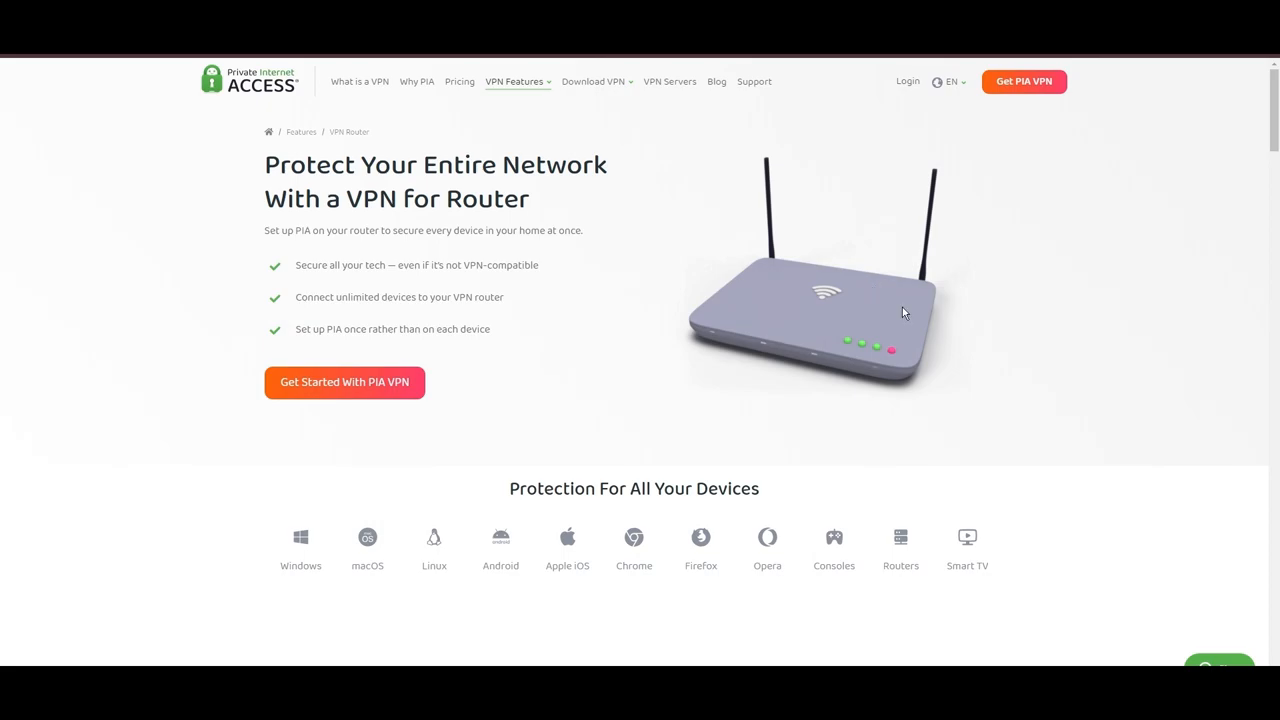
Scroll the VPN Router page to its device list, then open PIA's pricing page.
scroll("down", 3)
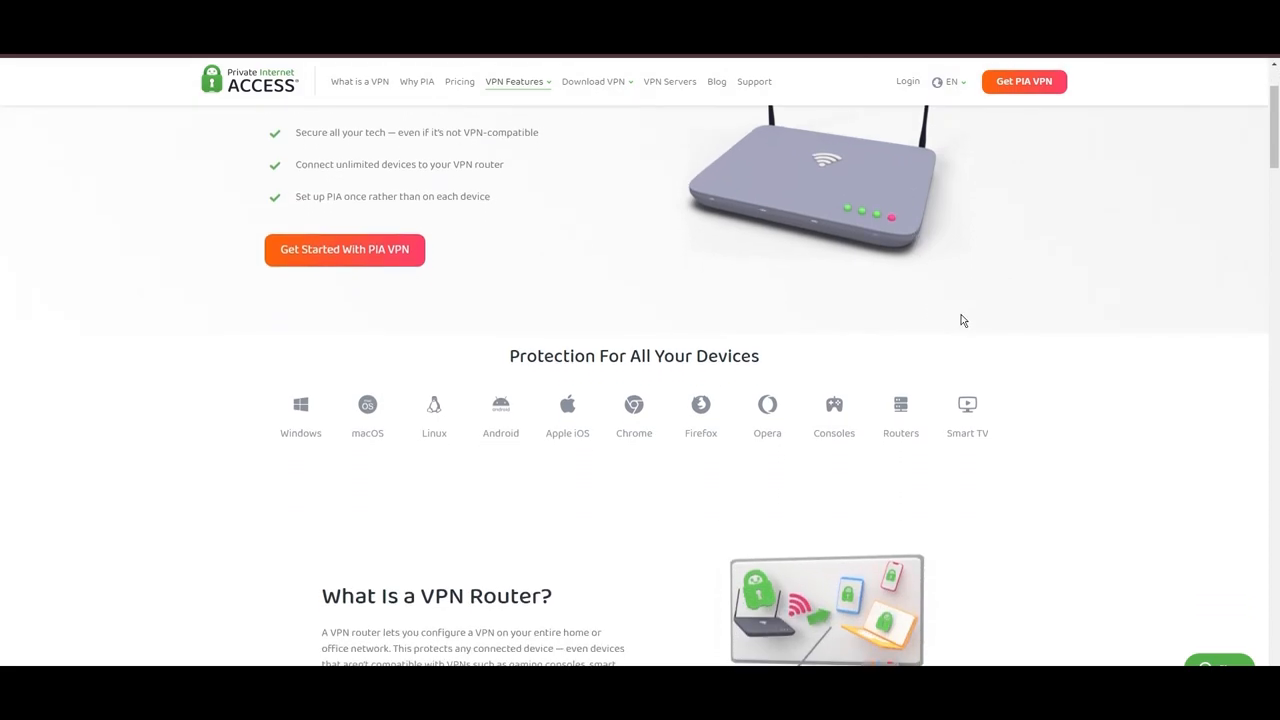
scroll("down", 3)
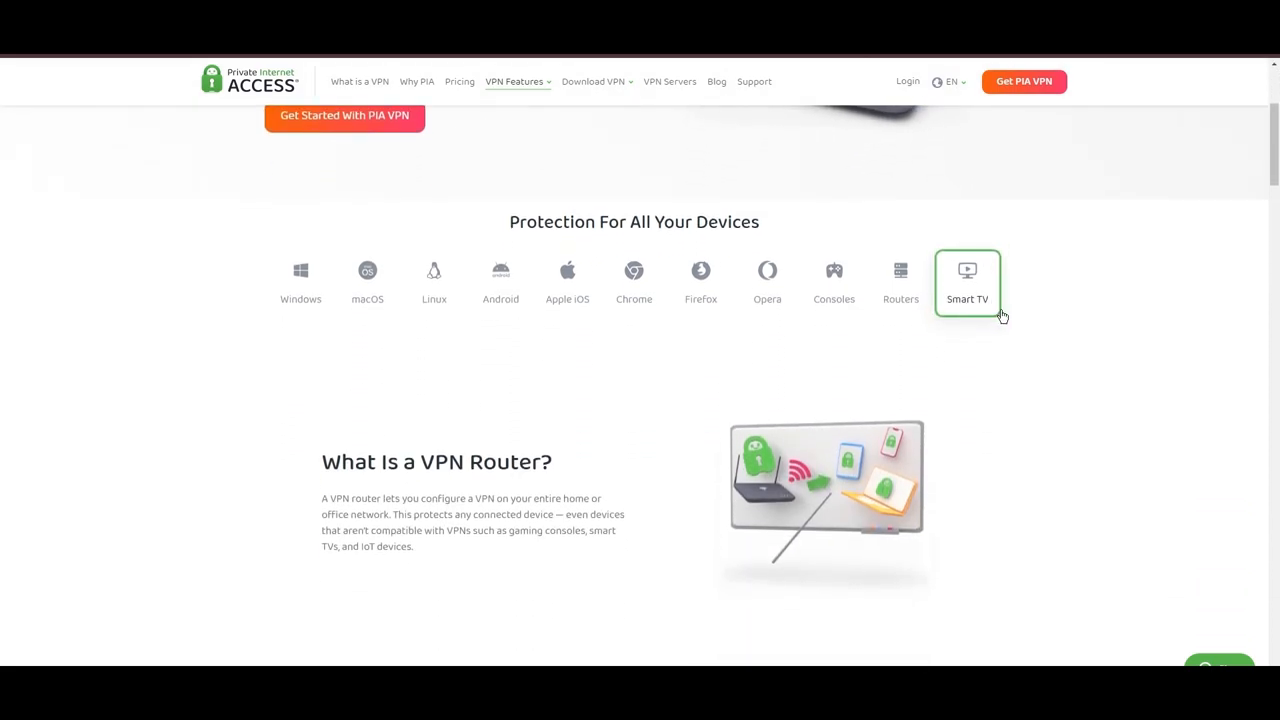
scroll("down", 3)
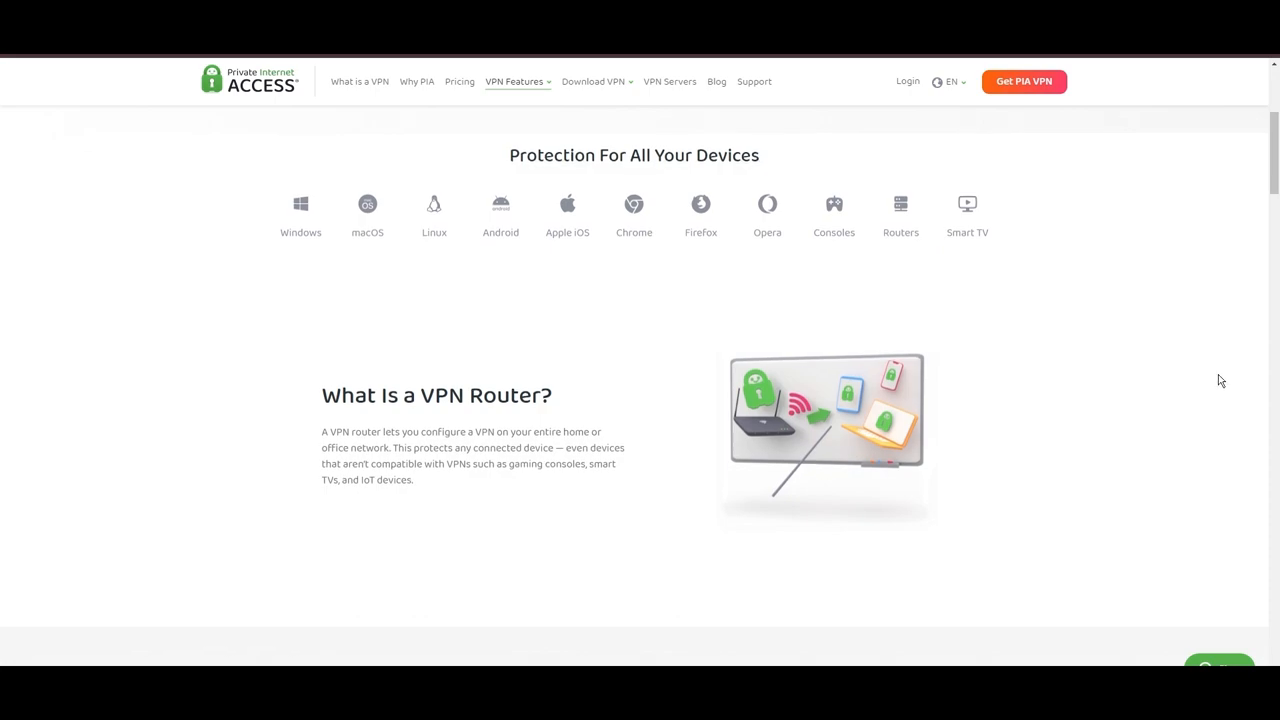
mouse_move(970, 235)
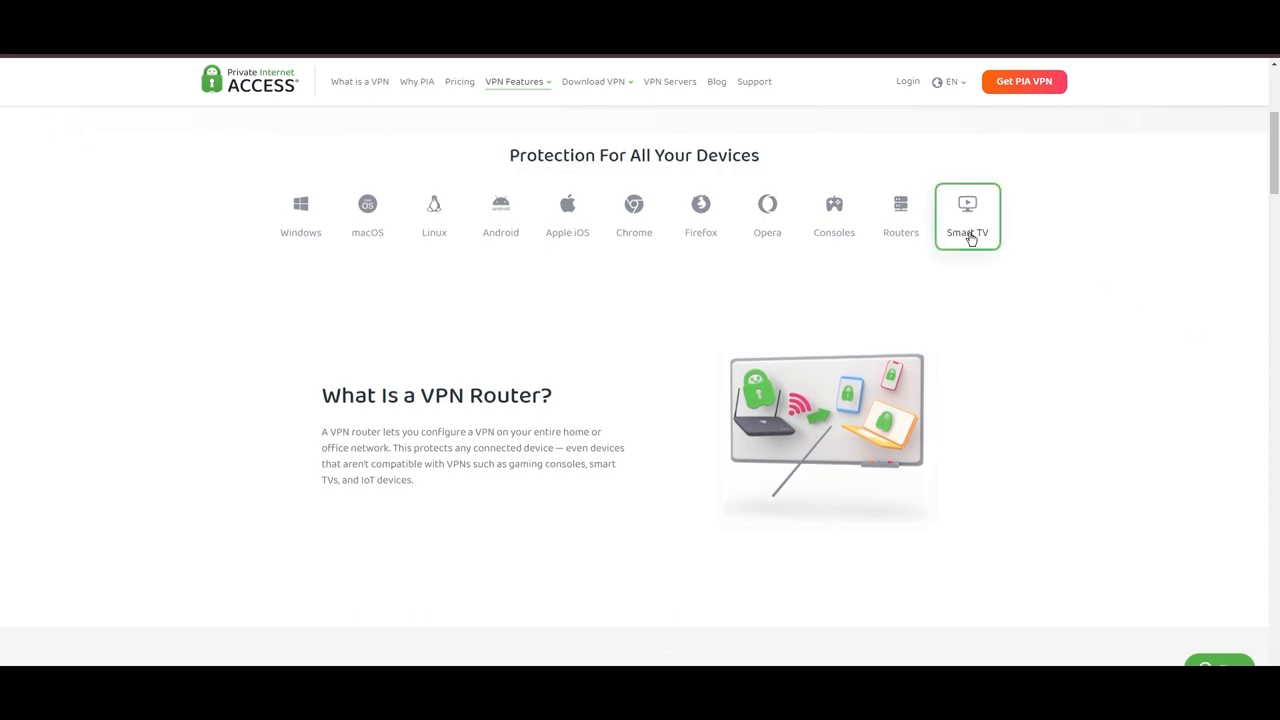
mouse_move(927, 507)
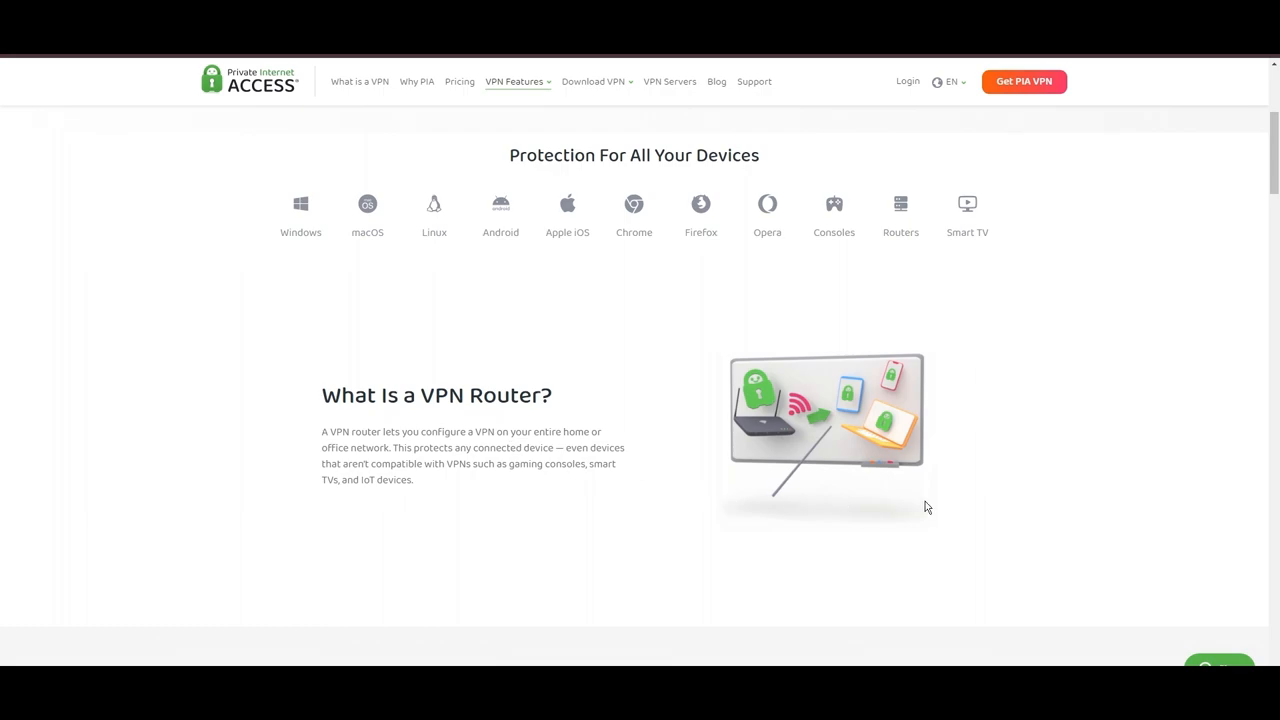
left_click(459, 81)
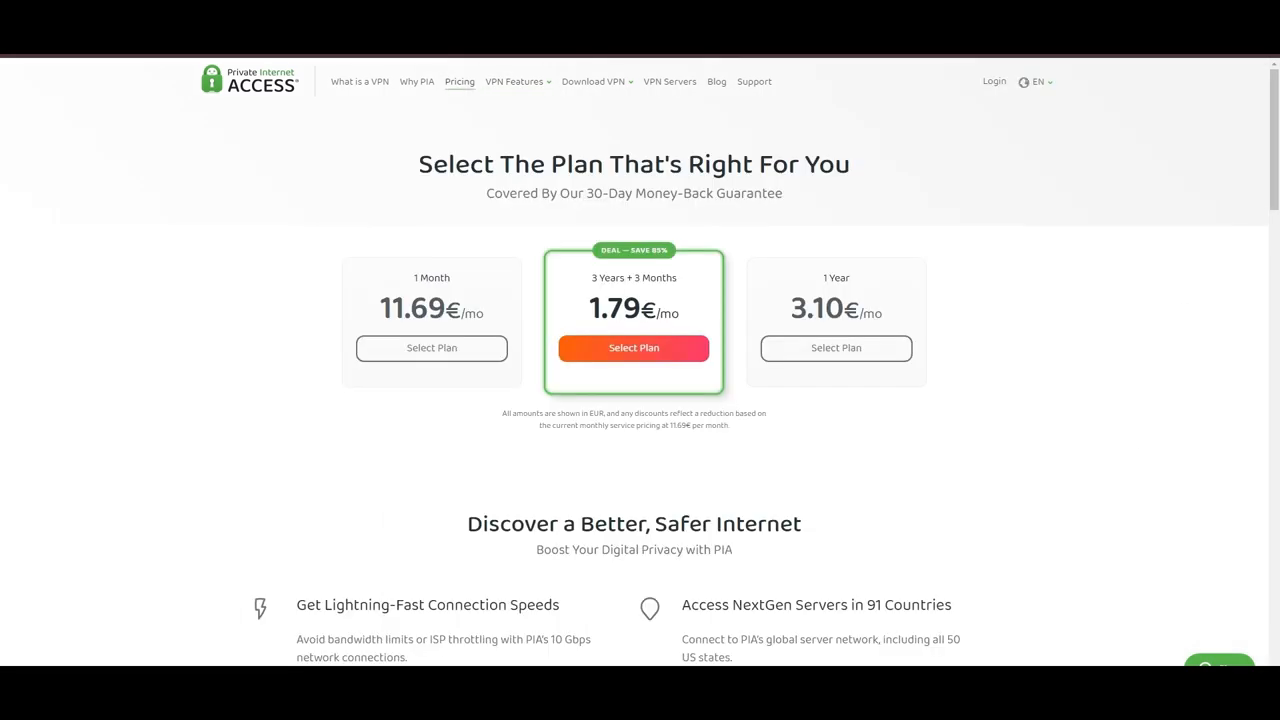
mouse_move(1205, 265)
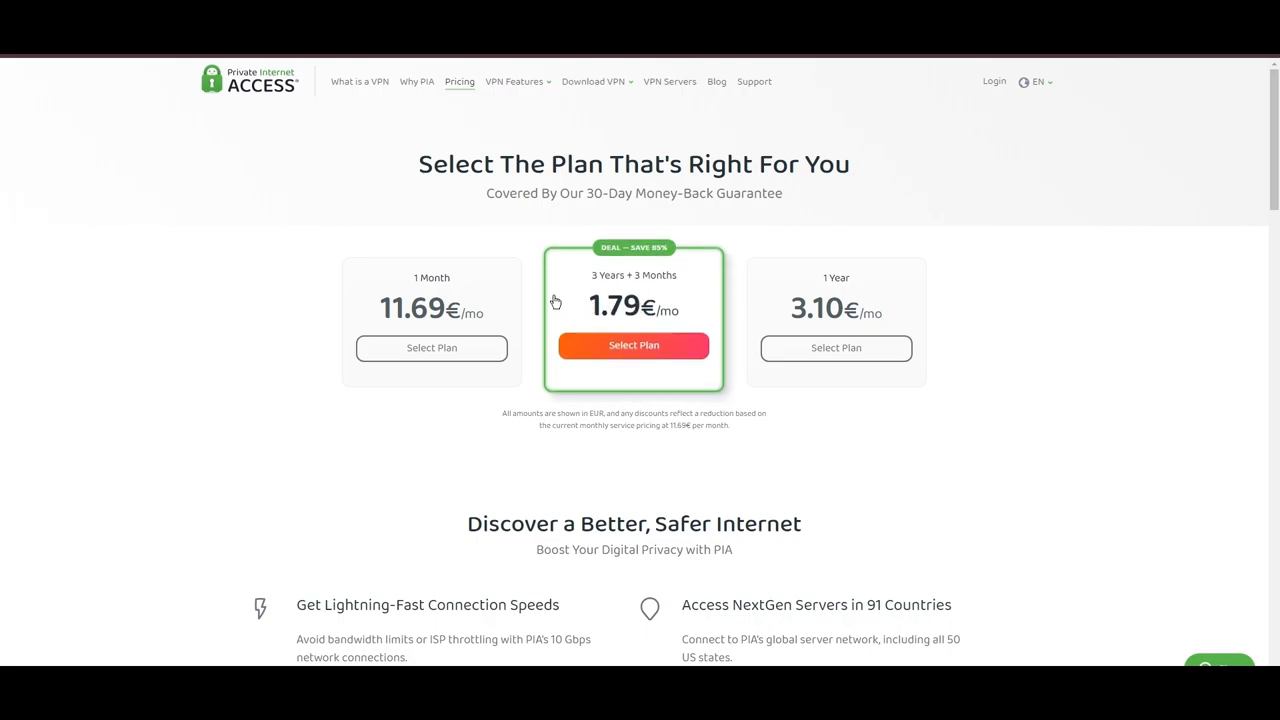
mouse_move(633, 252)
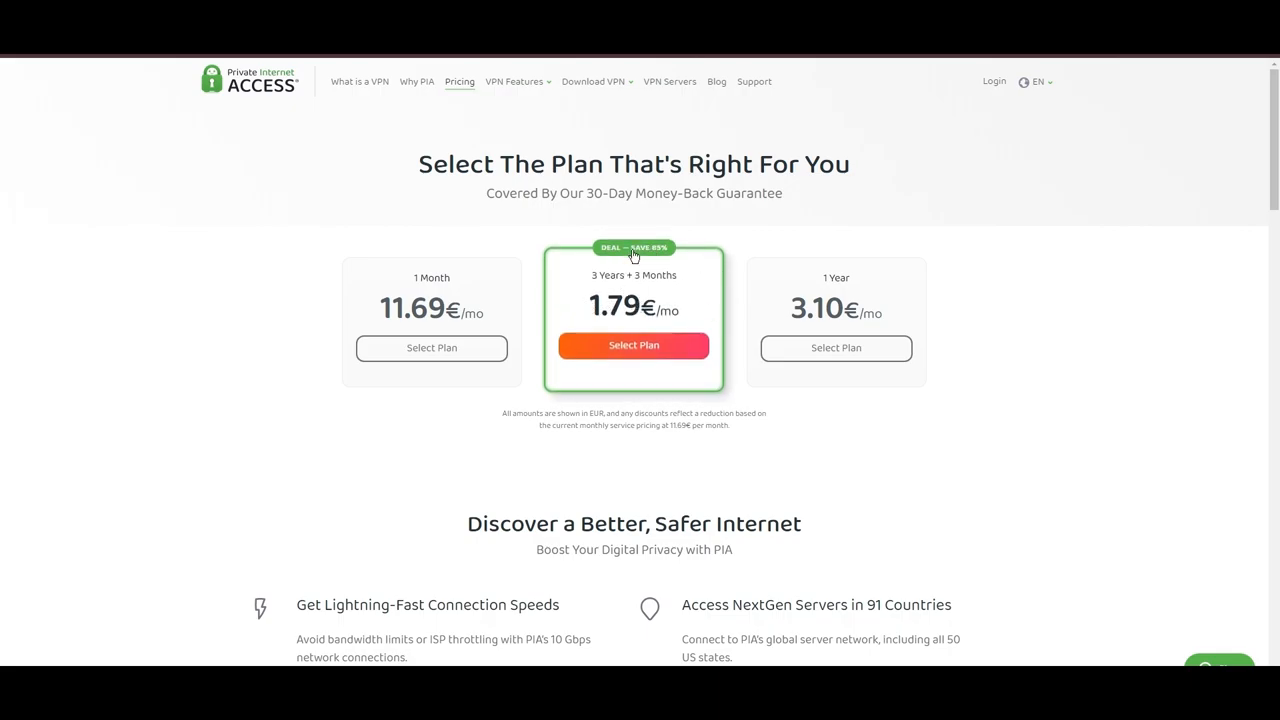
mouse_move(945, 493)
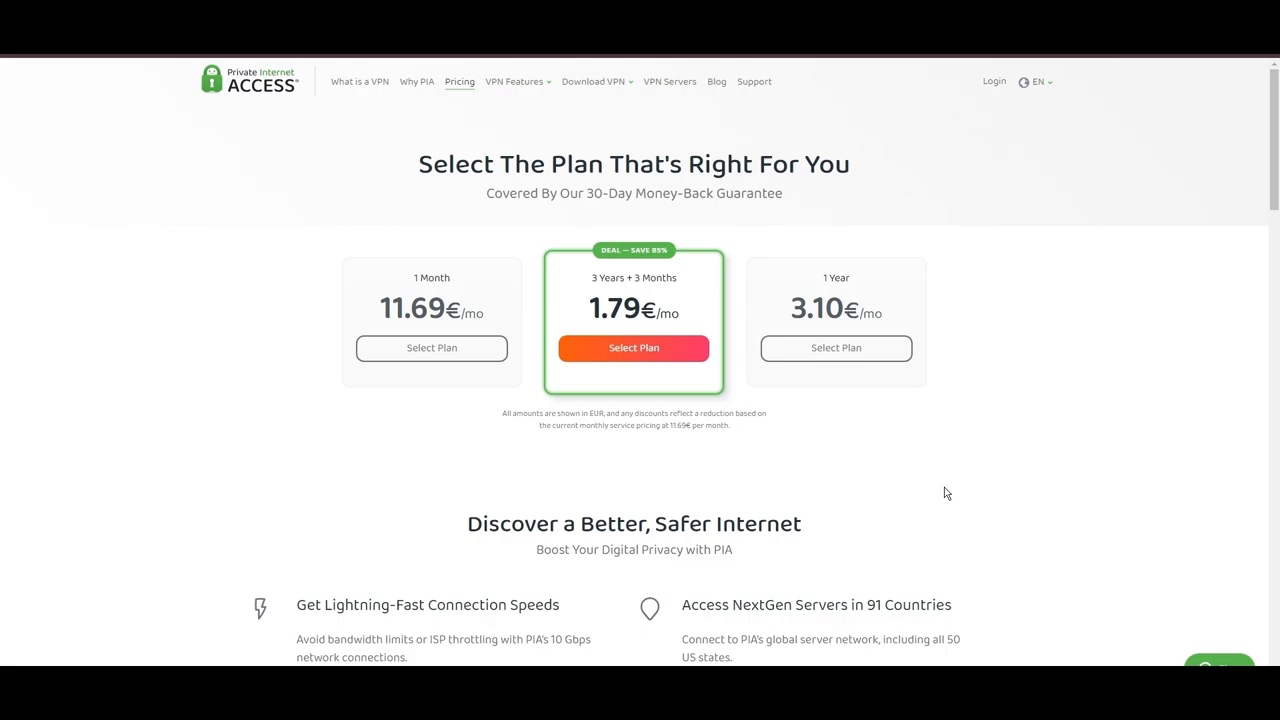
mouse_move(1178, 465)
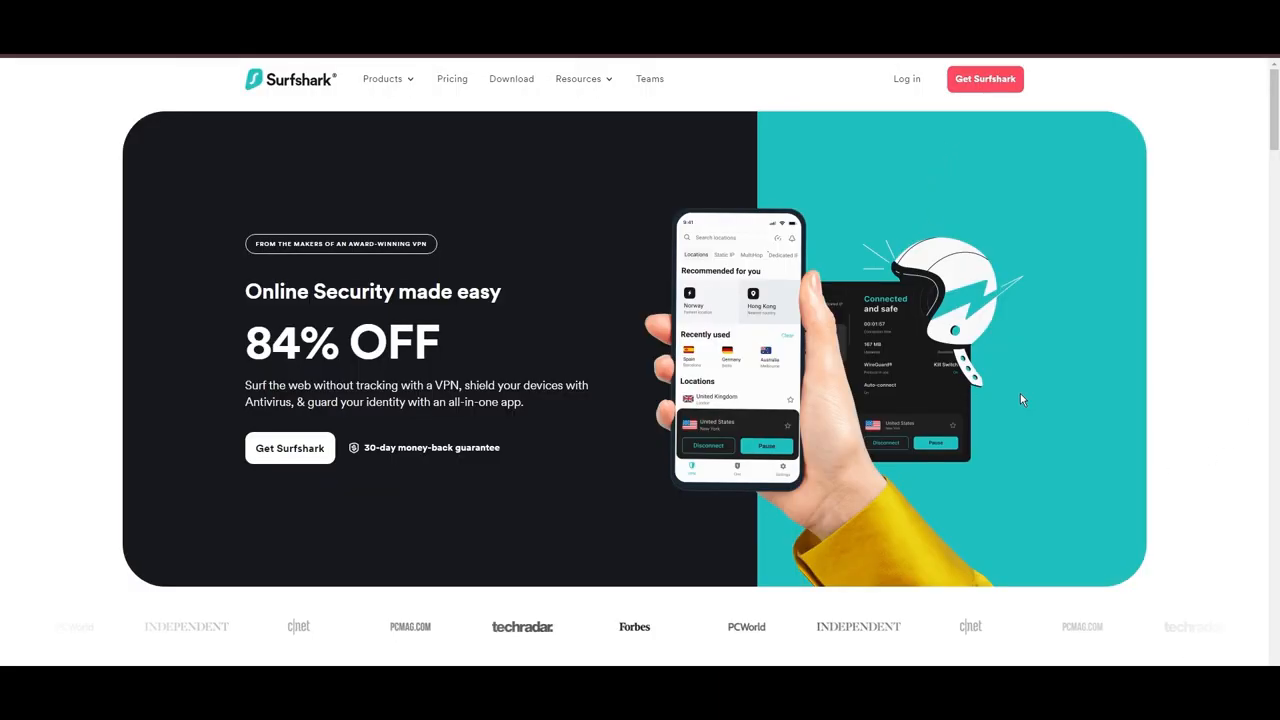
Scroll the Surfshark homepage through its VPN features and guarantees.
scroll("down", 3)
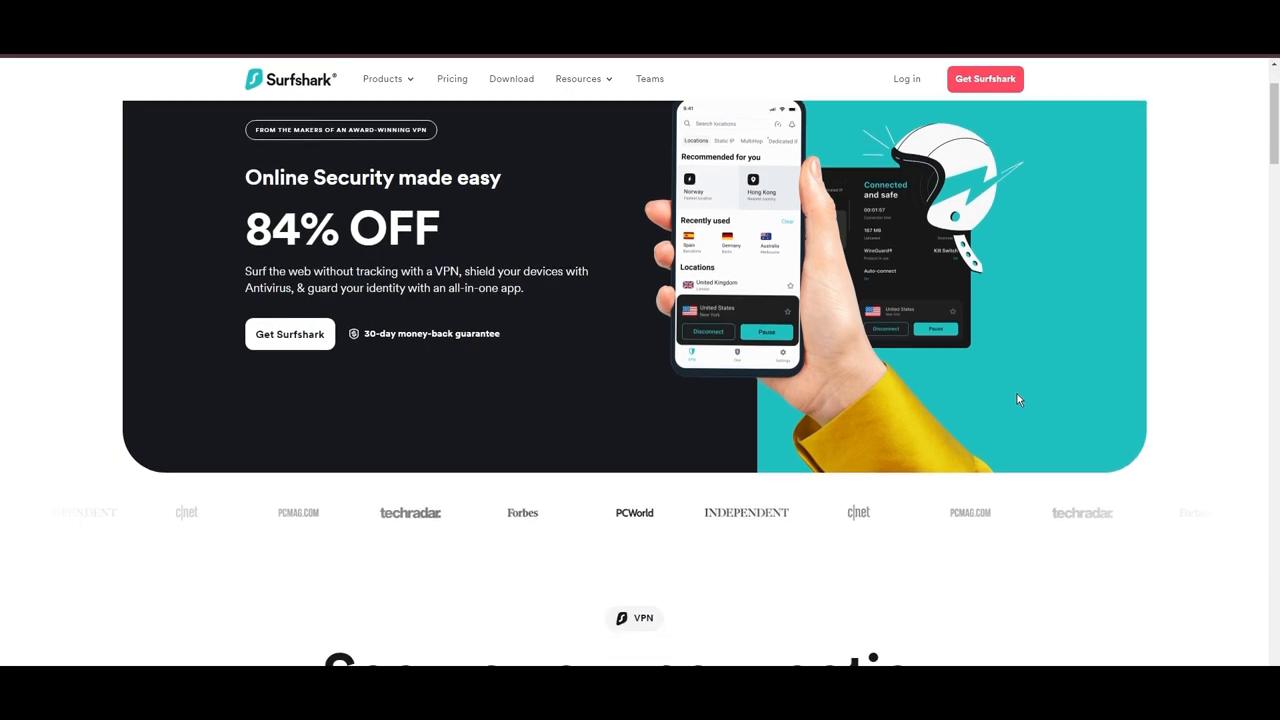
scroll("down", 3)
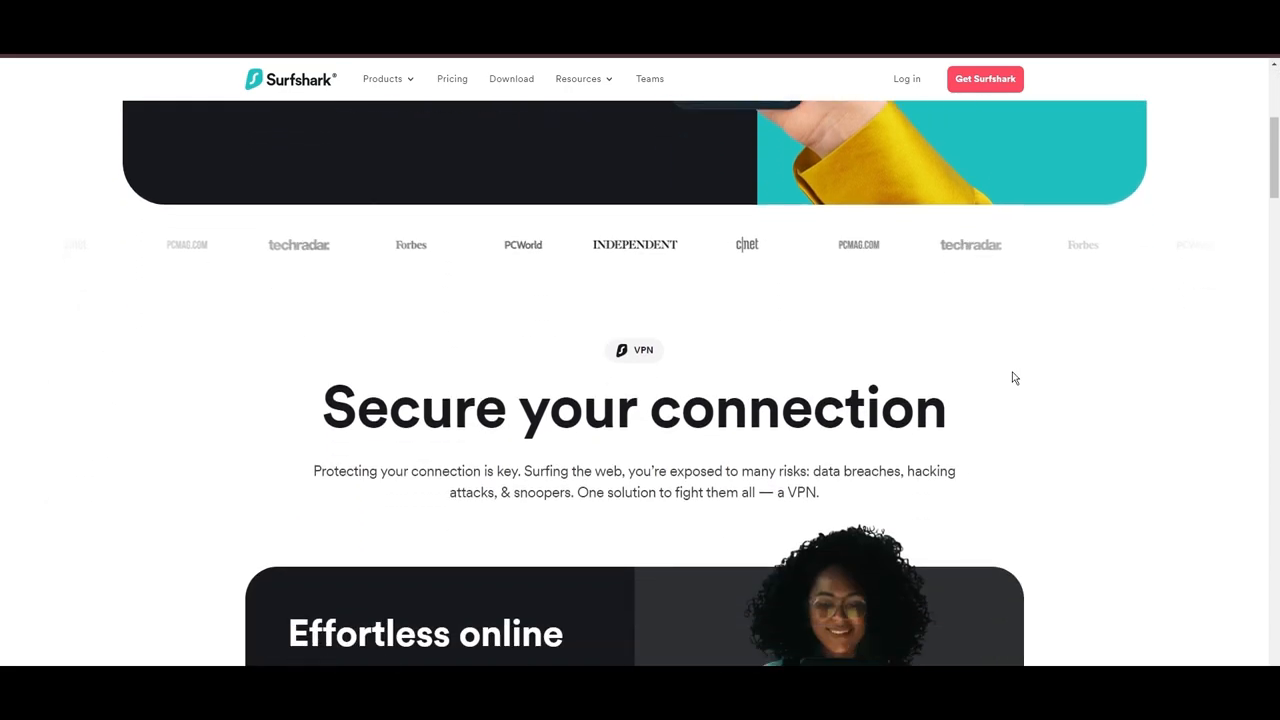
scroll("down", 3)
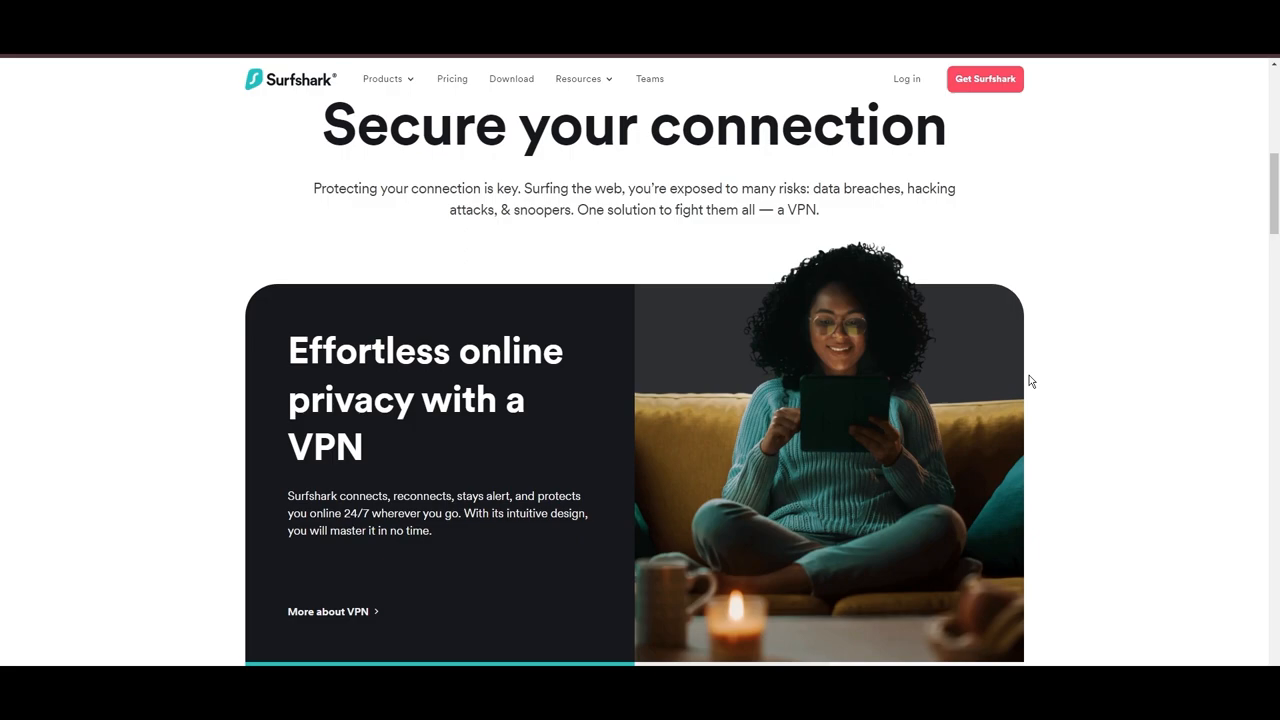
scroll("down", 3)
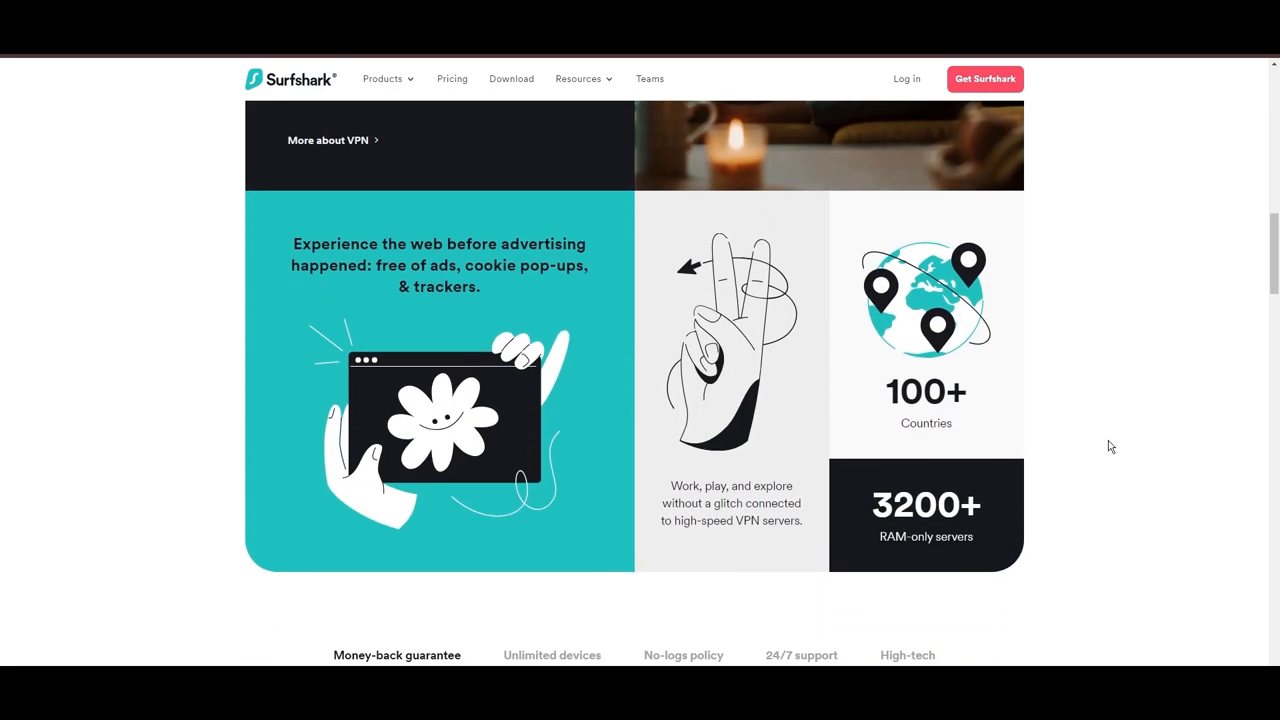
scroll("down", 3)
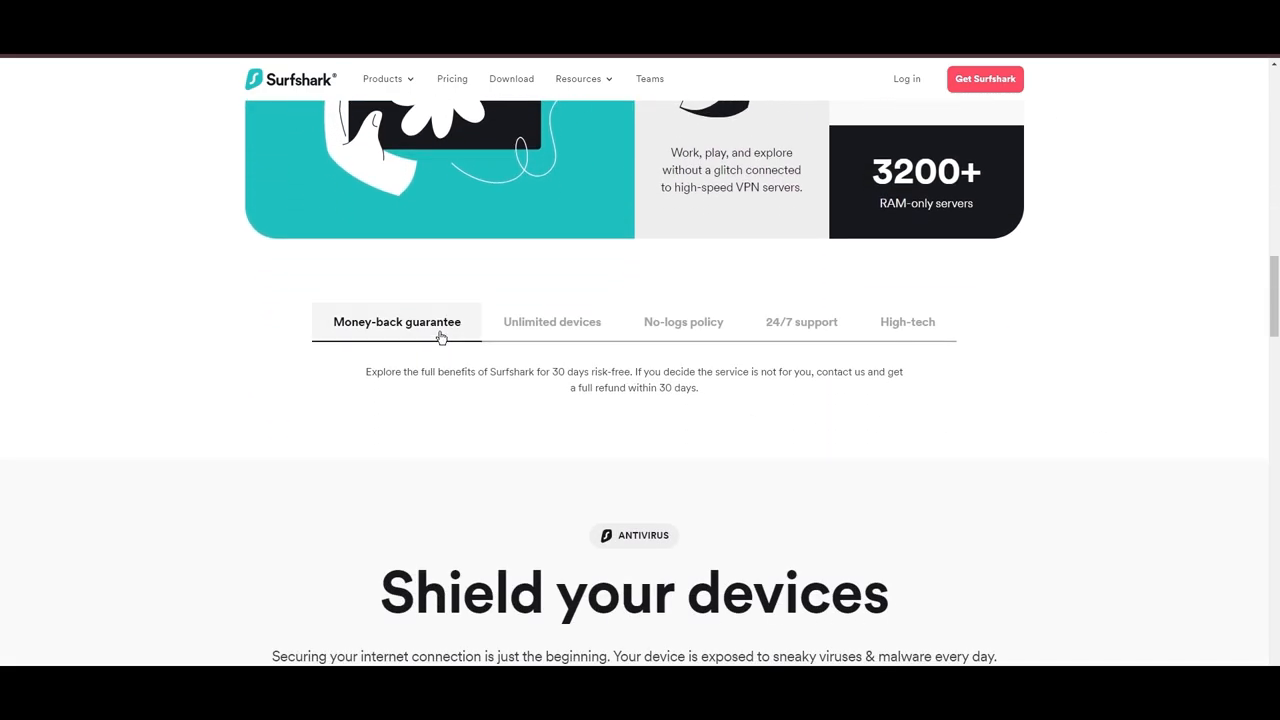
mouse_move(542, 370)
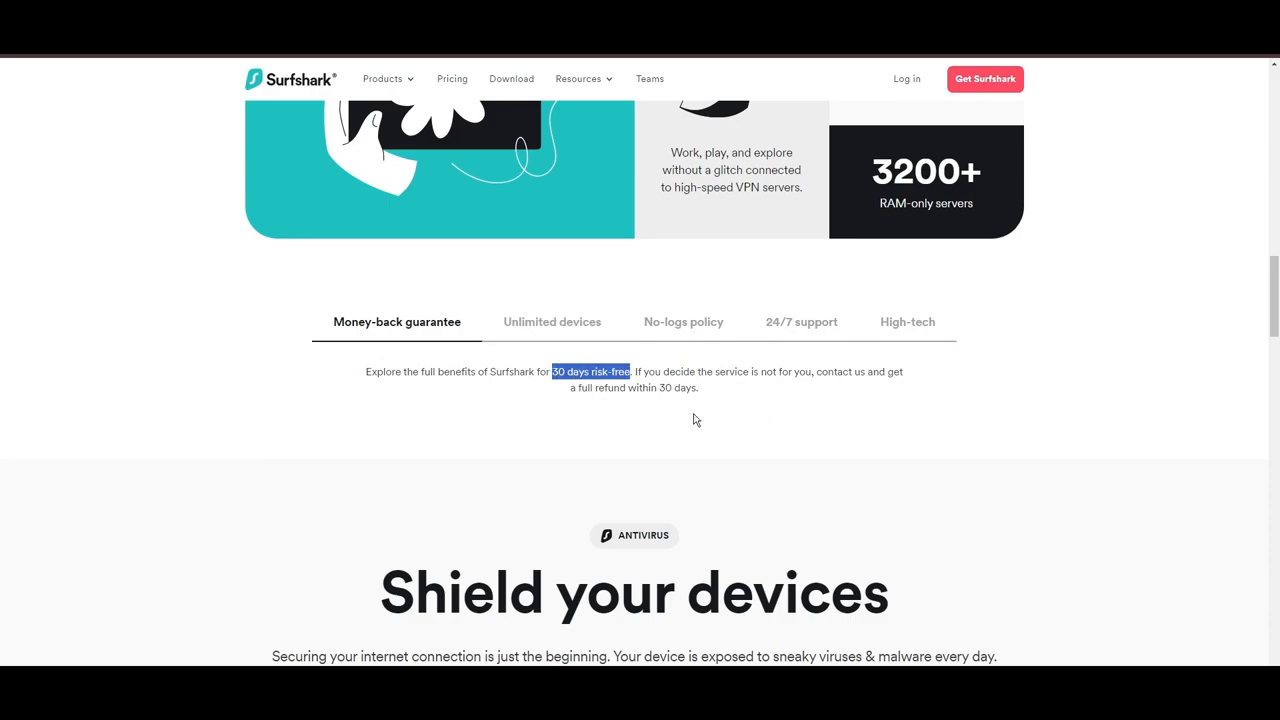
Show the Unlimited devices, 24/7 support and High-tech descriptions, then reach the plans.
left_click(551, 321)
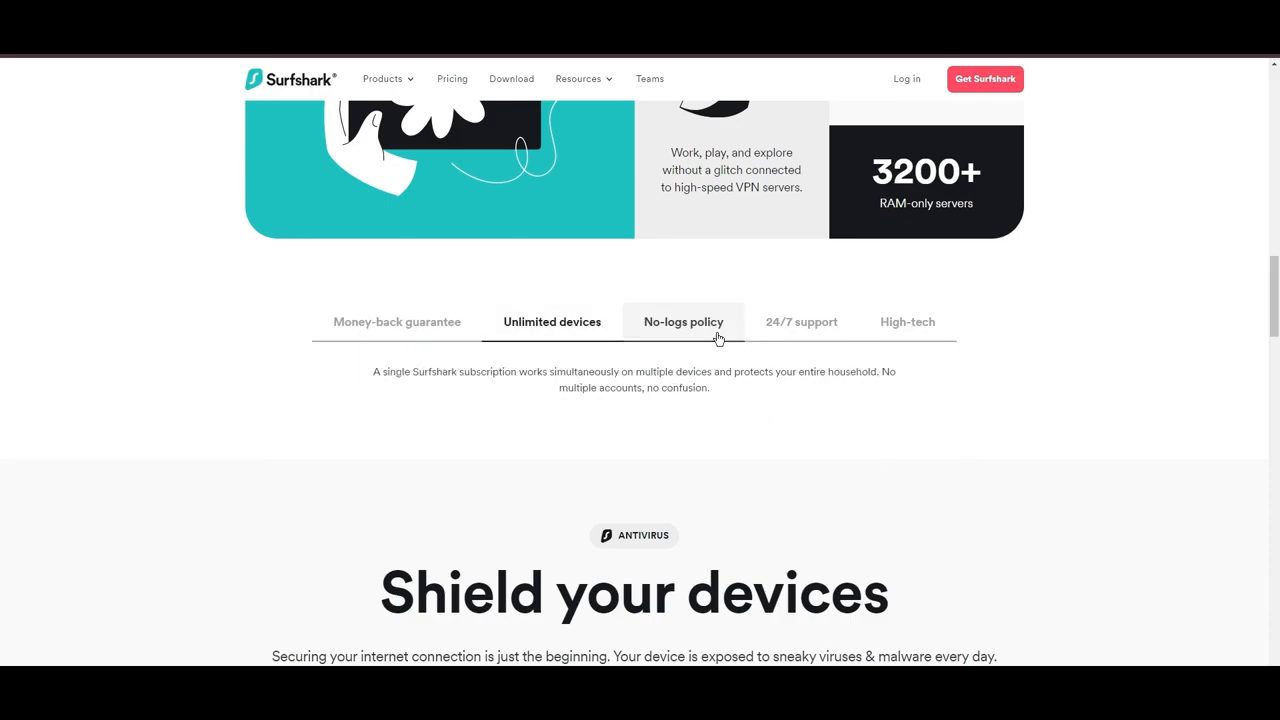
left_click(800, 321)
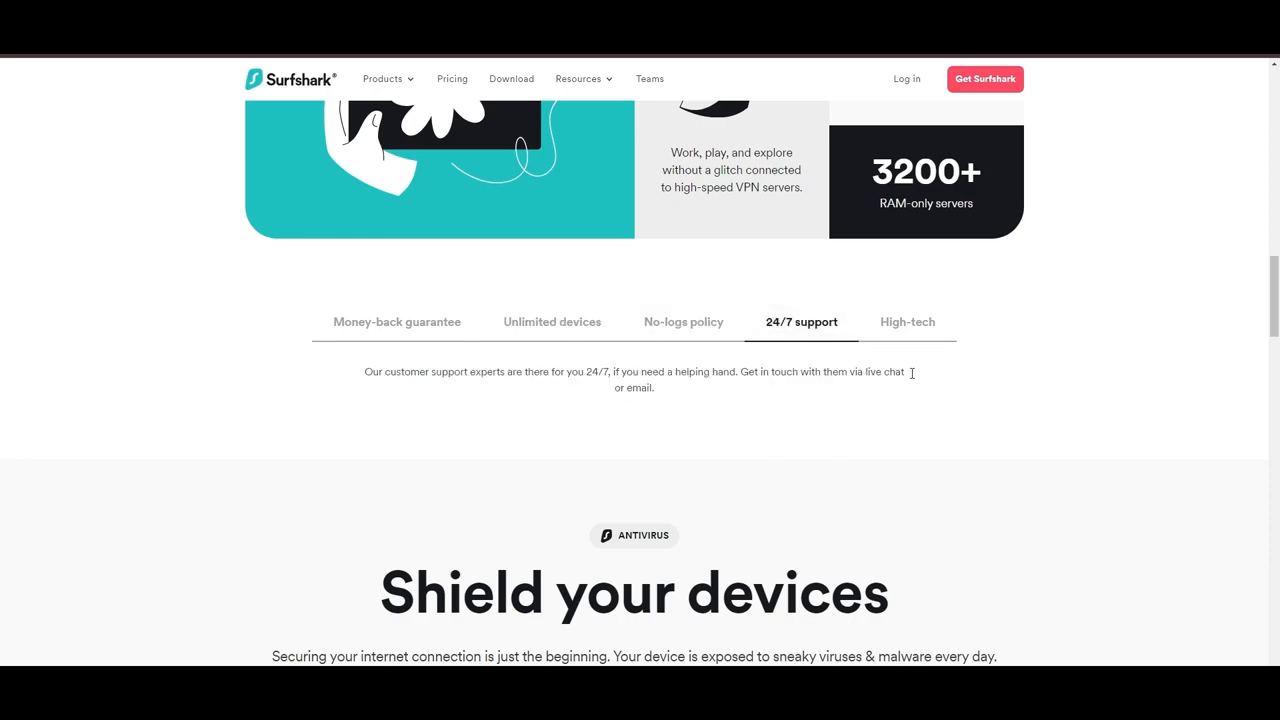
left_click(907, 321)
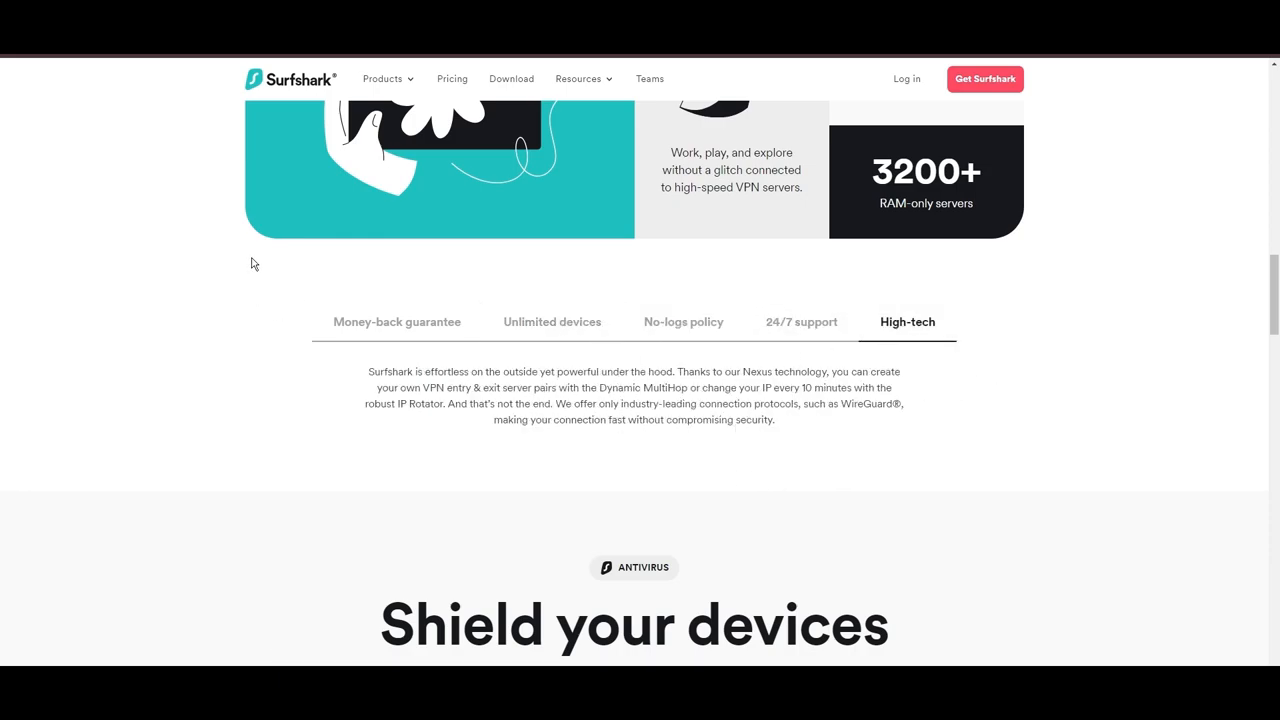
scroll("down", 3)
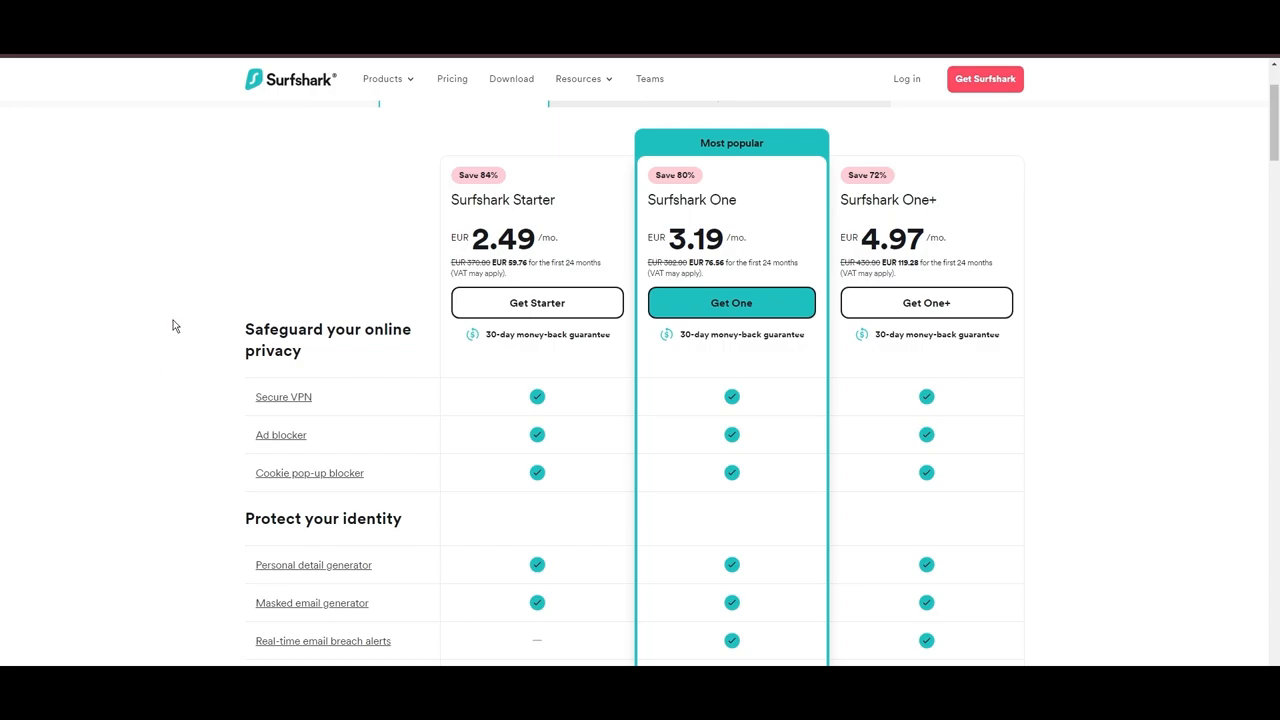
mouse_move(508, 386)
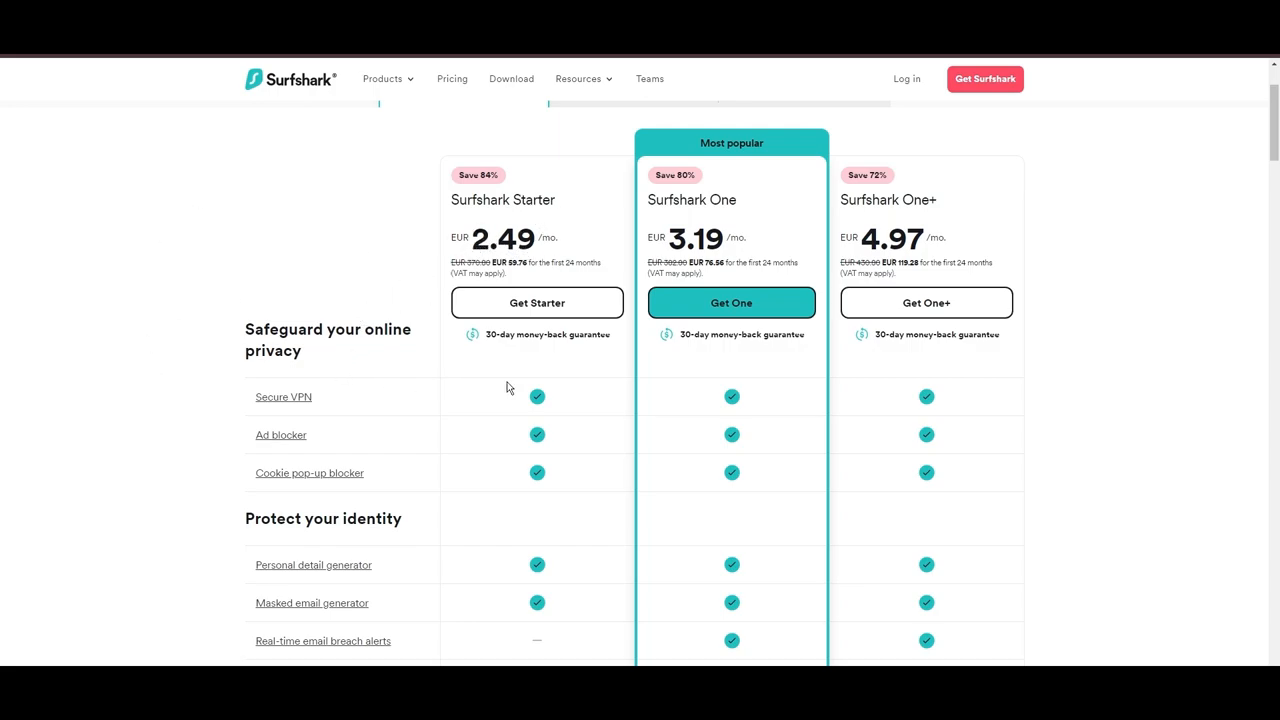
mouse_move(1087, 355)
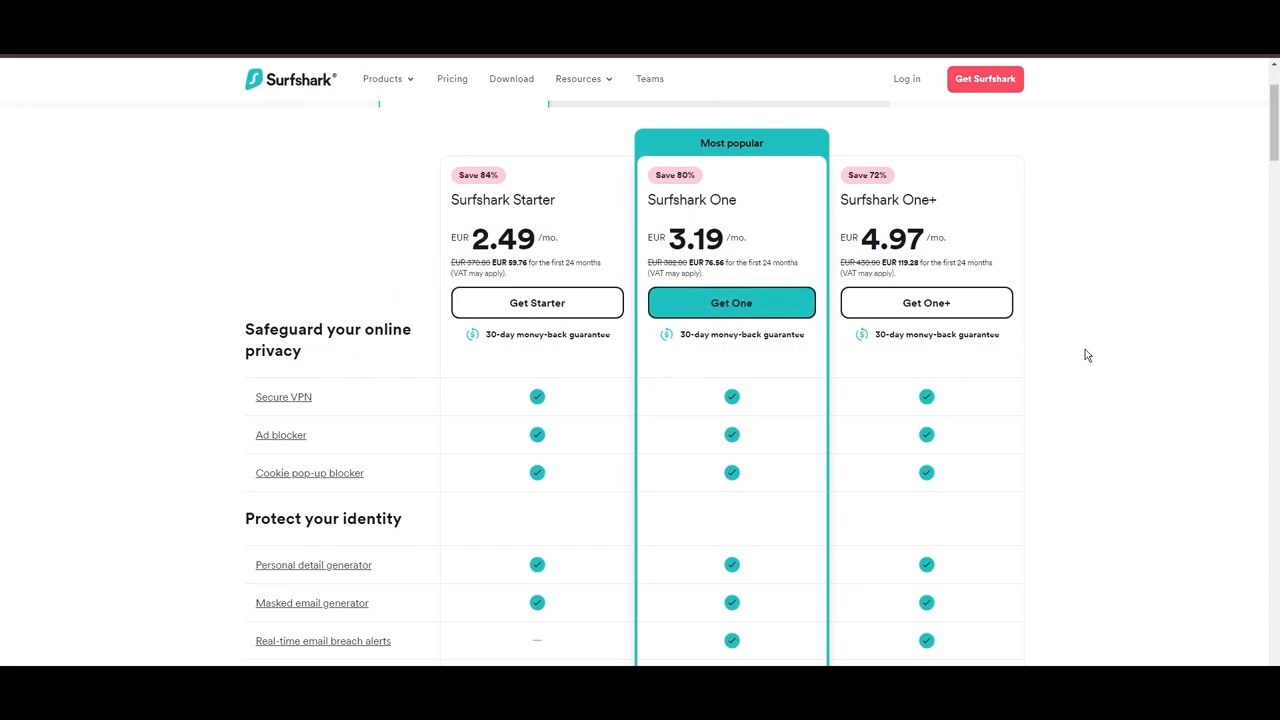
Scroll the plan comparison into its identity and device features.
scroll("down", 3)
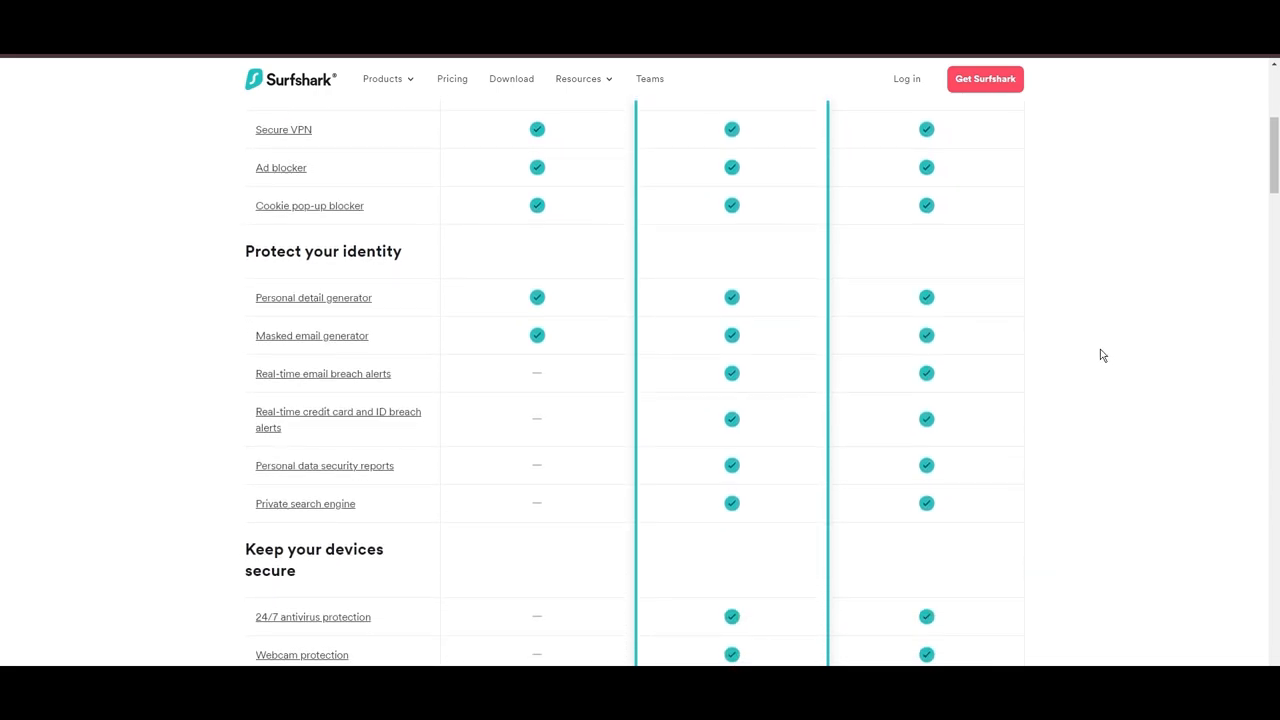
scroll("down", 3)
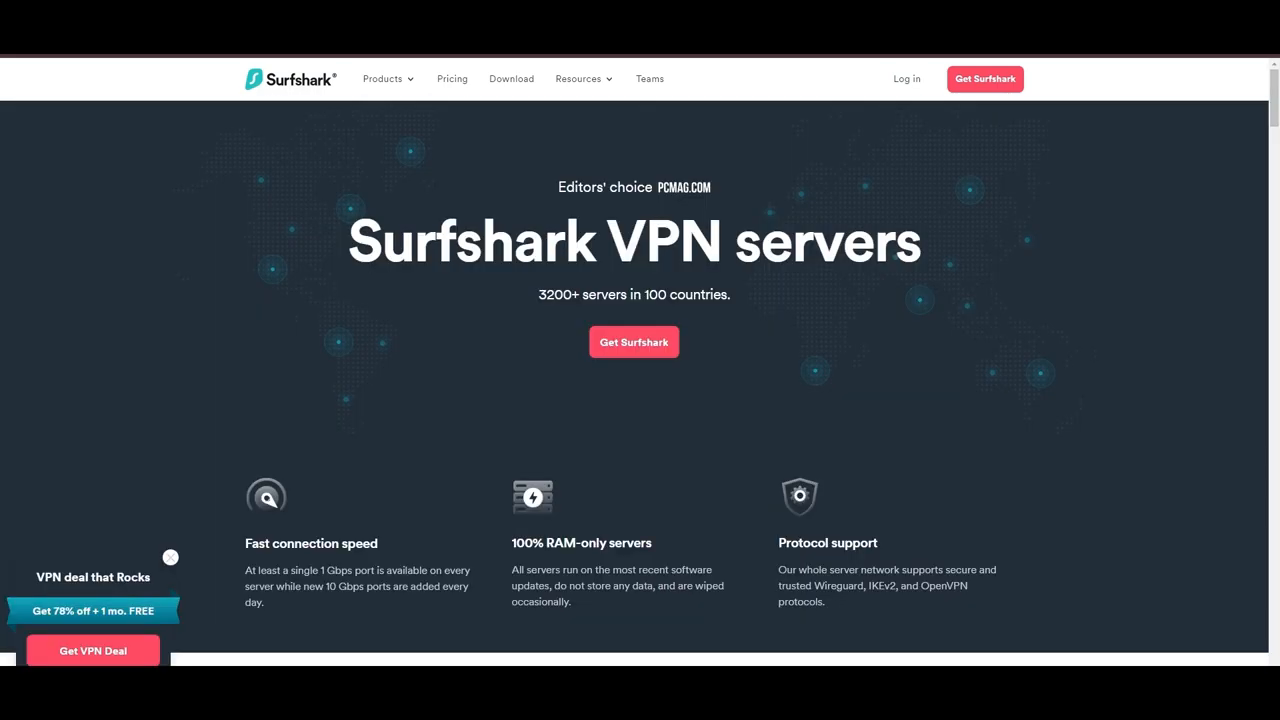
Scroll through Surfshark's Europe server location table.
scroll("down", 3)
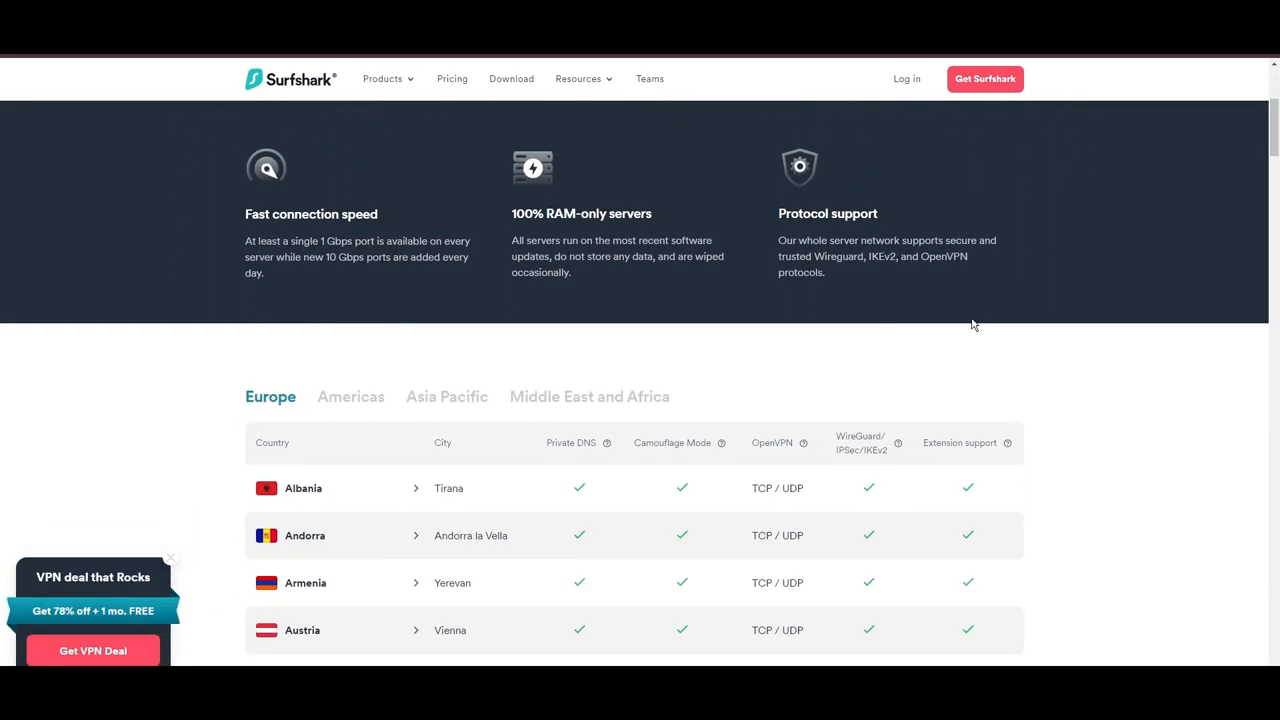
scroll("down", 3)
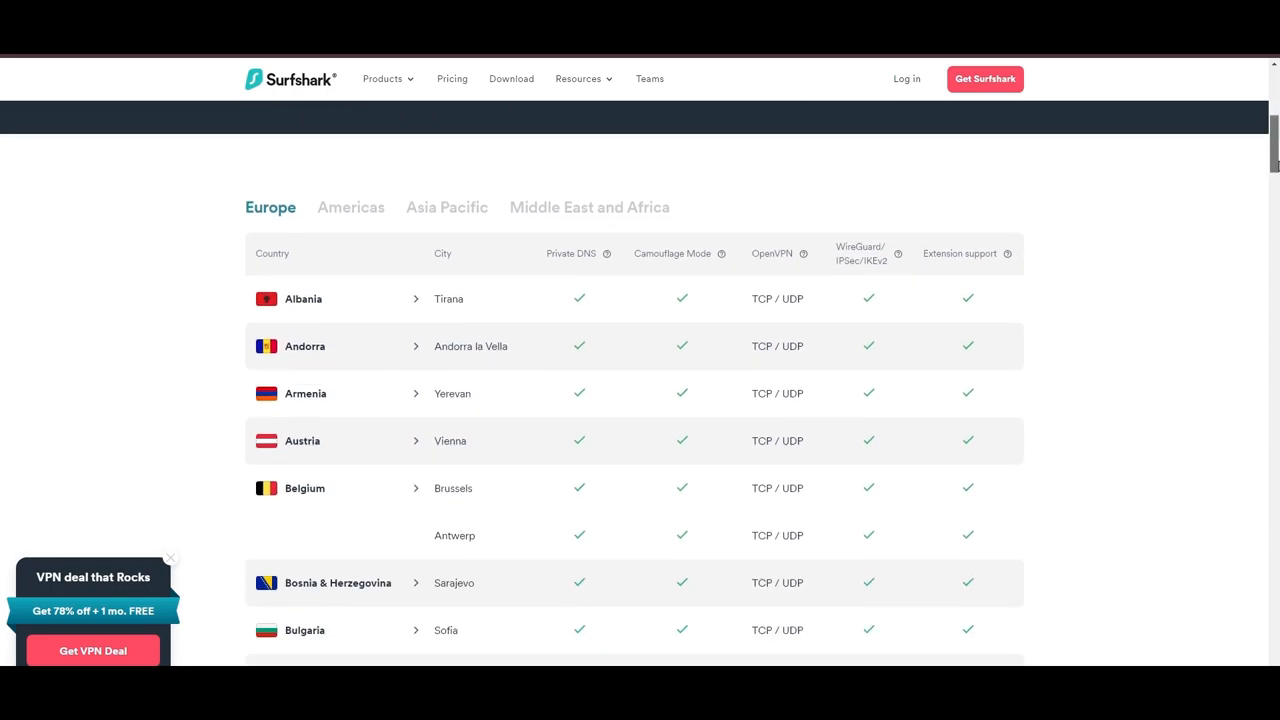
scroll("down", 3)
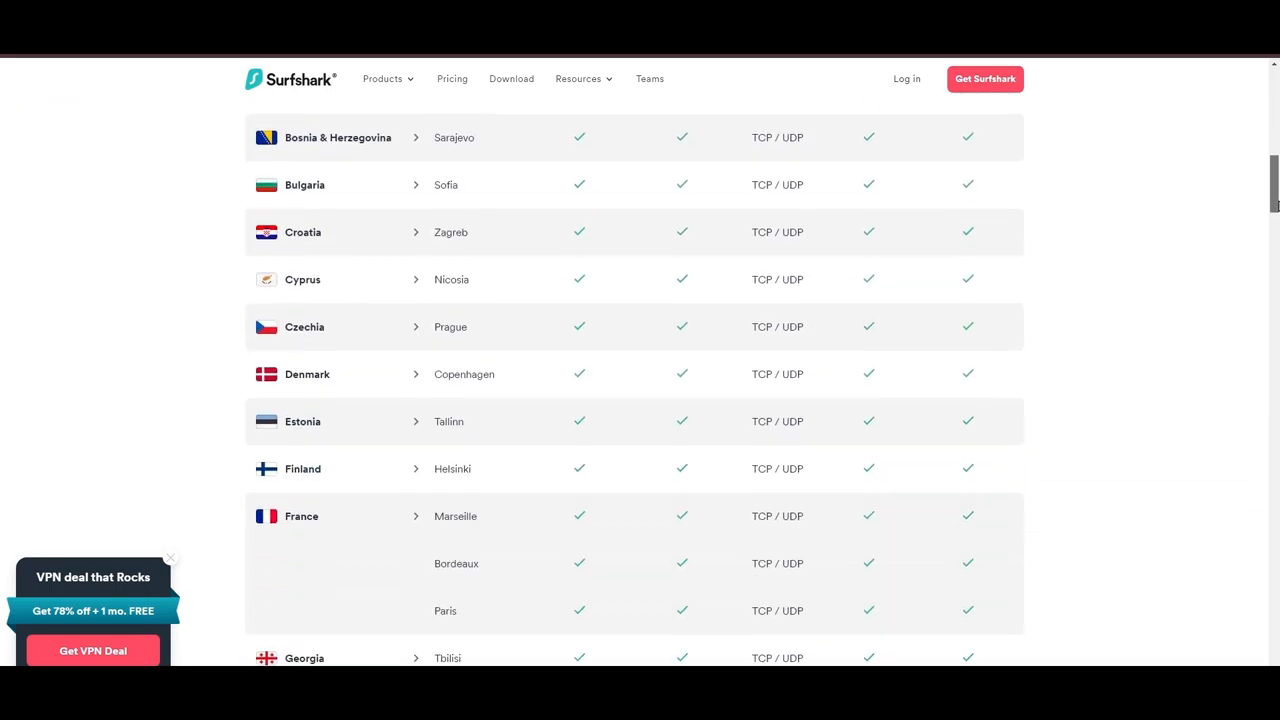
scroll("down", 3)
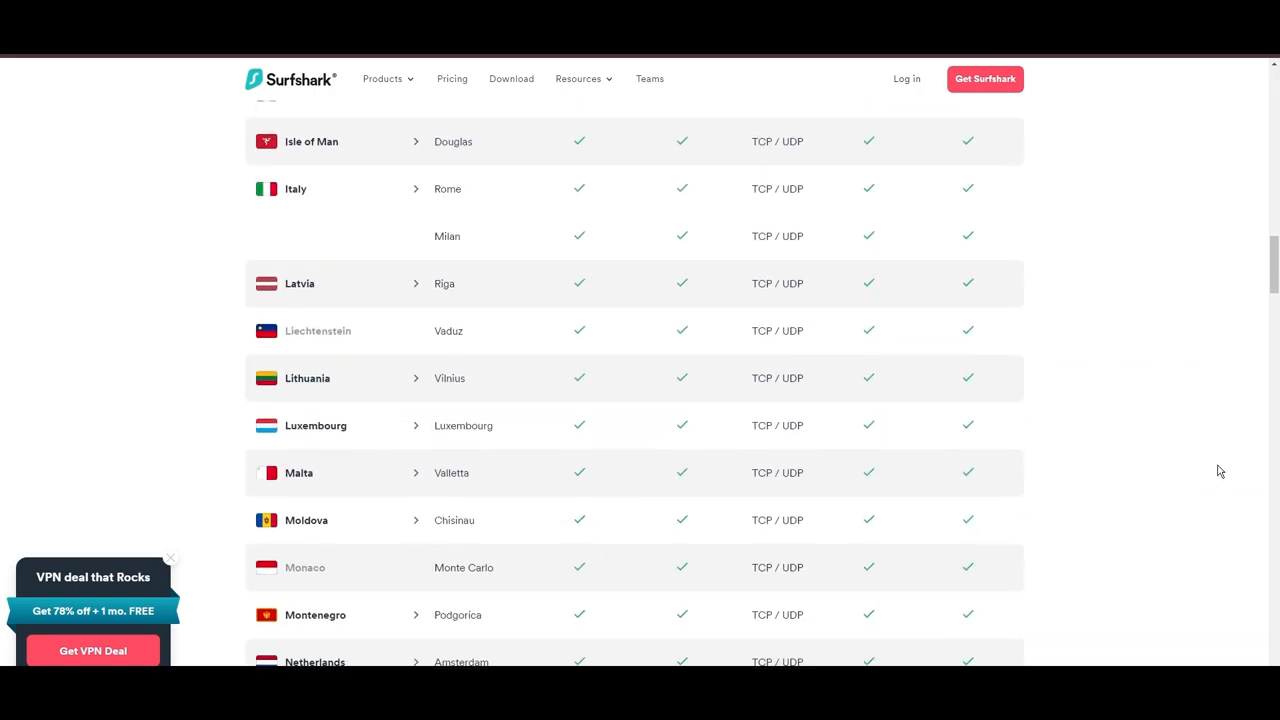
scroll("down", 3)
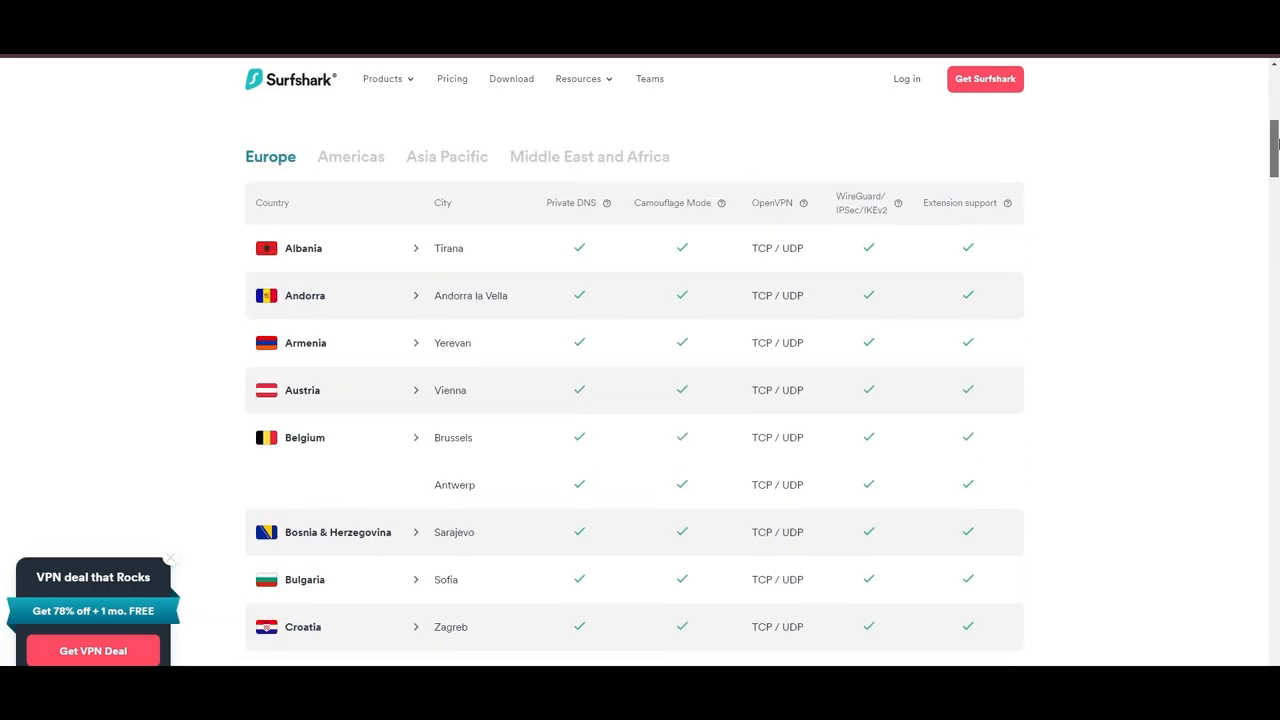
Show the Americas server locations and scroll through the remaining regional lists.
left_click(350, 399)
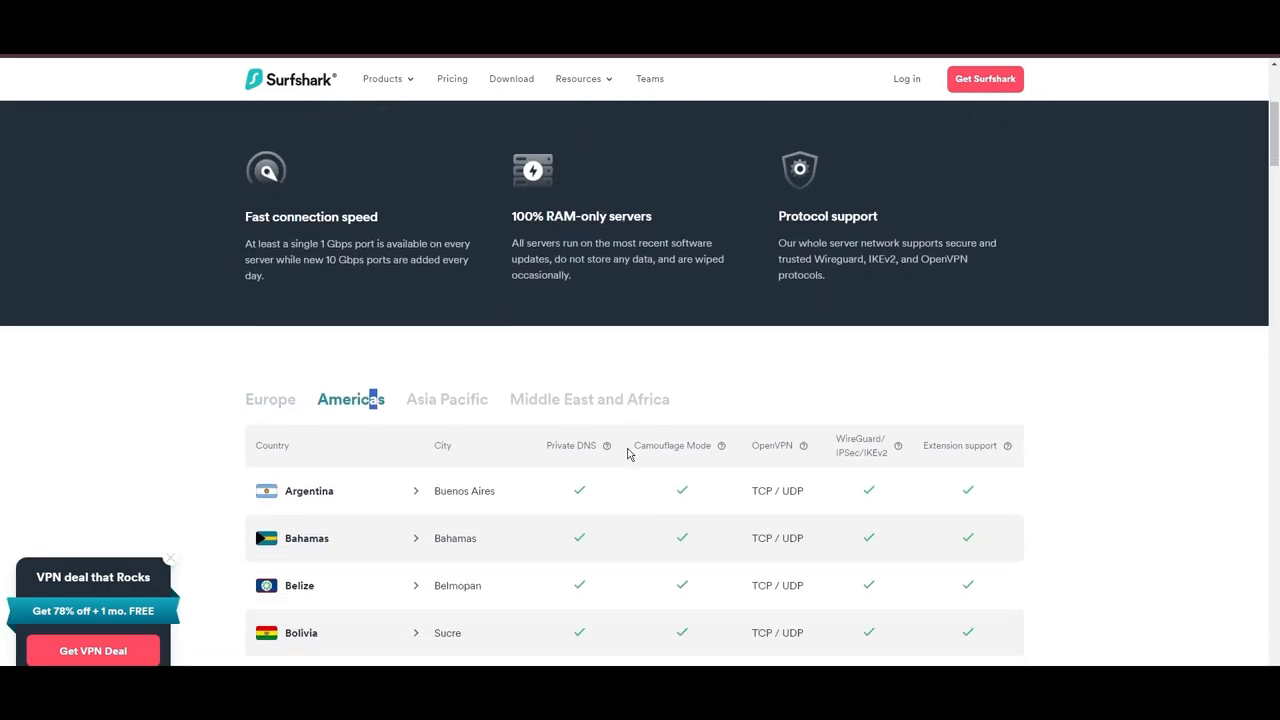
scroll("down", 3)
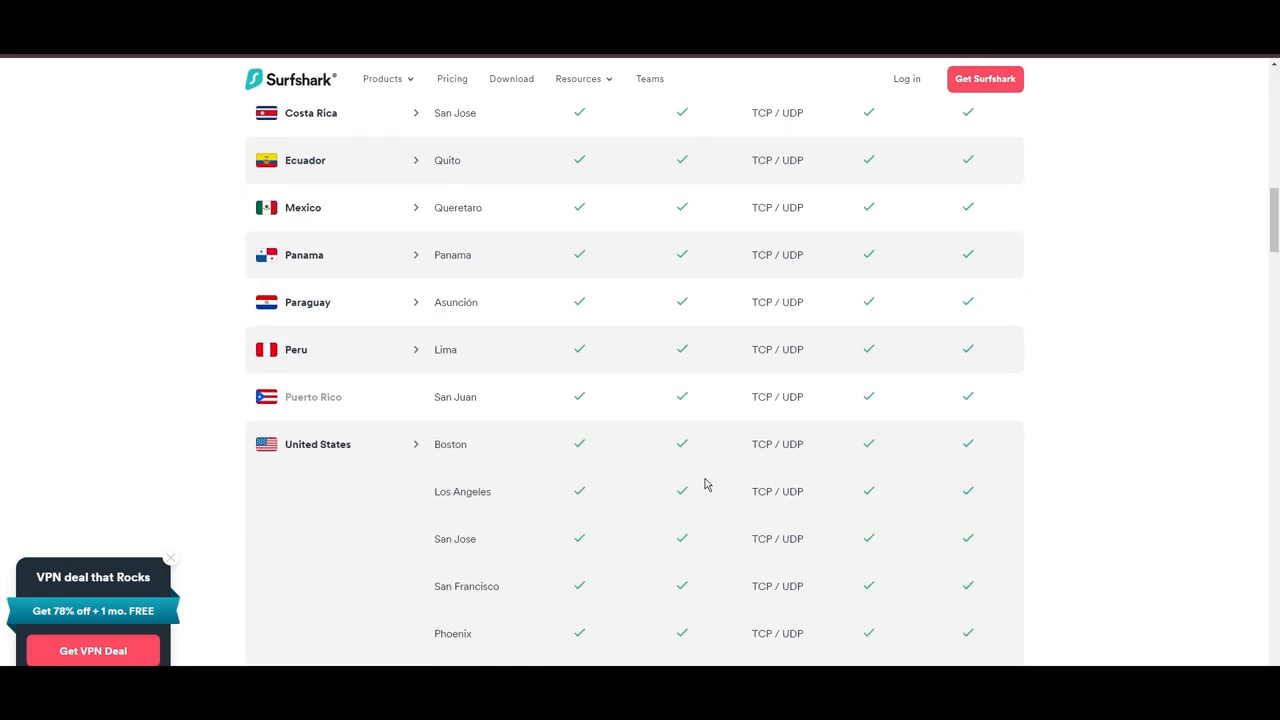
scroll("down", 3)
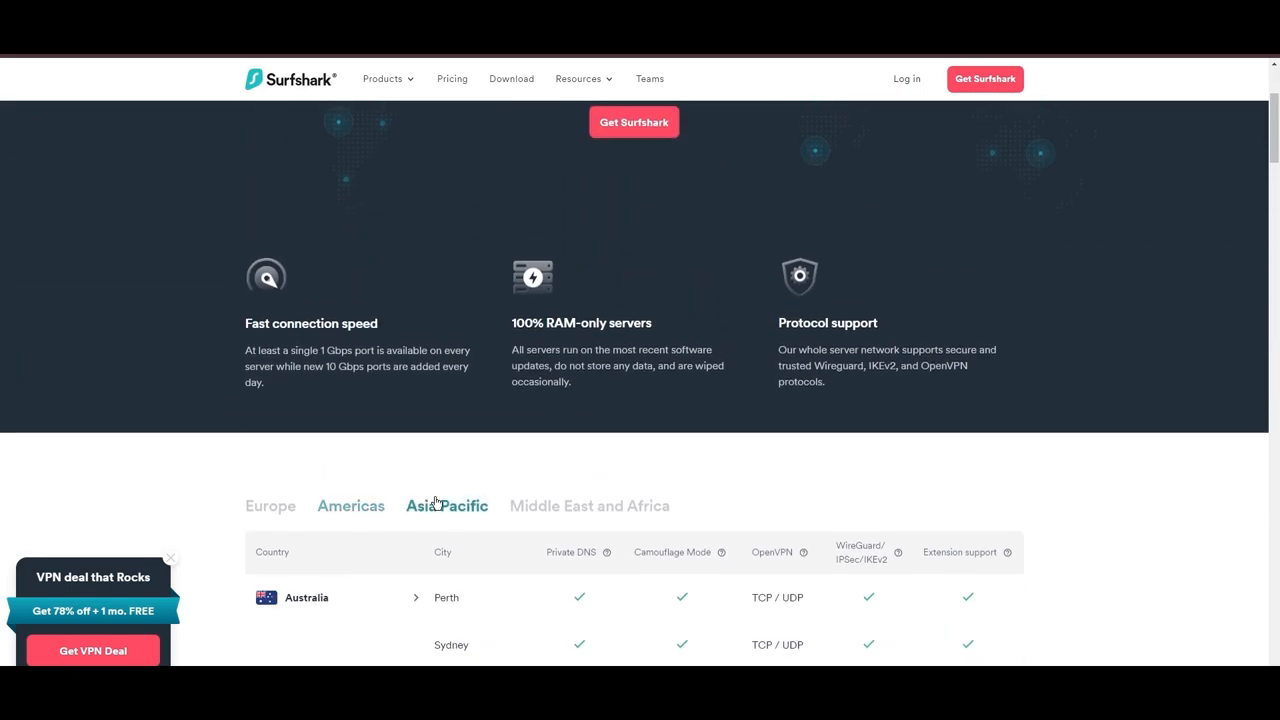
scroll("down", 3)
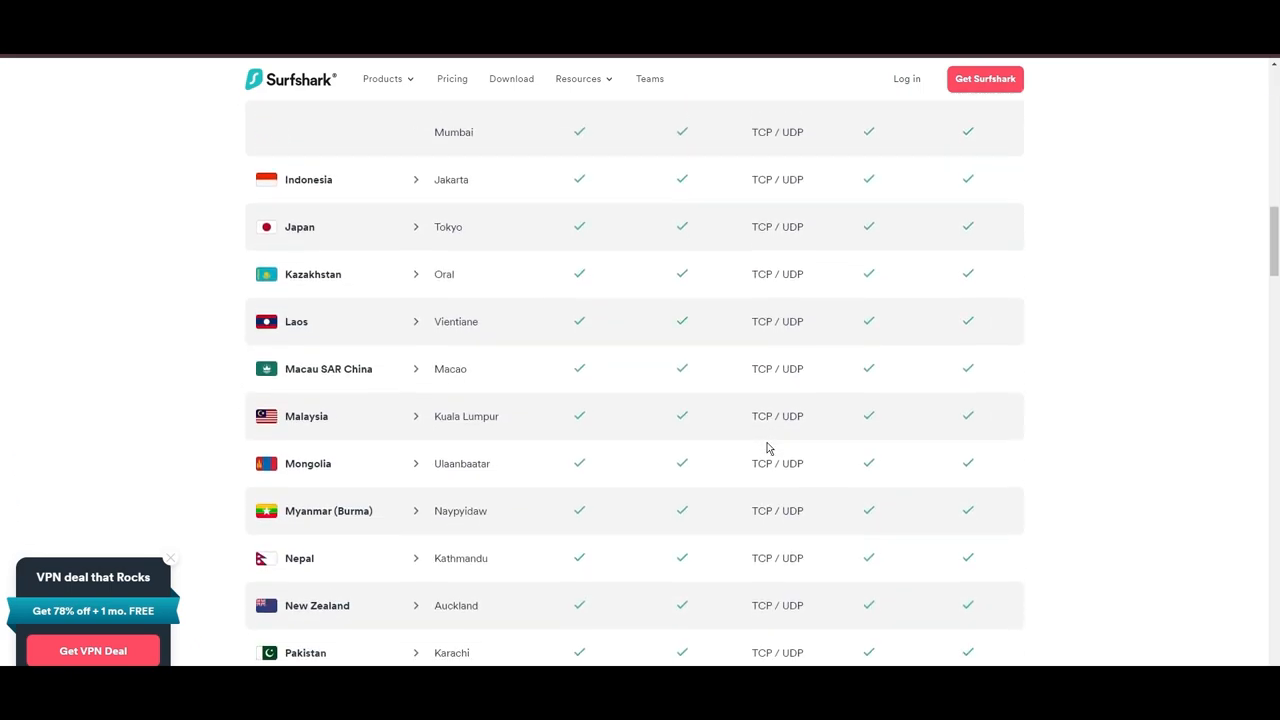
scroll("down", 3)
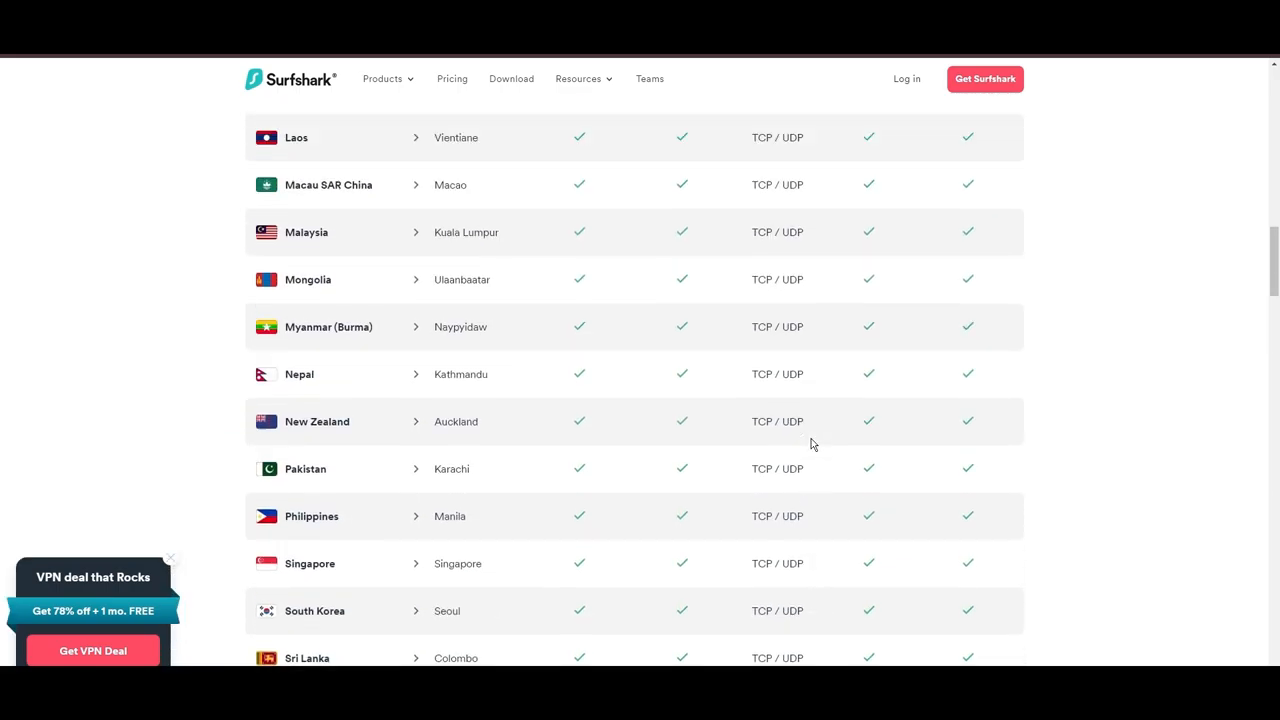
scroll("up", 3)
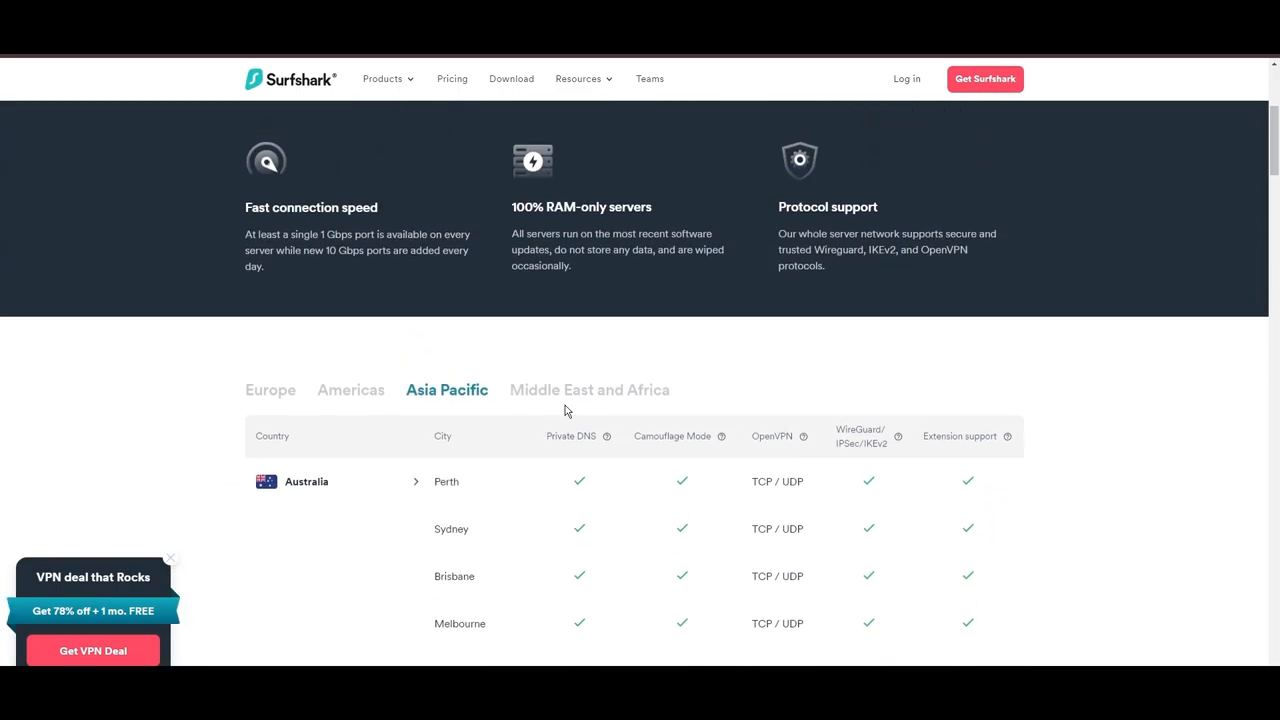
scroll("down", 3)
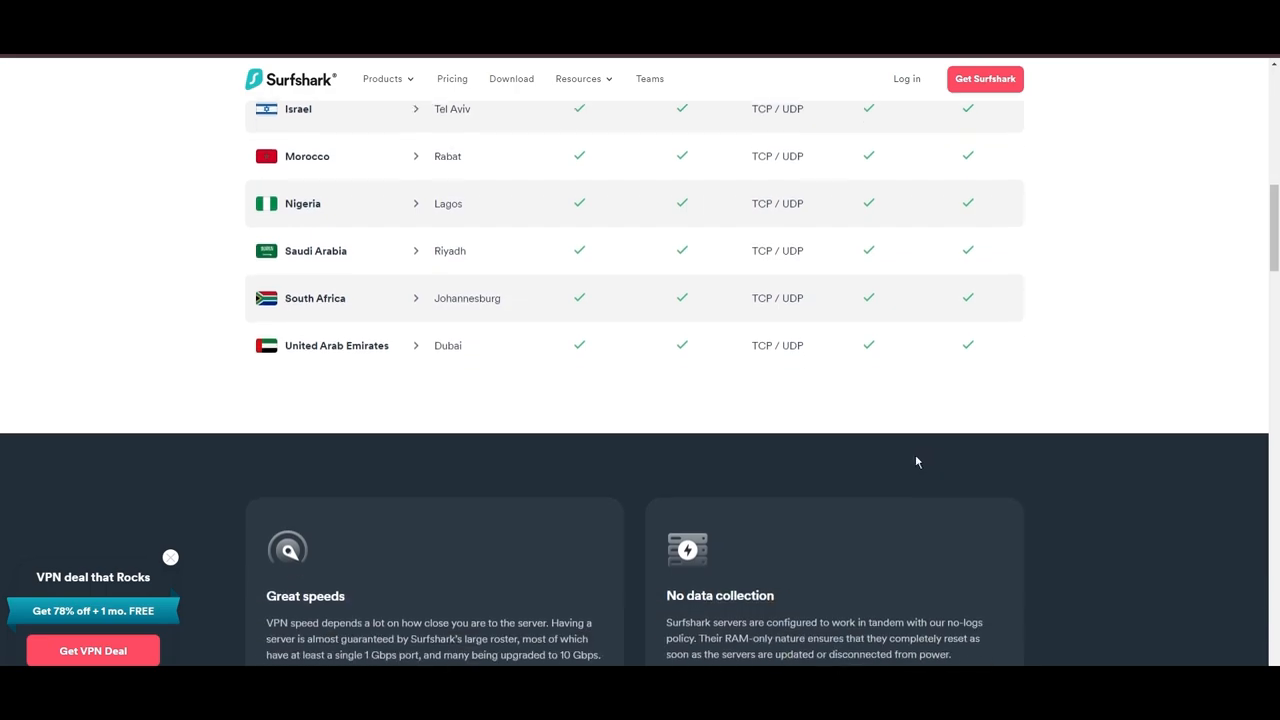
scroll("up", 3)
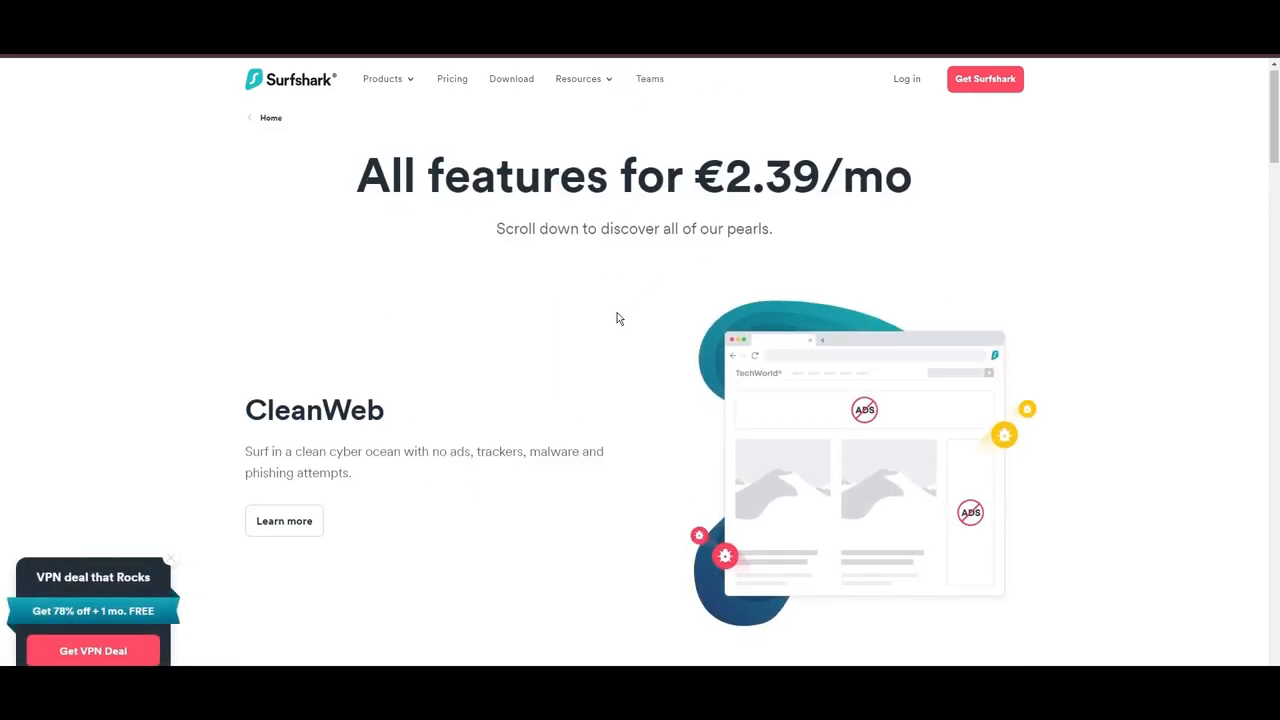
scroll("down", 3)
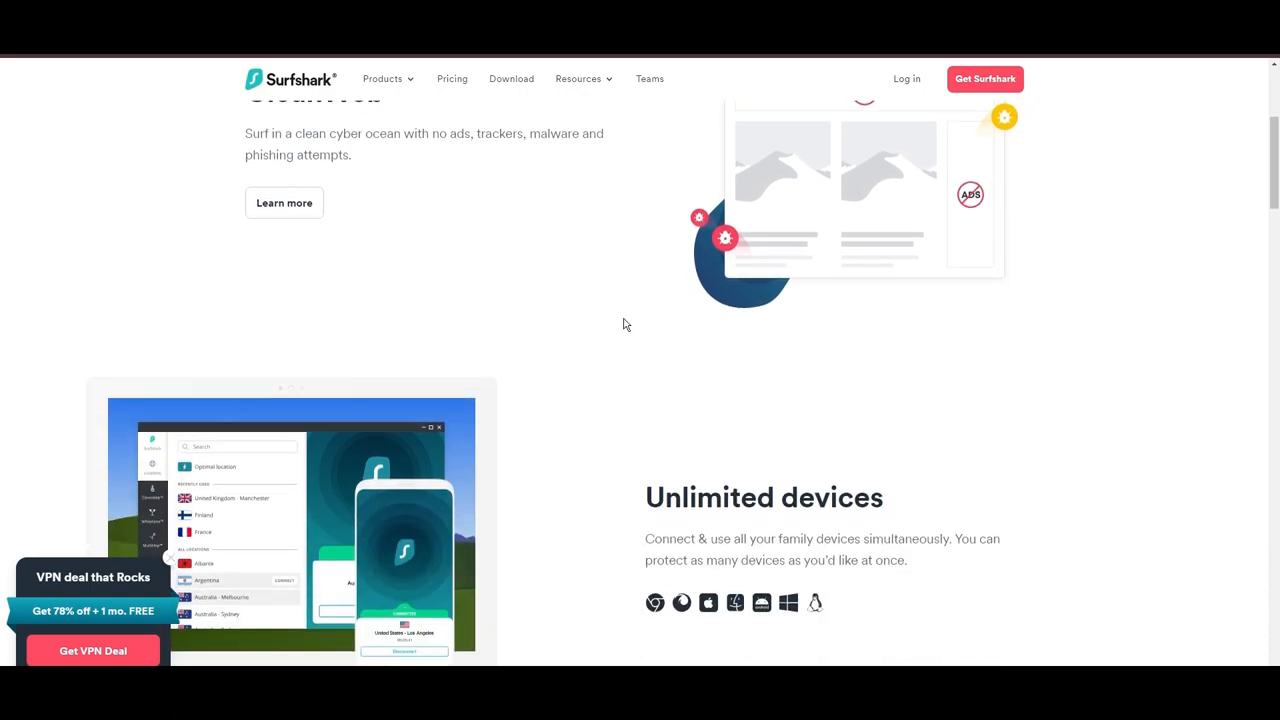
scroll("down", 3)
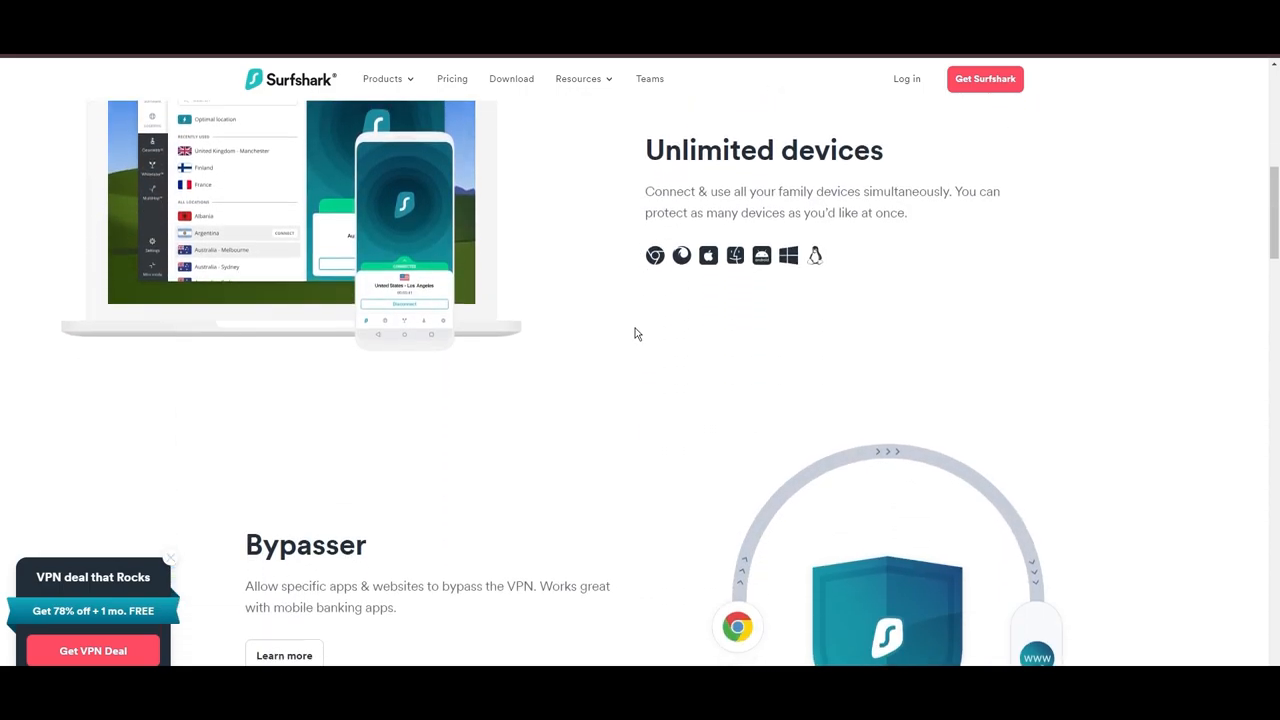
scroll("down", 3)
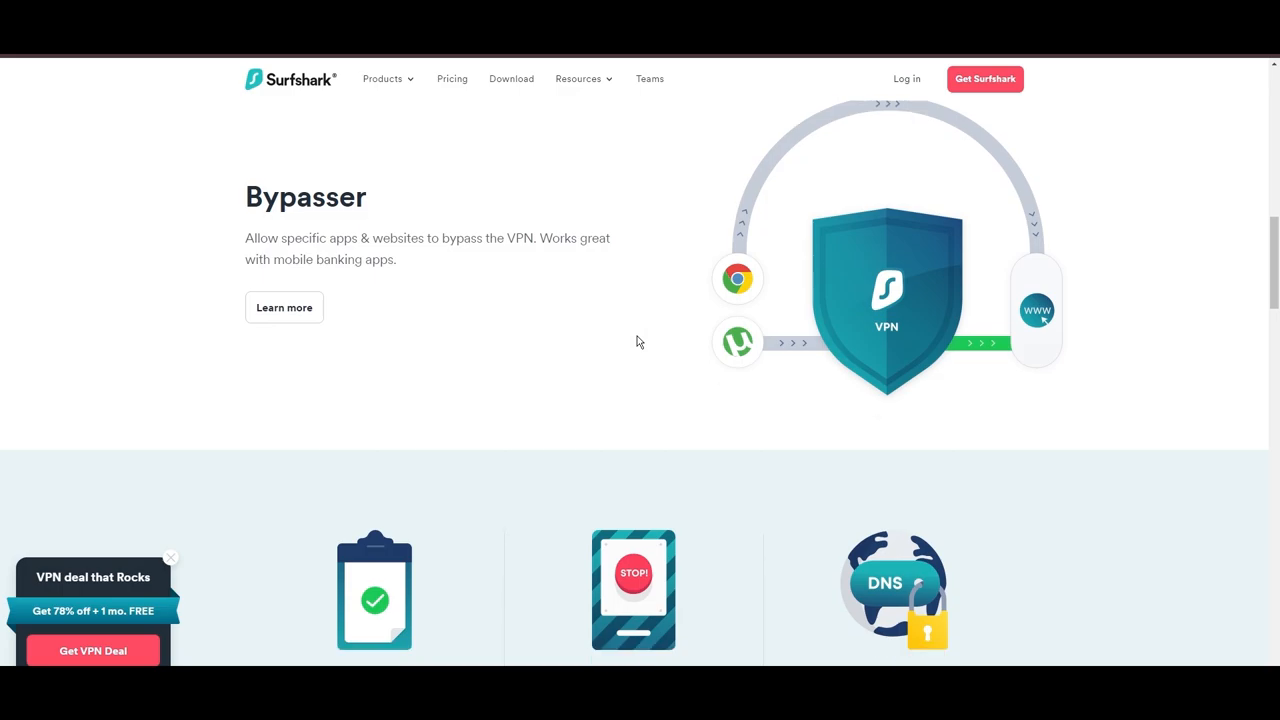
scroll("down", 3)
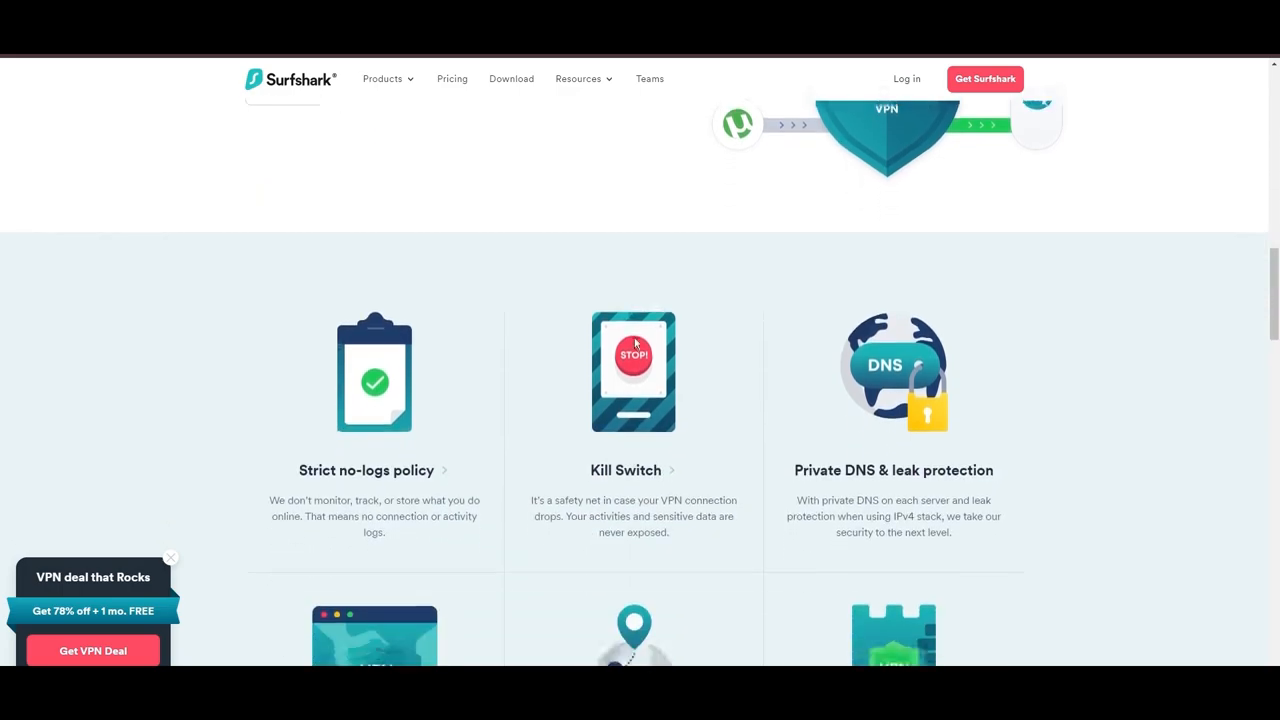
scroll("down", 3)
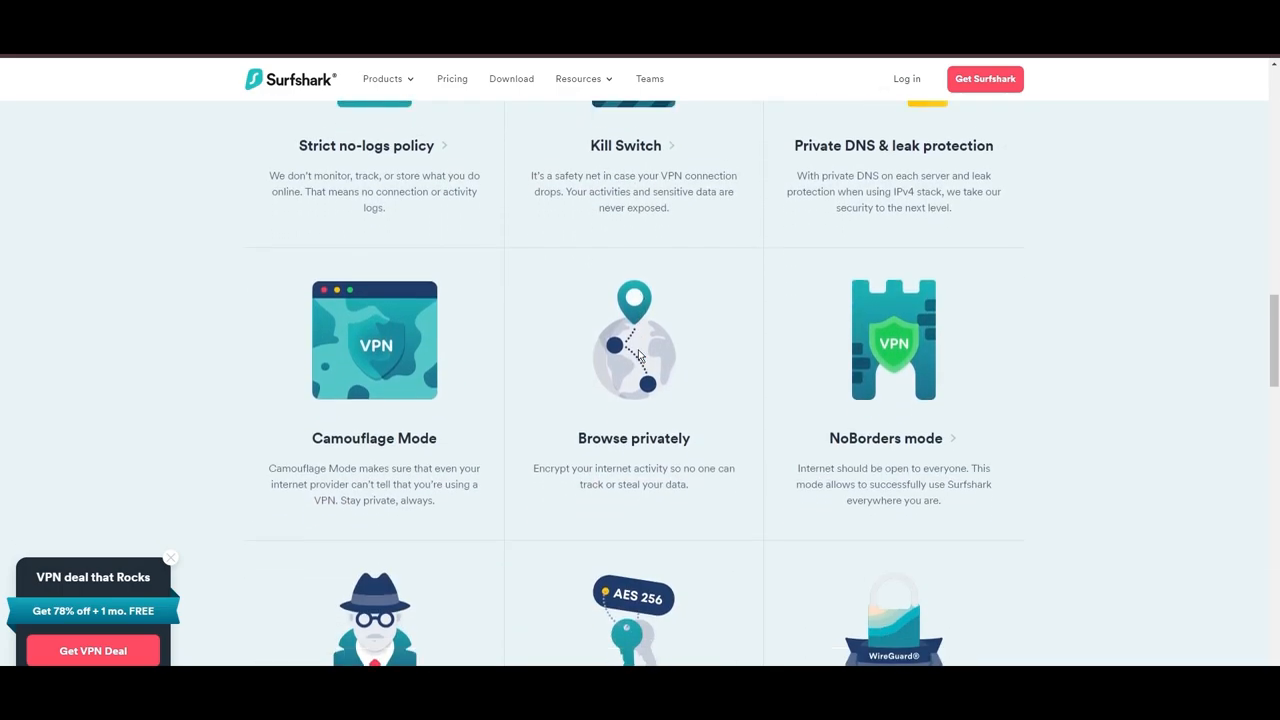
scroll("down", 3)
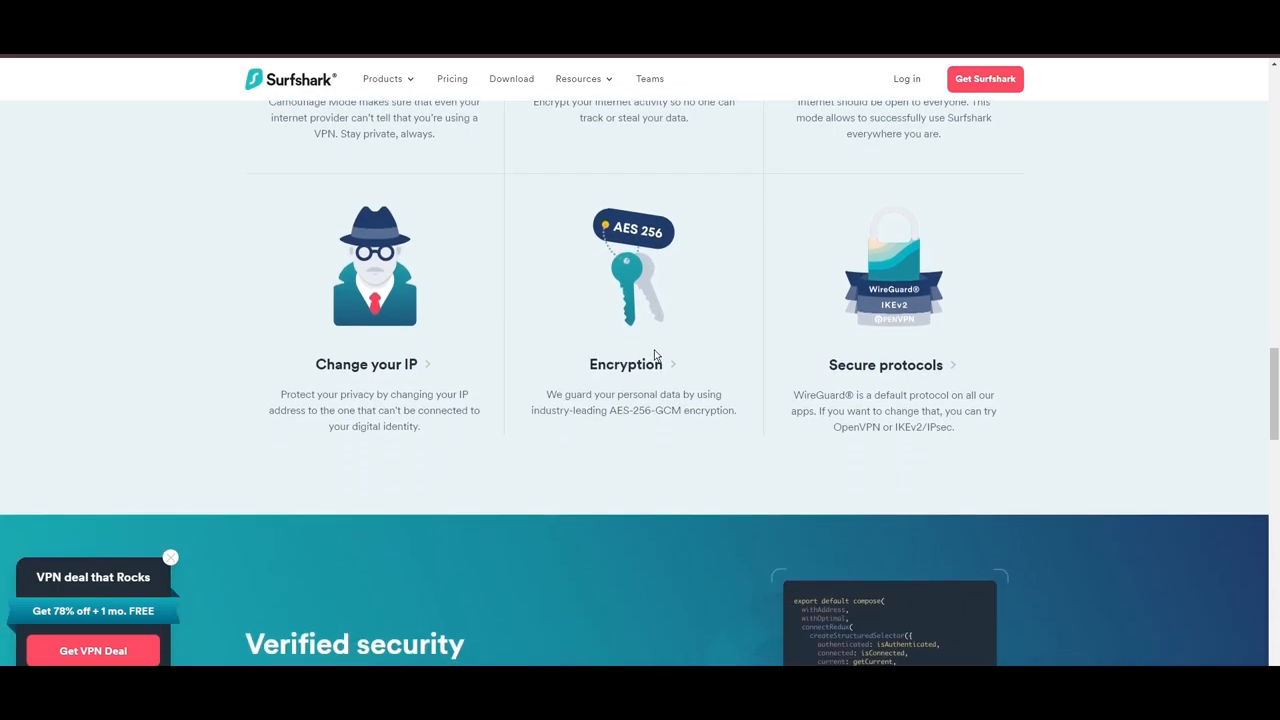
scroll("down", 3)
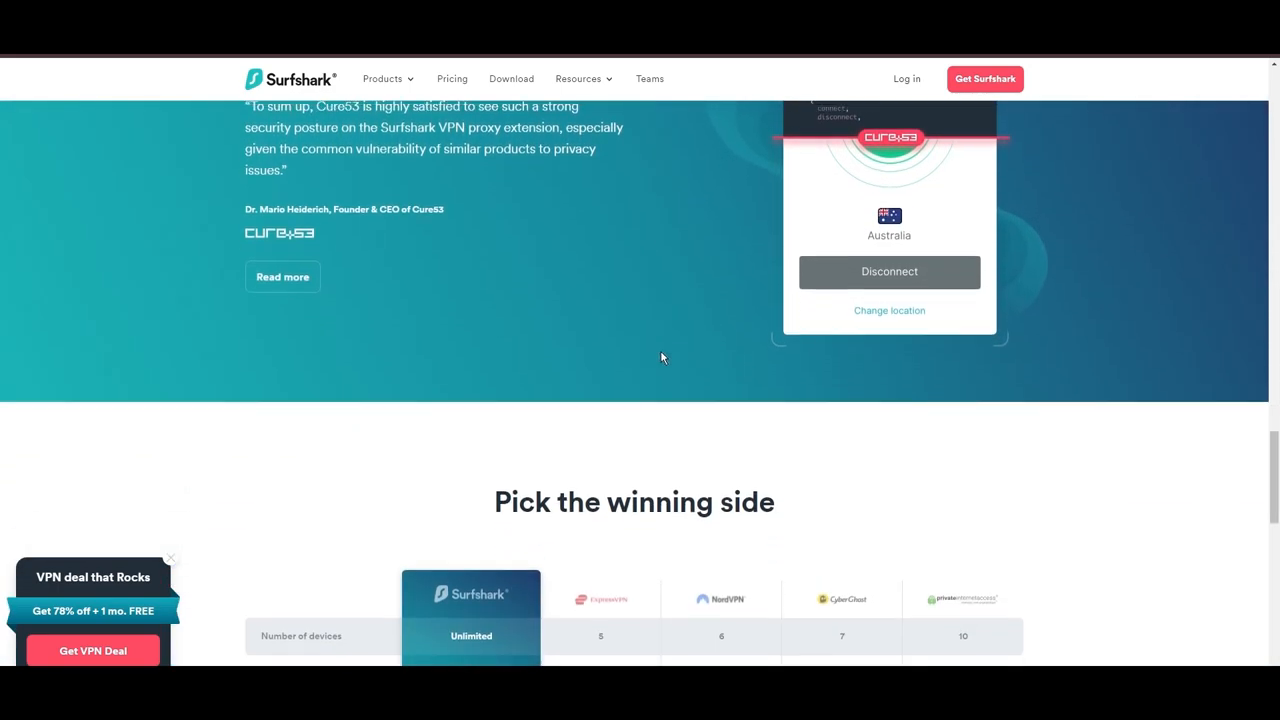
scroll("down", 3)
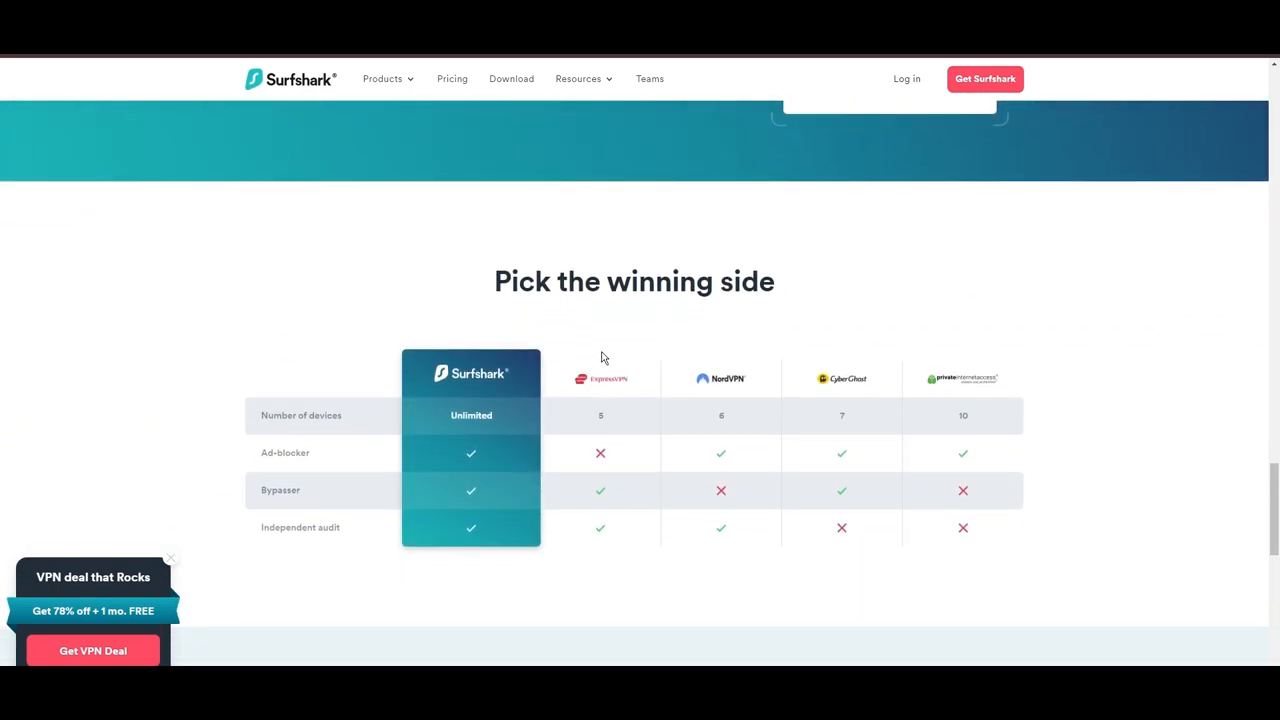
scroll("down", 3)
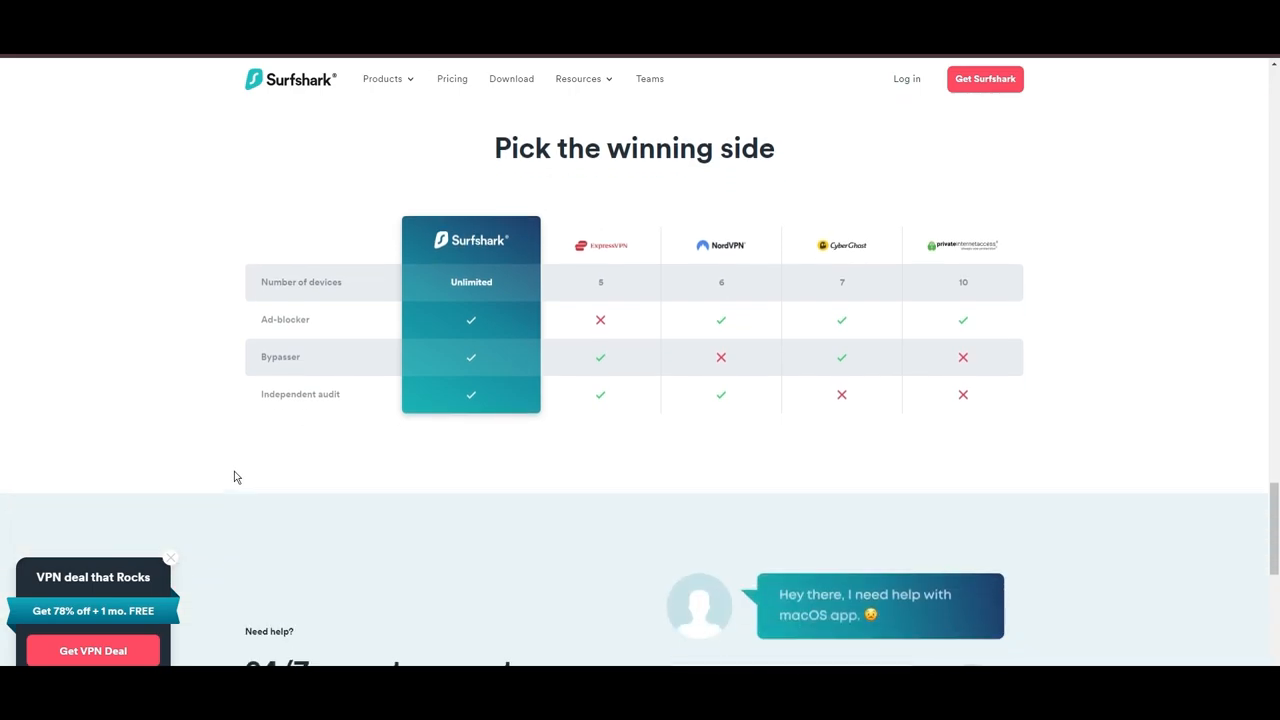
scroll("down", 3)
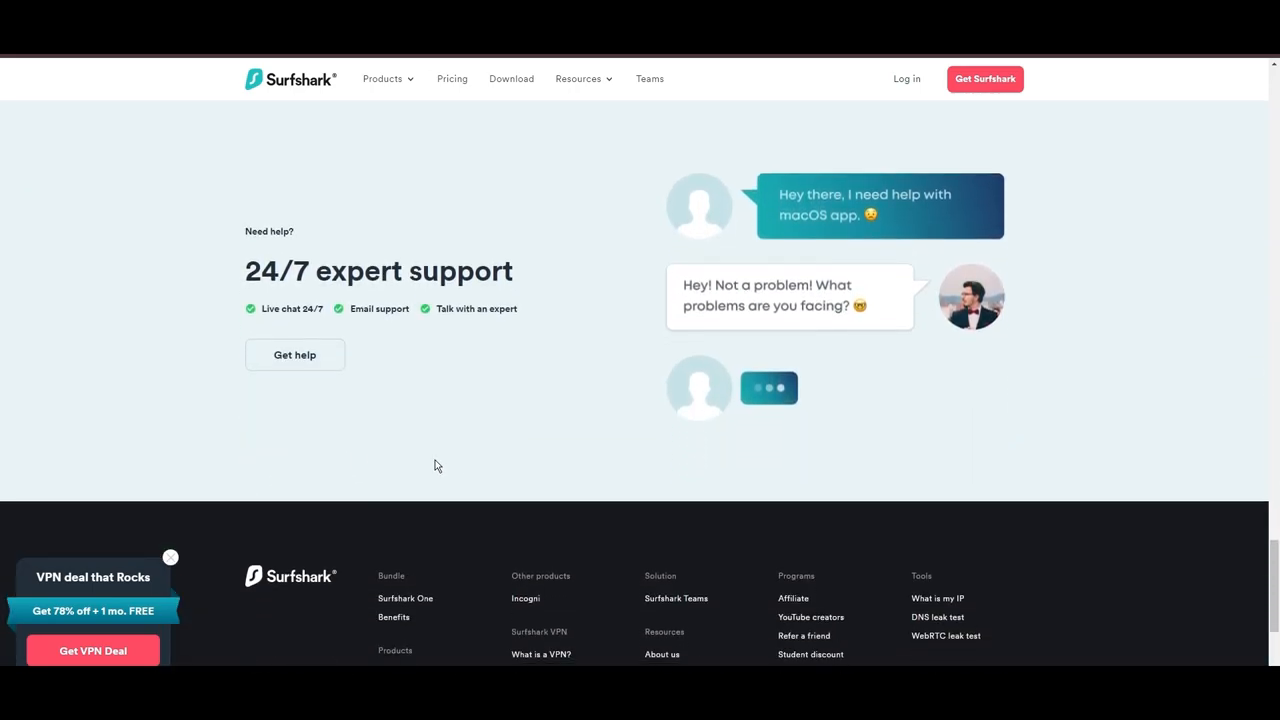
scroll("down", 3)
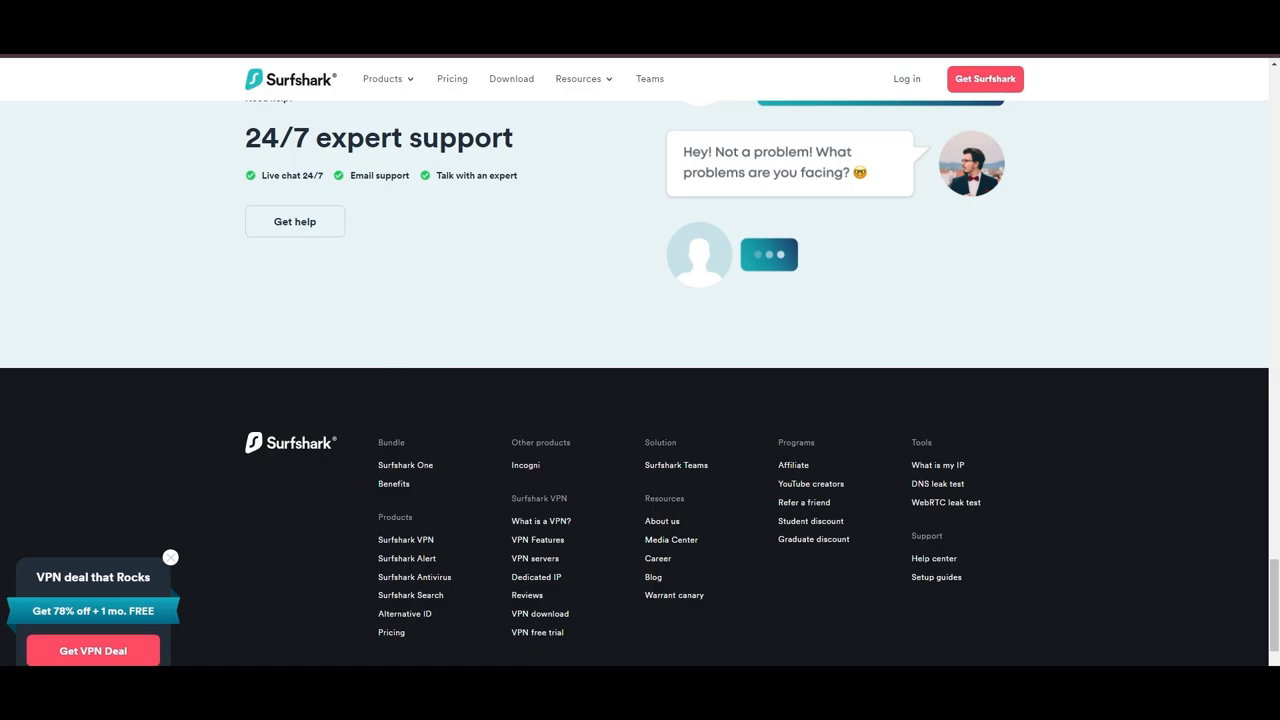